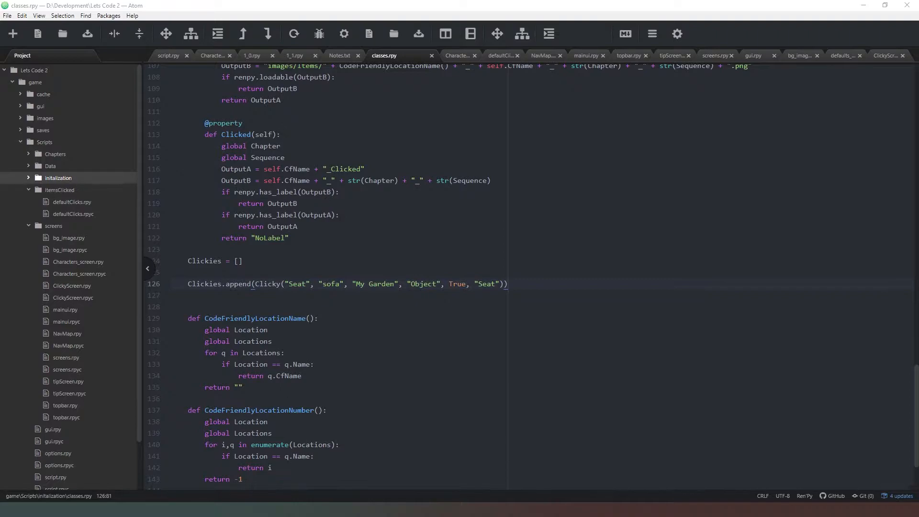
pyautogui.moveTo(396, 202)
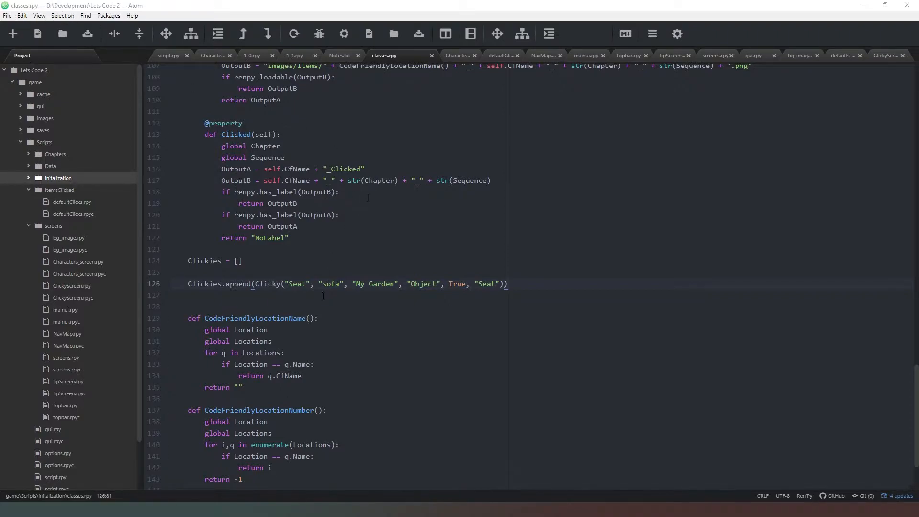
# Insert a blank line below the Clickies.append call in classes.rpy.
pyautogui.scroll(-3)
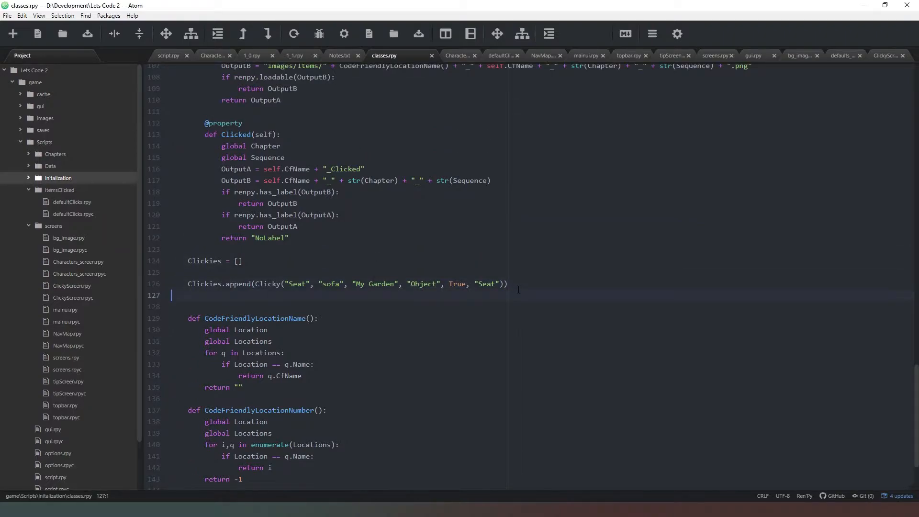
pyautogui.press('Enter')
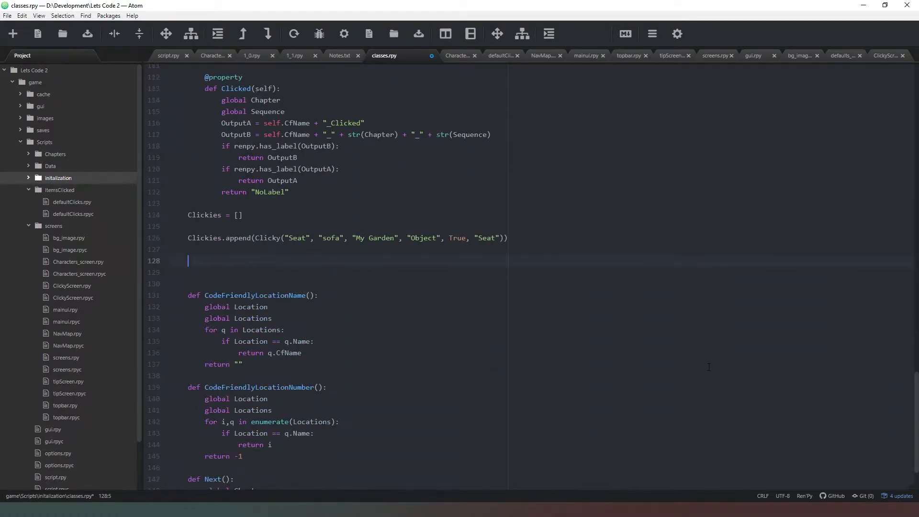
# Declare the UIElement(object) class and start its constructor parameter list.
pyautogui.write('clas')
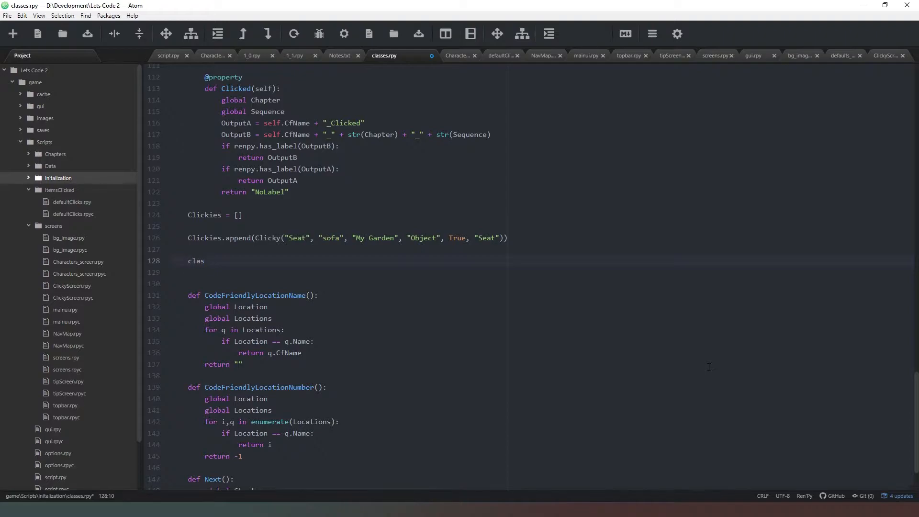
pyautogui.write('s')
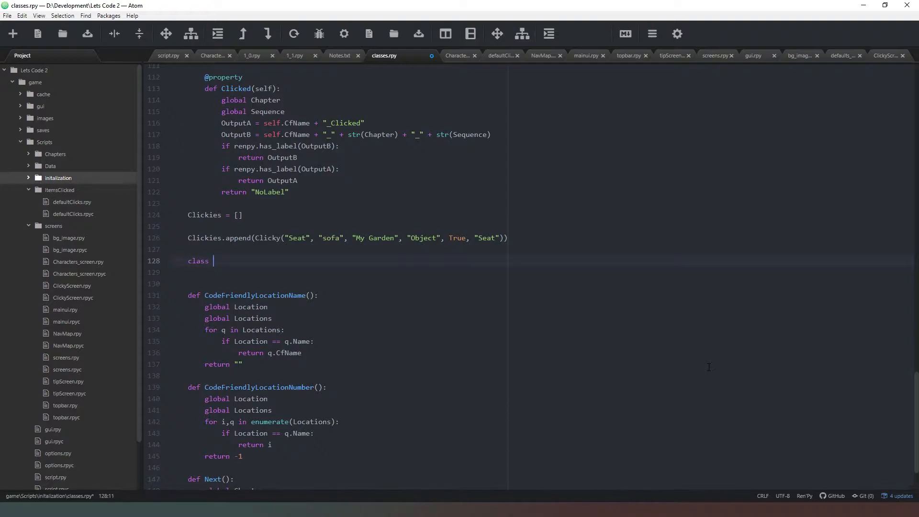
pyautogui.write('UIElement(')
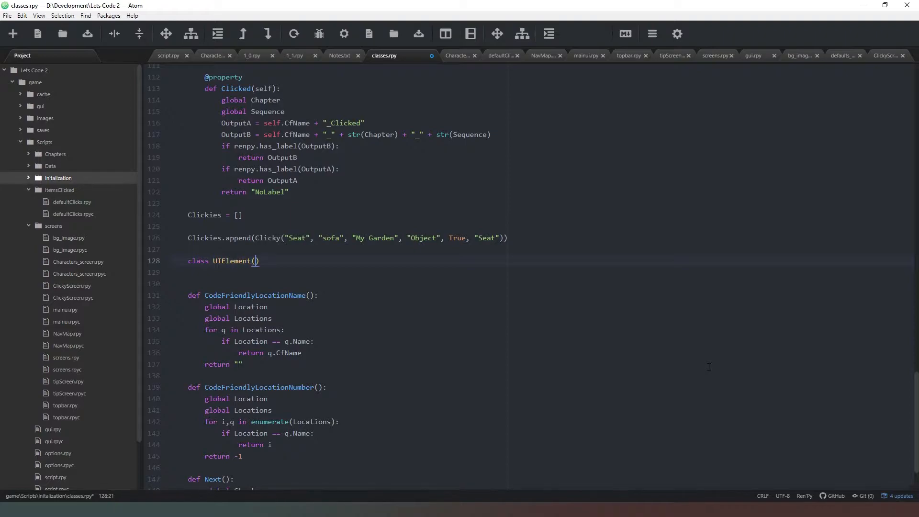
pyautogui.write('object')
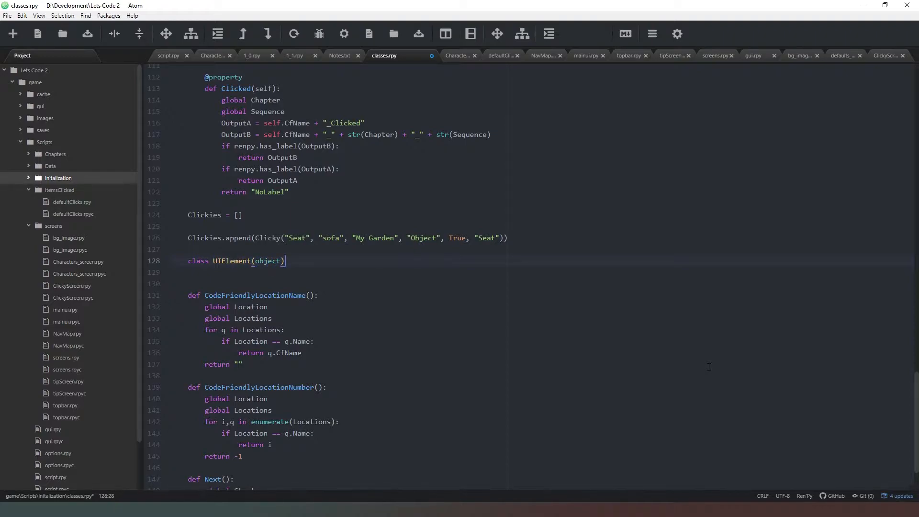
pyautogui.write(':')
pyautogui.click(540, 271)
pyautogui.write('def __init__')
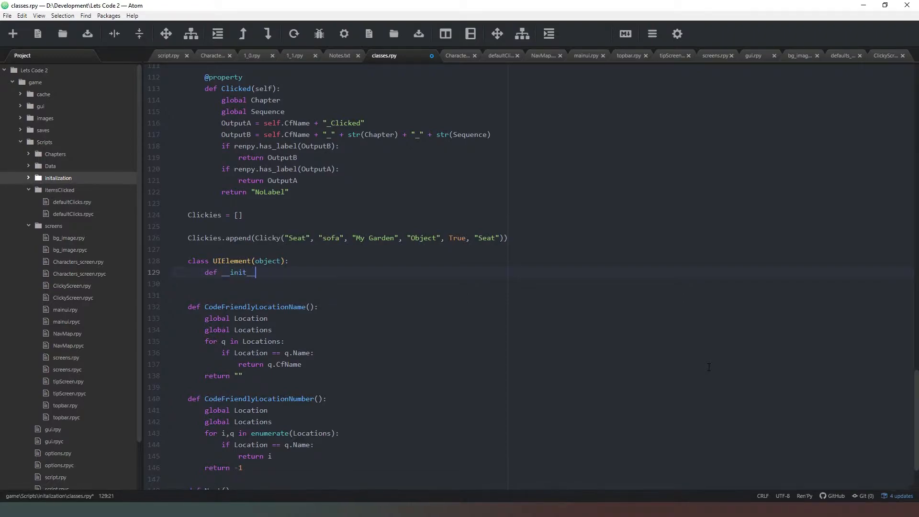
pyautogui.write('()')
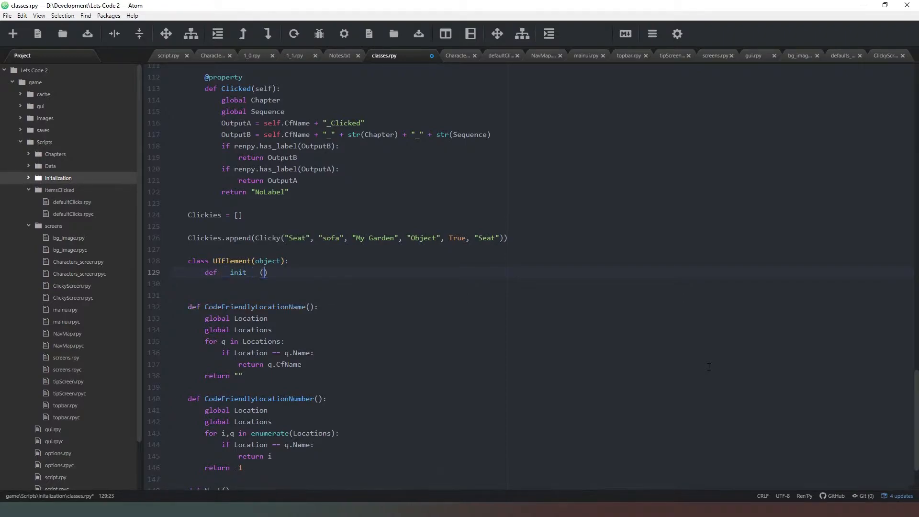
pyautogui.press('Backspace')
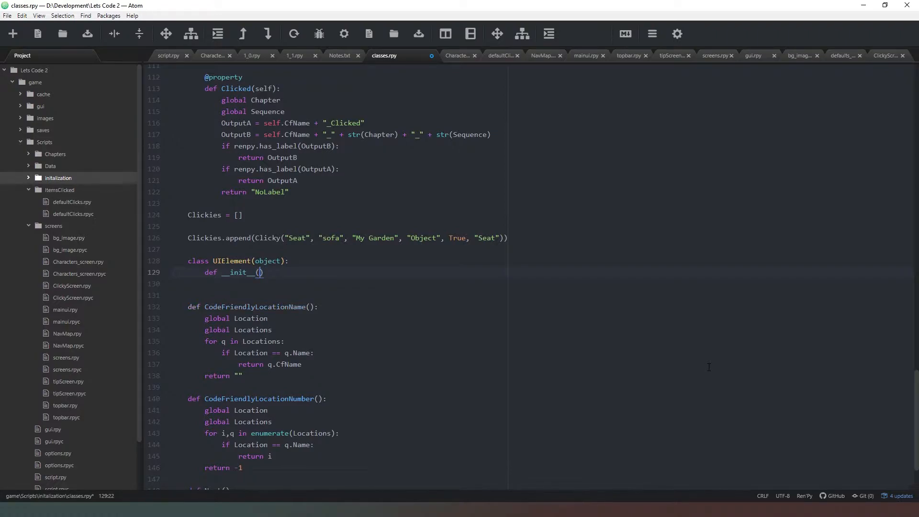
# Add the self, x, y, filepath, func and IsActive constructor parameters, fixing typos.
pyautogui.write('self,')
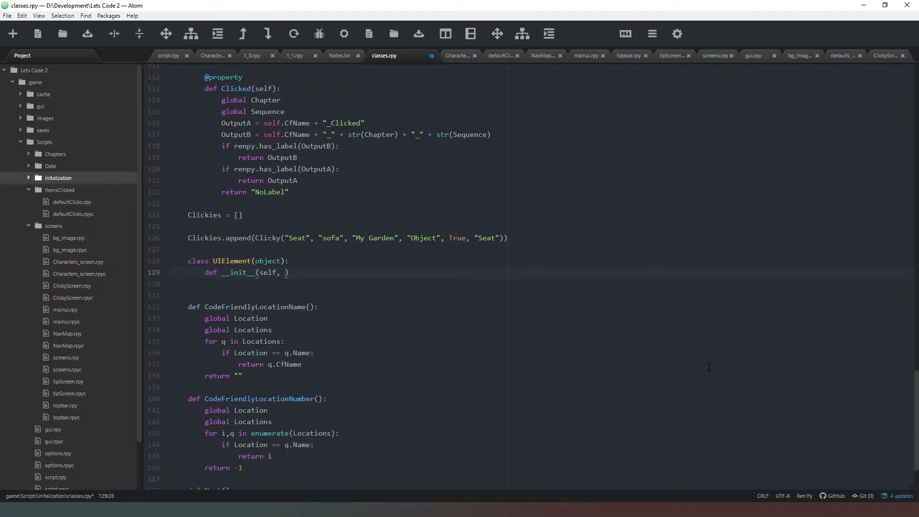
pyautogui.write('x,')
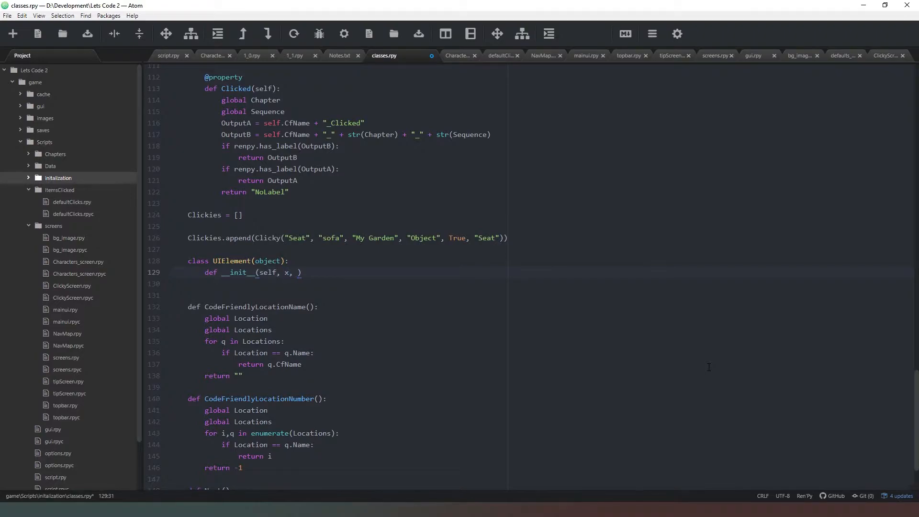
pyautogui.write('y,')
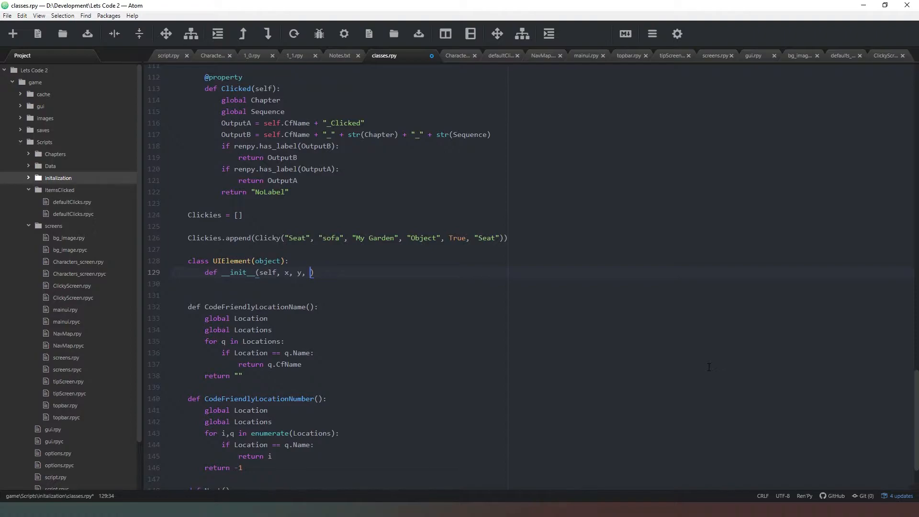
pyautogui.write('filep')
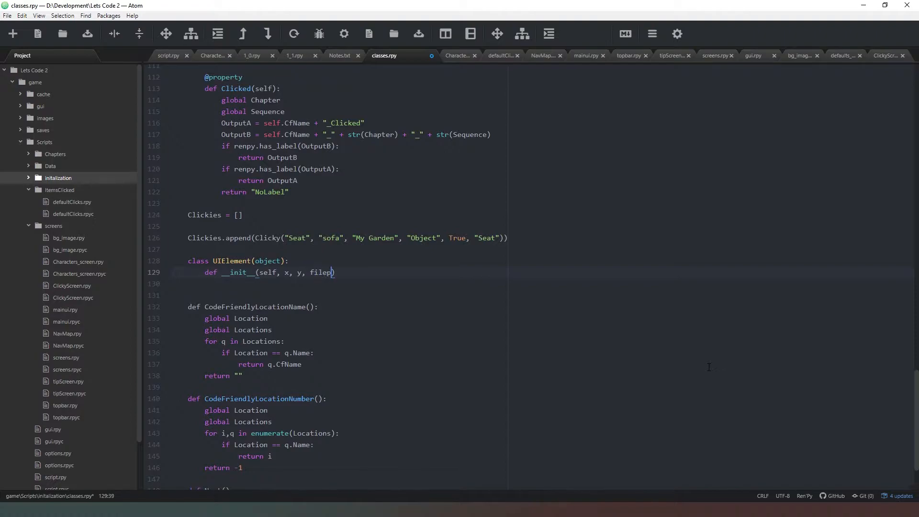
pyautogui.write('ath,')
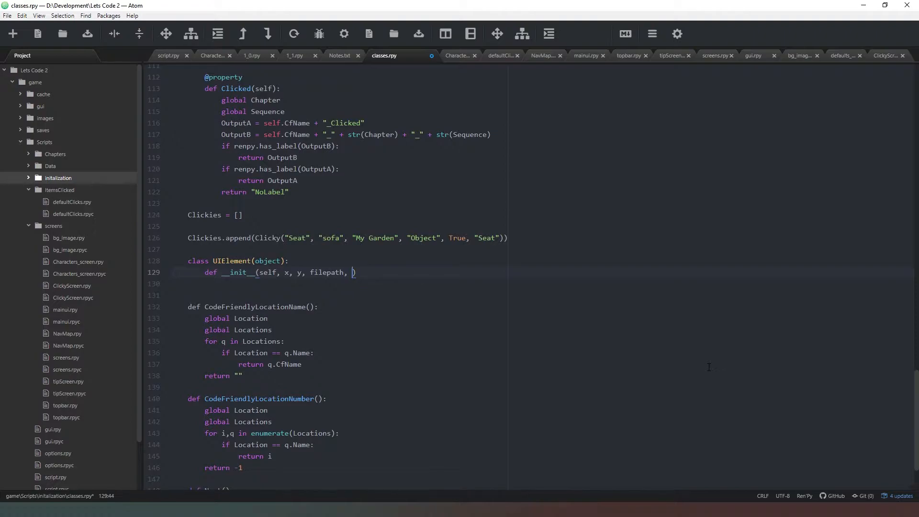
pyautogui.write('ret')
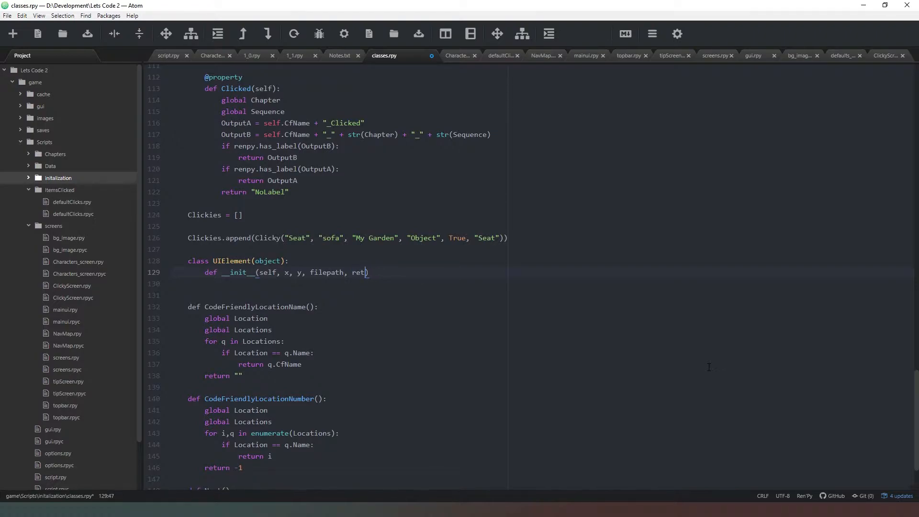
pyautogui.press('BackSpace')
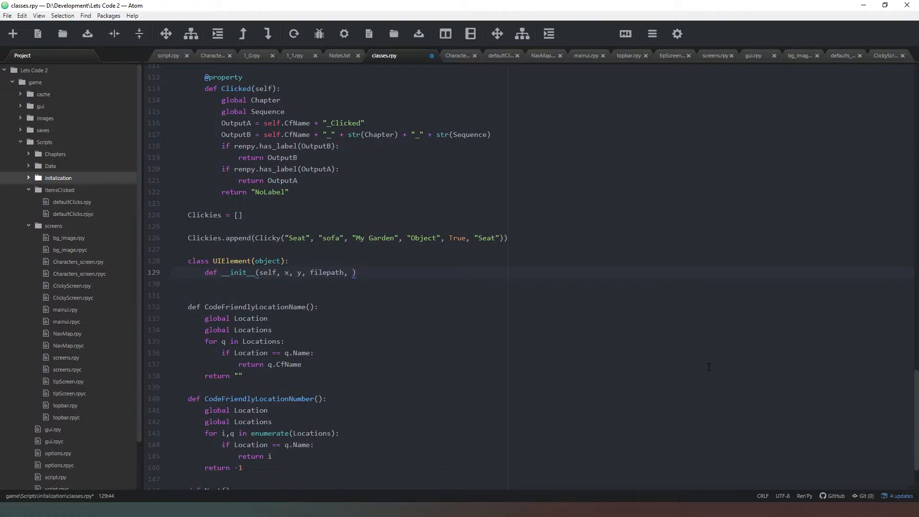
pyautogui.write('f')
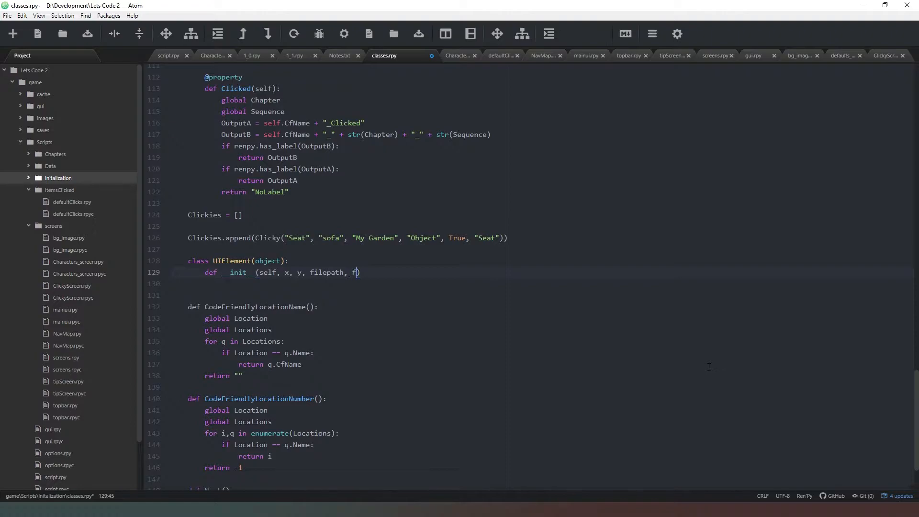
pyautogui.write('unc, IsA')
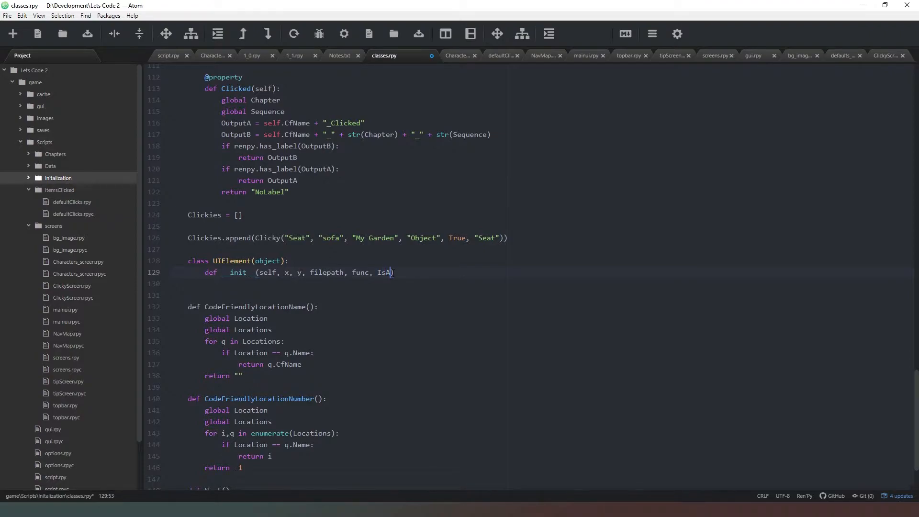
pyautogui.write('ctvi')
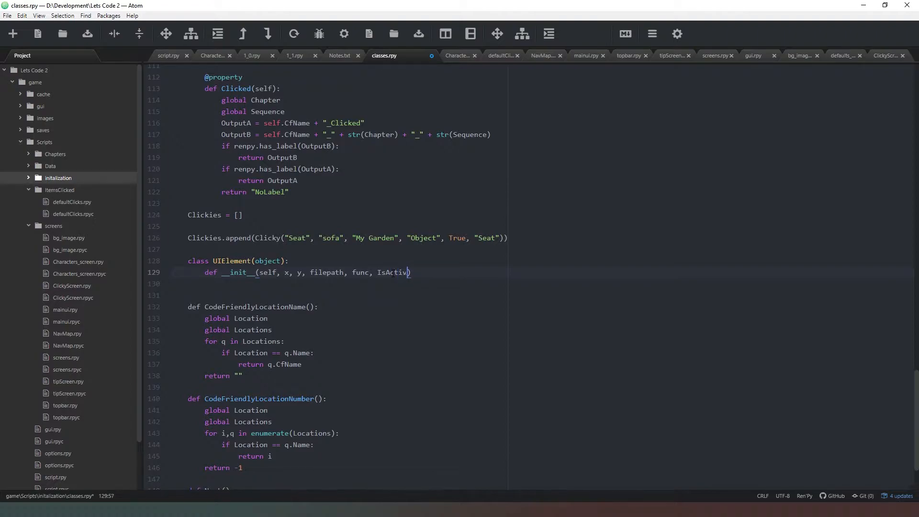
pyautogui.write('e)')
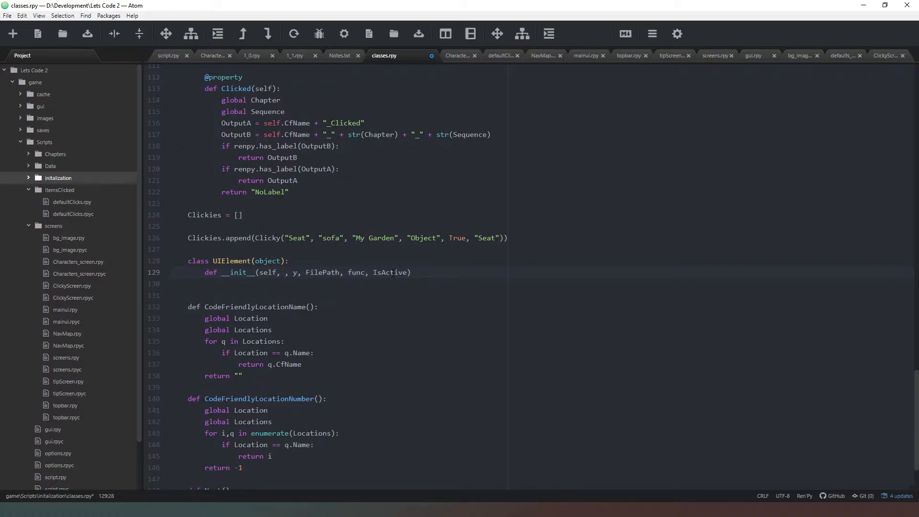
# Rename the parameters to X, Y and assign self.X, self.Y and self.FilePath.
pyautogui.write('X, Y')
pyautogui.write('self')
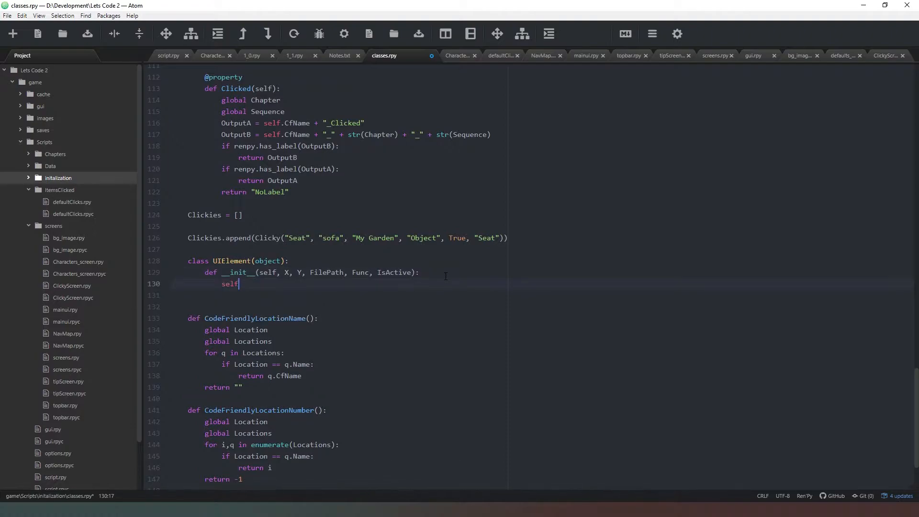
pyautogui.write('.X = X')
pyautogui.click(543, 295)
pyautogui.write('se')
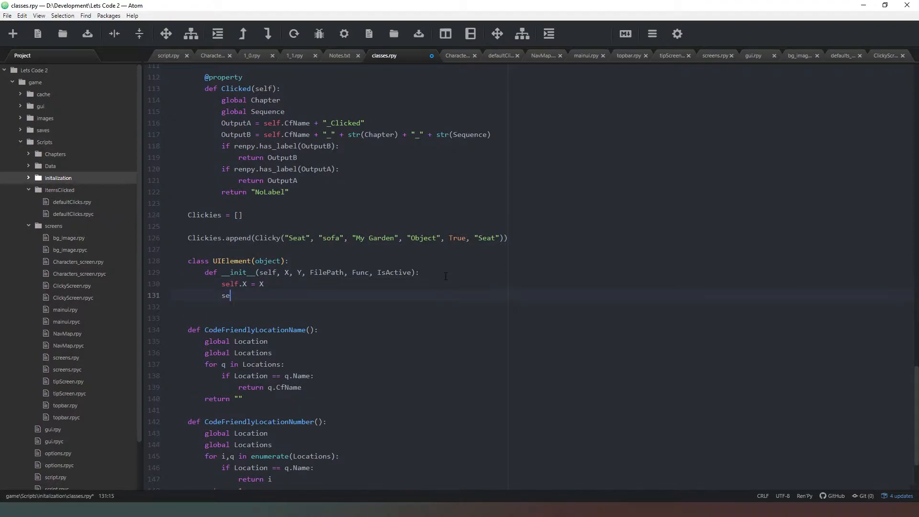
pyautogui.write('lf.Y=')
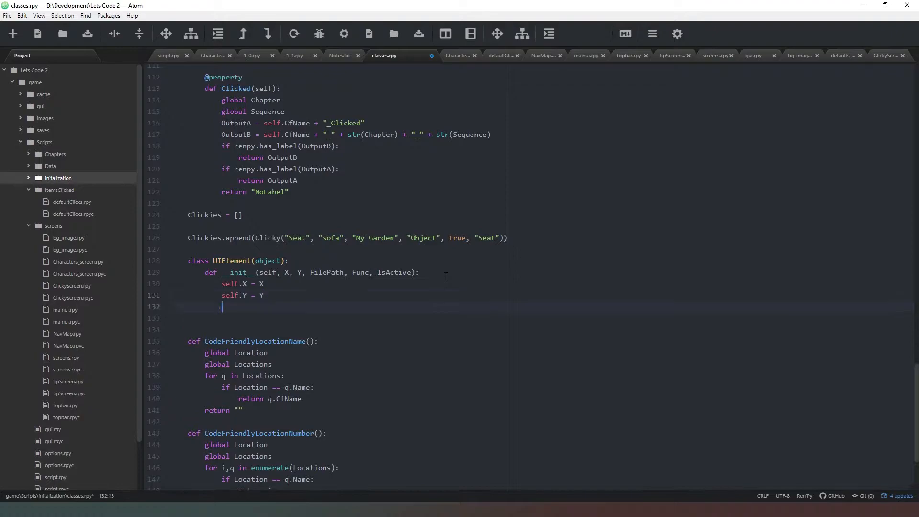
pyautogui.write('self.')
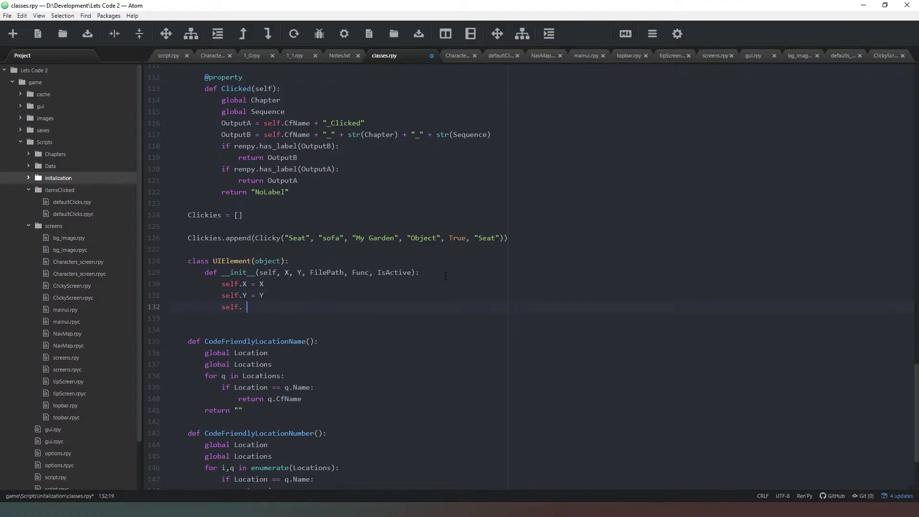
pyautogui.write('FilePath = F')
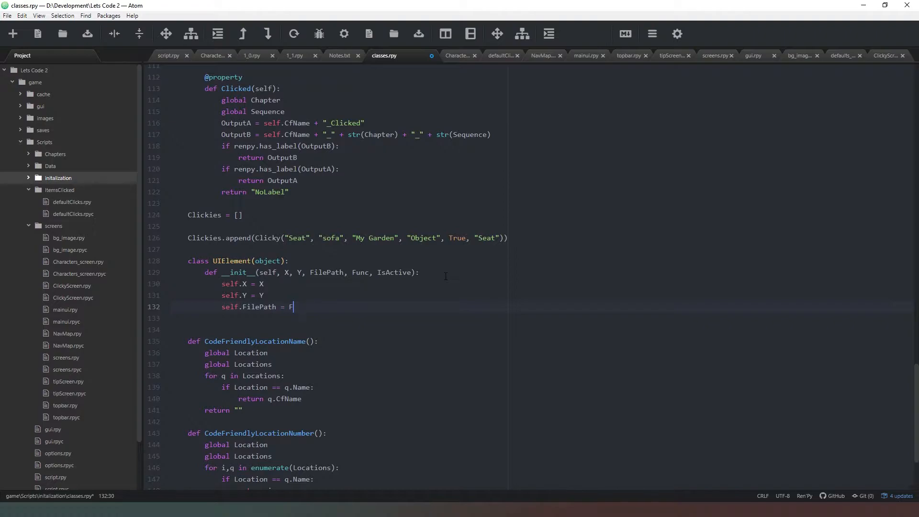
pyautogui.write('ilePath')
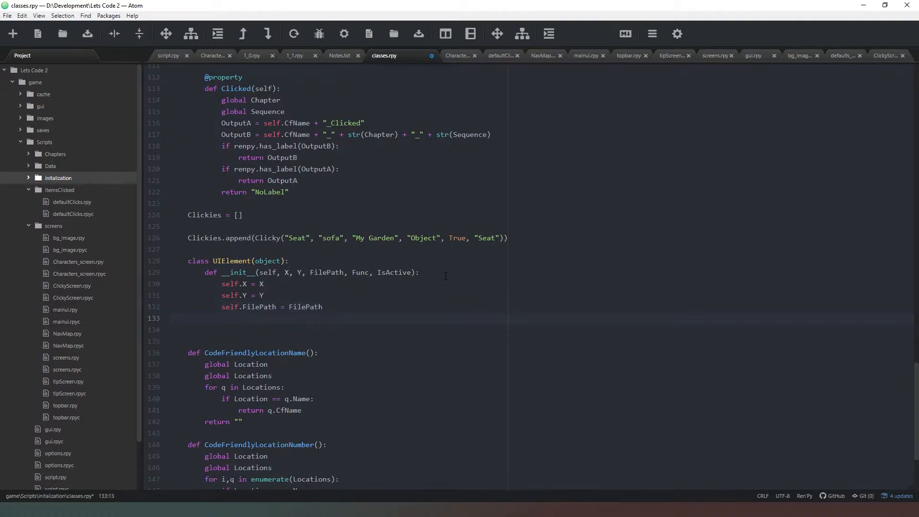
# Assign self.Func = Func and self.IsActive = IsActive in the constructor.
pyautogui.write('self.F')
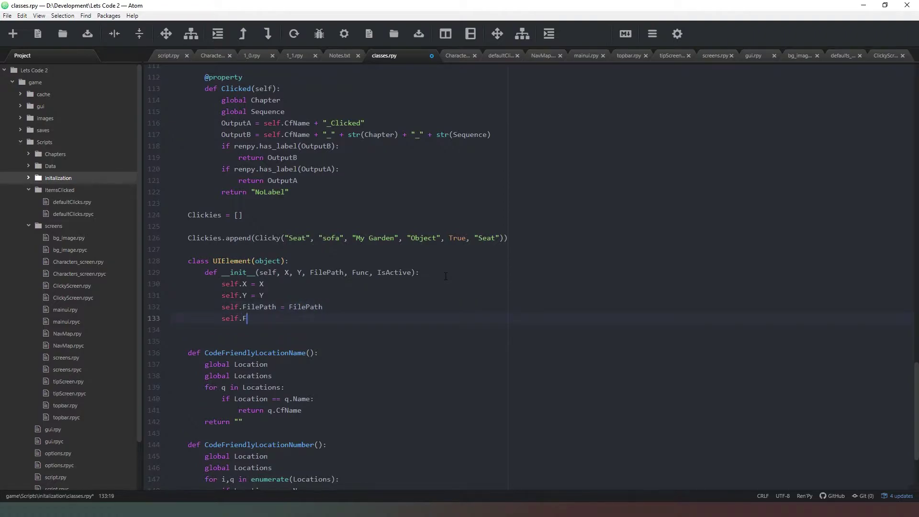
pyautogui.write('unc = Func')
pyautogui.click(544, 329)
pyautogui.write('self.I')
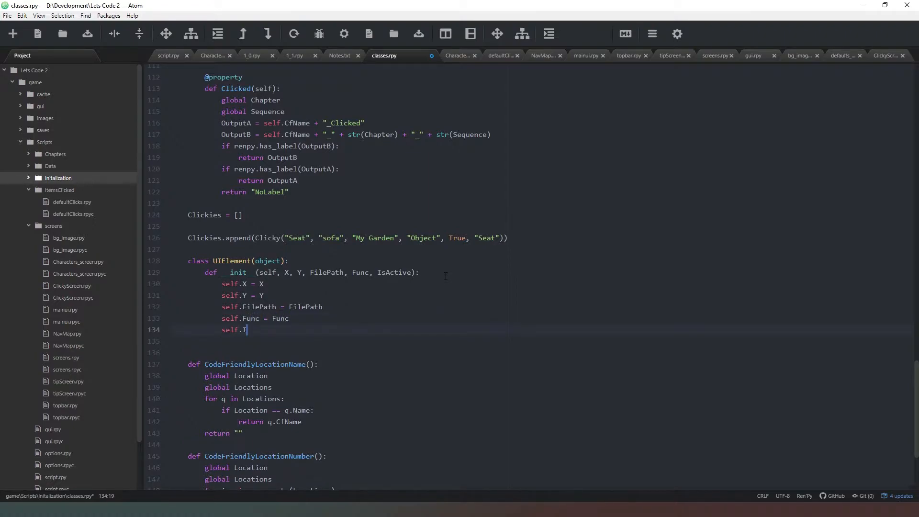
pyautogui.write('sActive =')
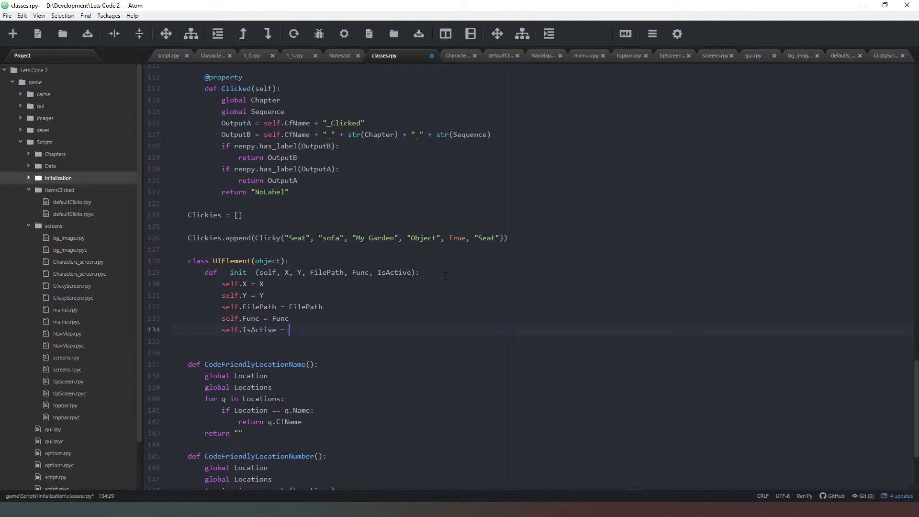
pyautogui.write('IsActive')
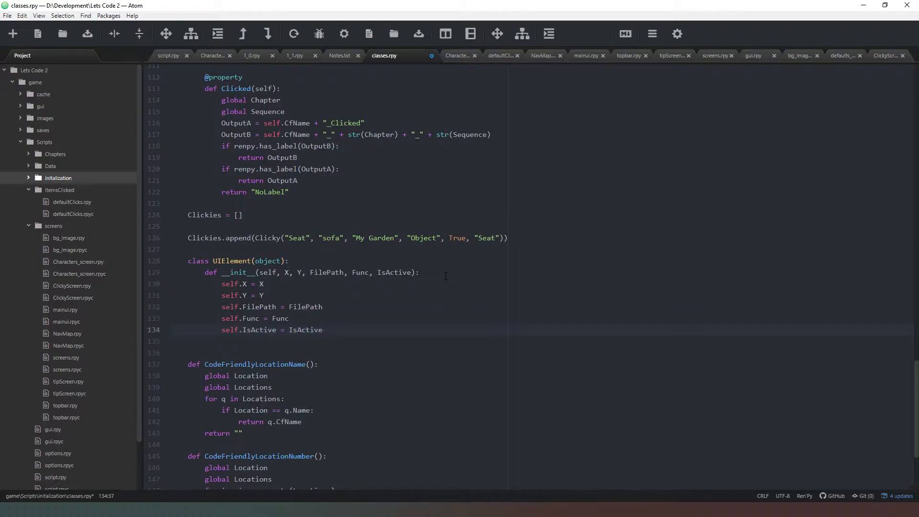
pyautogui.moveTo(293, 283)
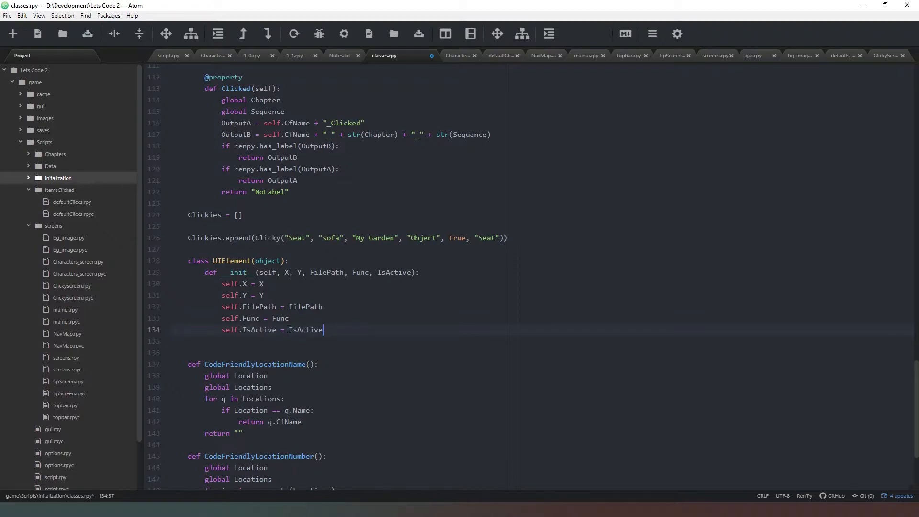
pyautogui.moveTo(333, 319)
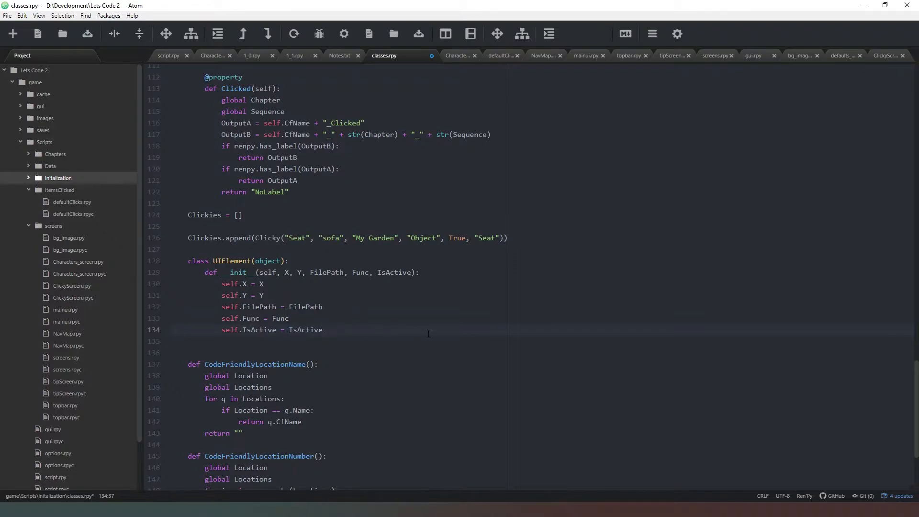
# Add an empty UIElements list below the UIElement class.
pyautogui.press('enter')
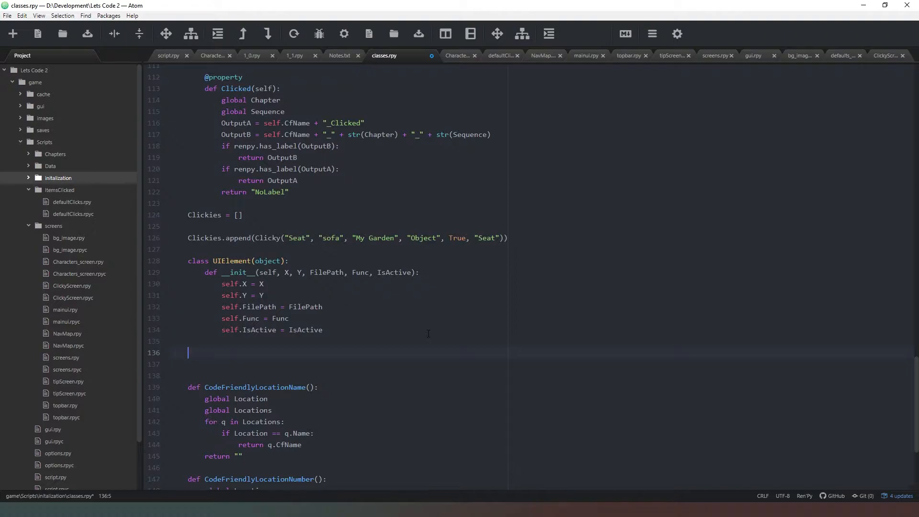
pyautogui.write('U')
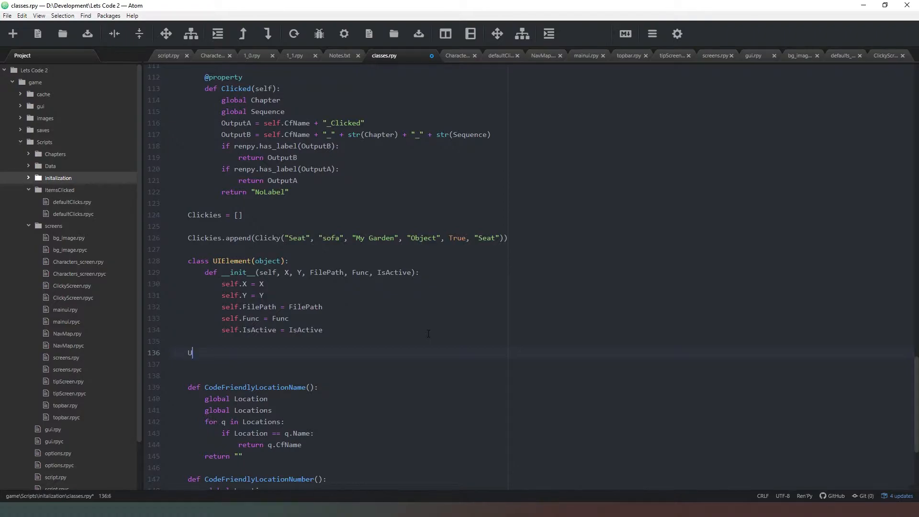
pyautogui.write('IE')
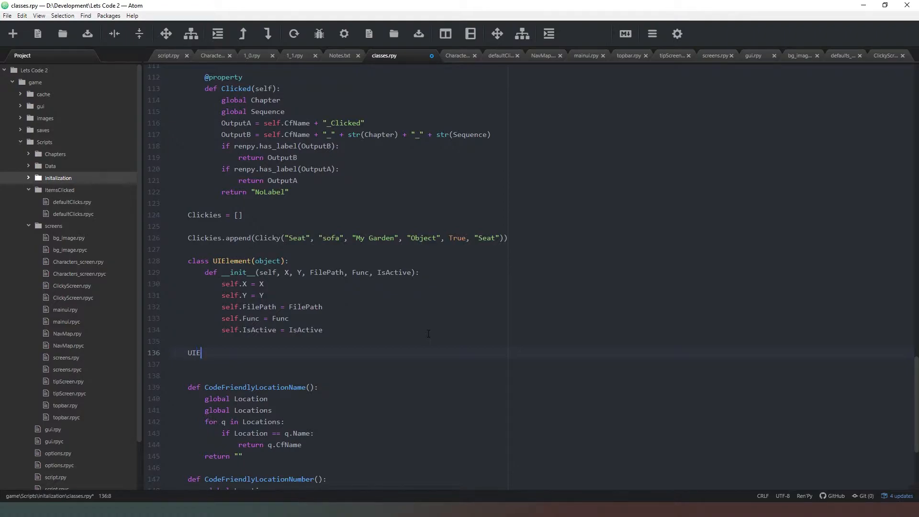
pyautogui.write('lements = [')
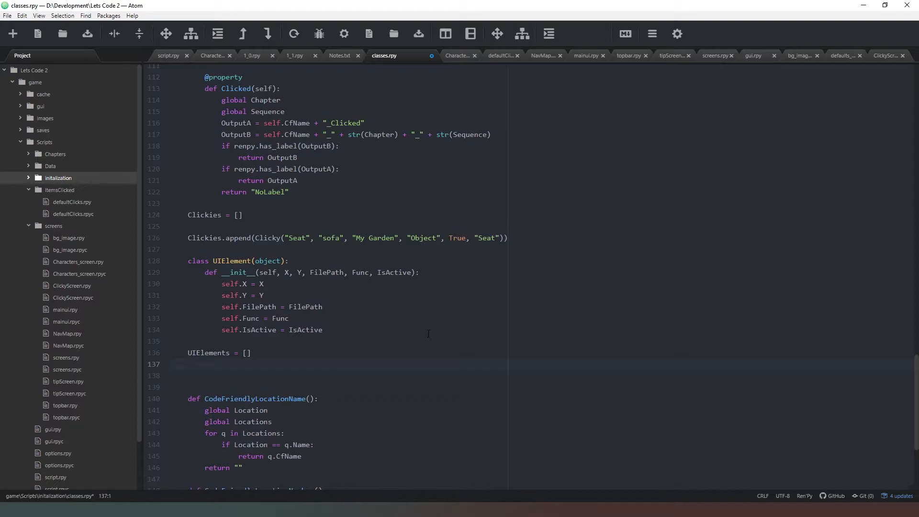
# Begin UIElements.append(UIElement(1850, 3, "")) for the first top-bar element.
pyautogui.click(217, 353)
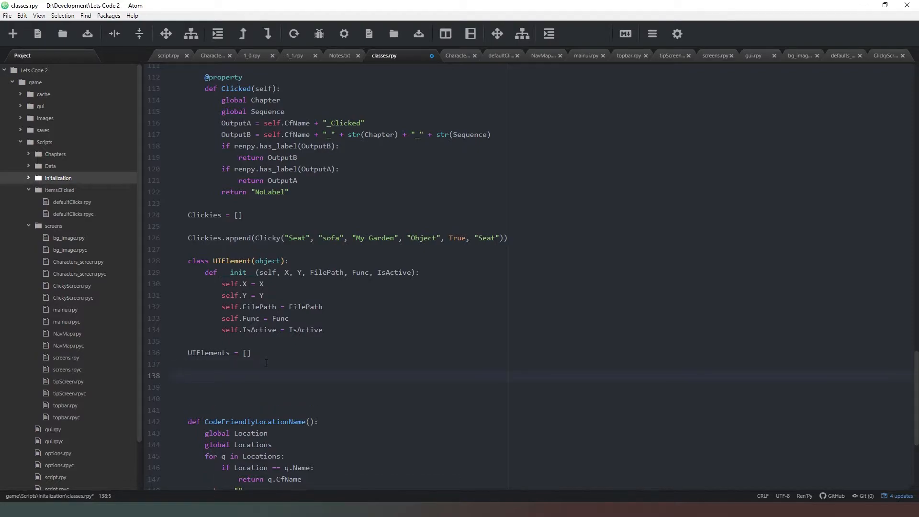
pyautogui.write('UIElements')
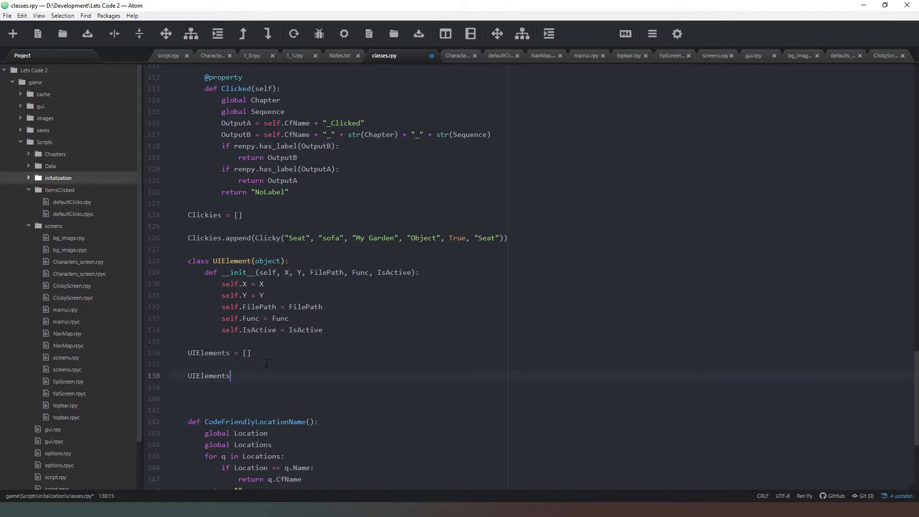
pyautogui.write('.append(')
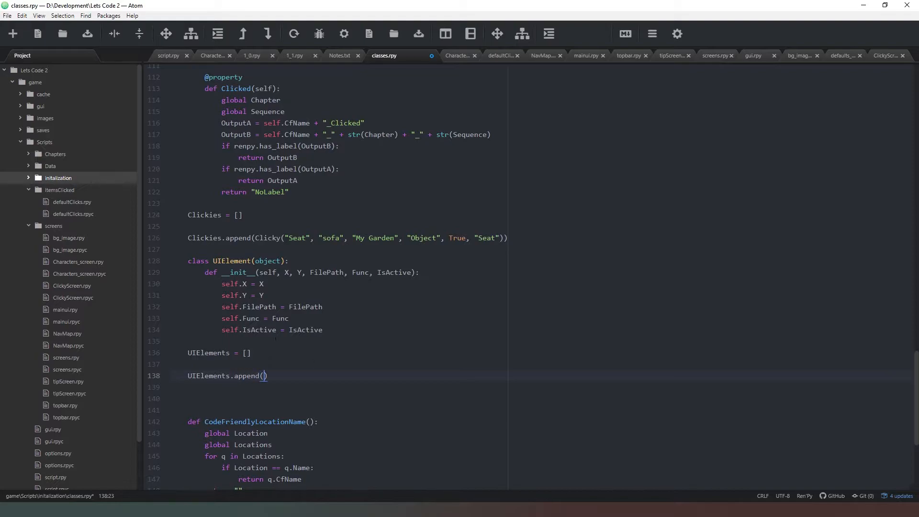
pyautogui.doubleClick(229, 261)
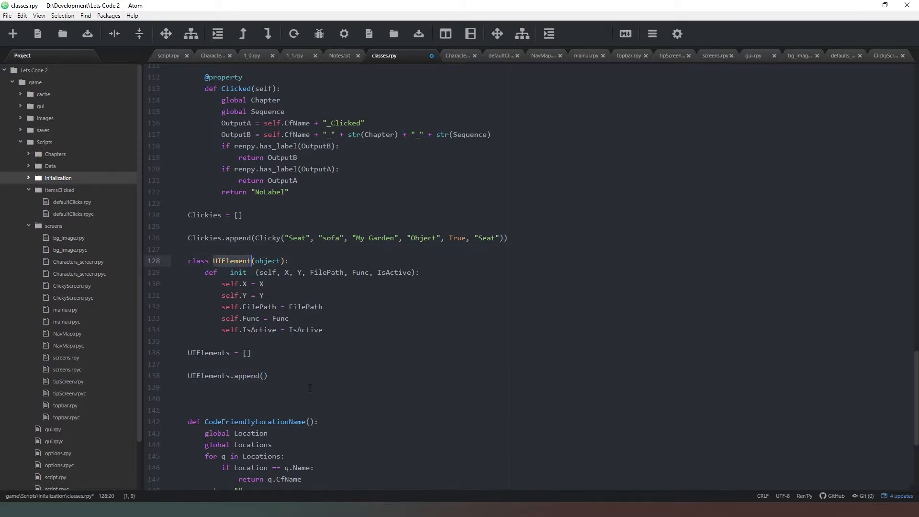
pyautogui.write('UIElement')
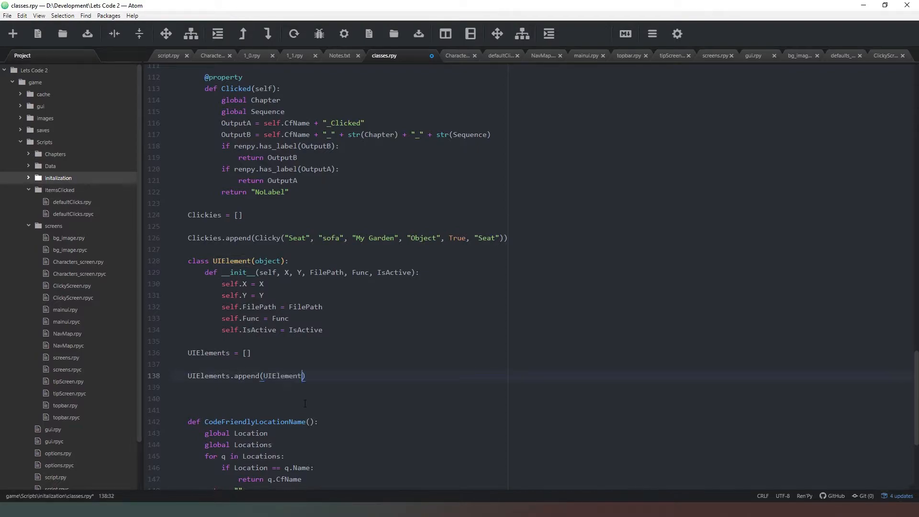
pyautogui.write('(')
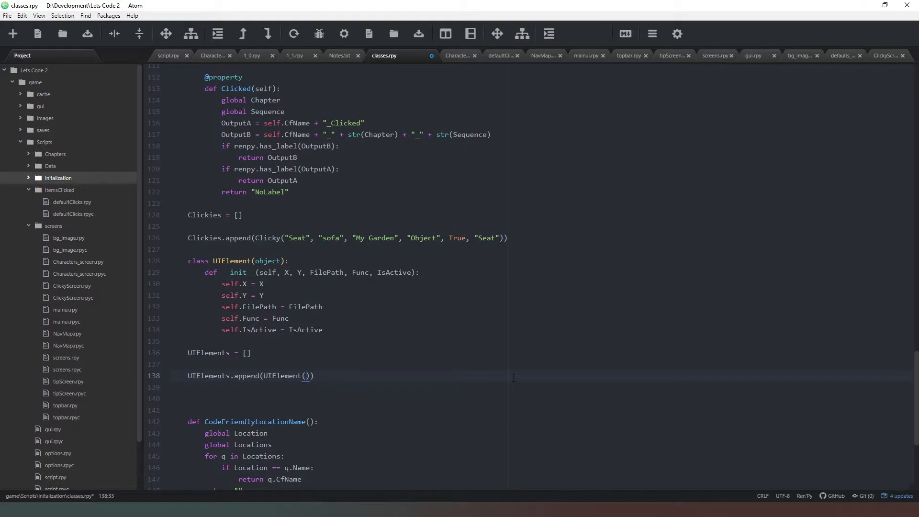
pyautogui.write('1850,')
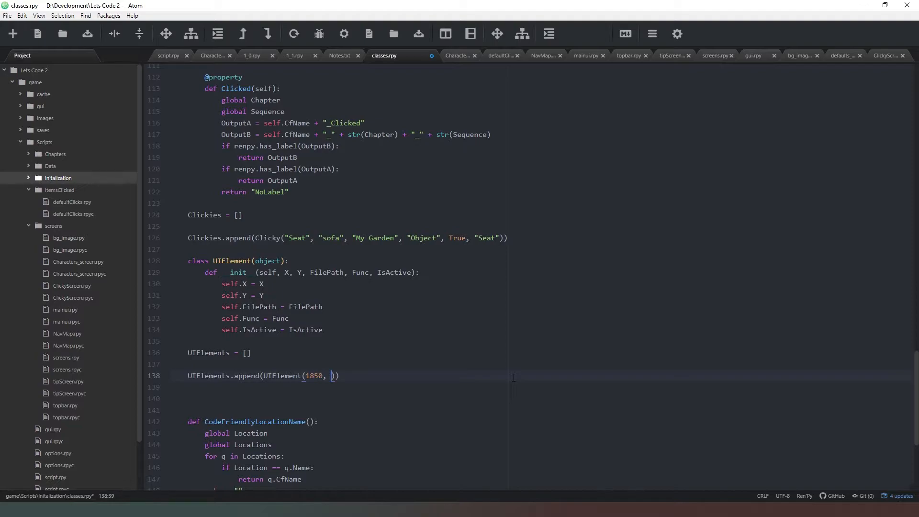
pyautogui.write('3')
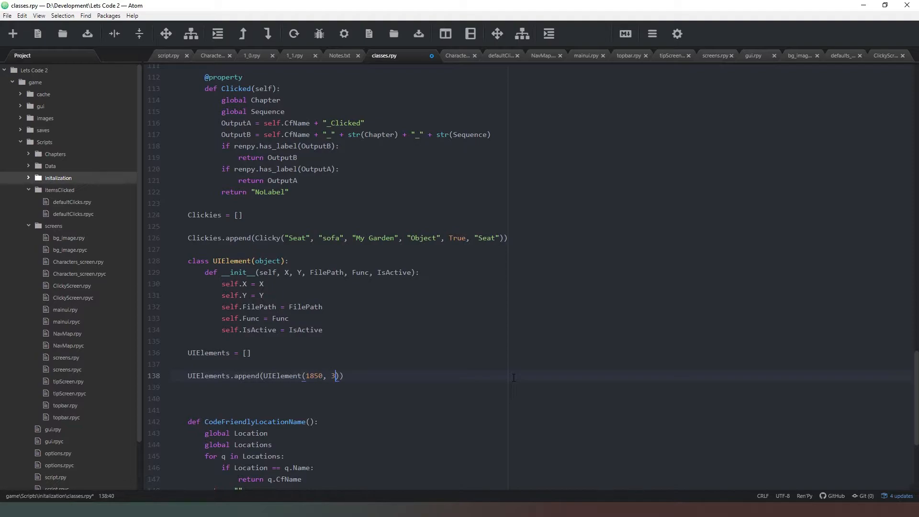
pyautogui.write(', ""')
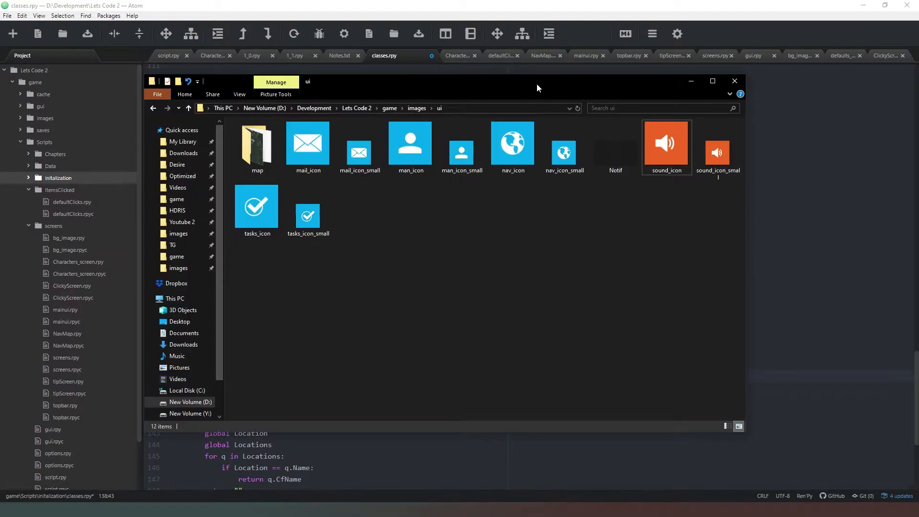
# Fill in the image path ui/nav_icon_small.png in the Nav append call.
pyautogui.click(734, 81)
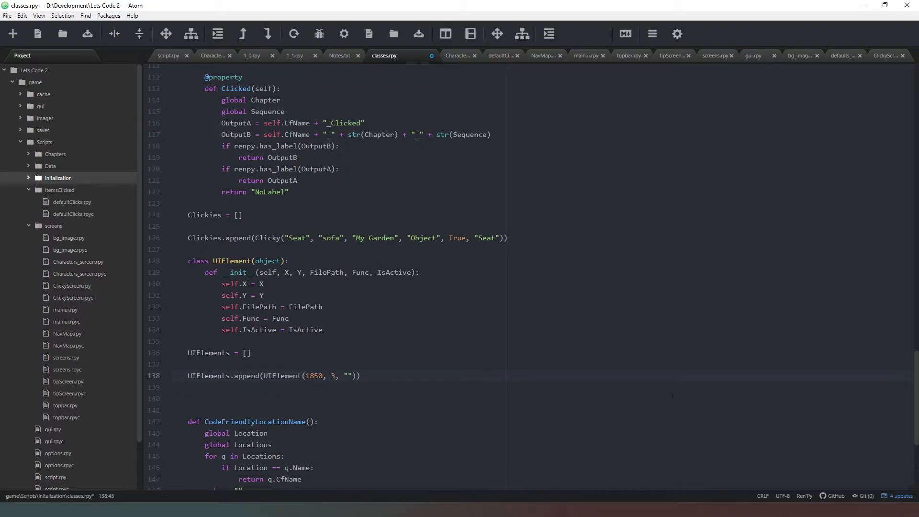
pyautogui.write('ui')
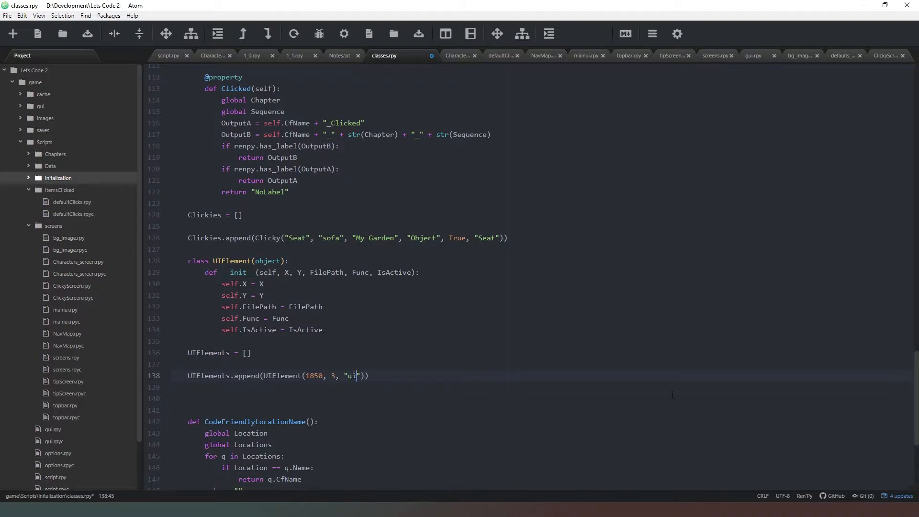
pyautogui.write('/')
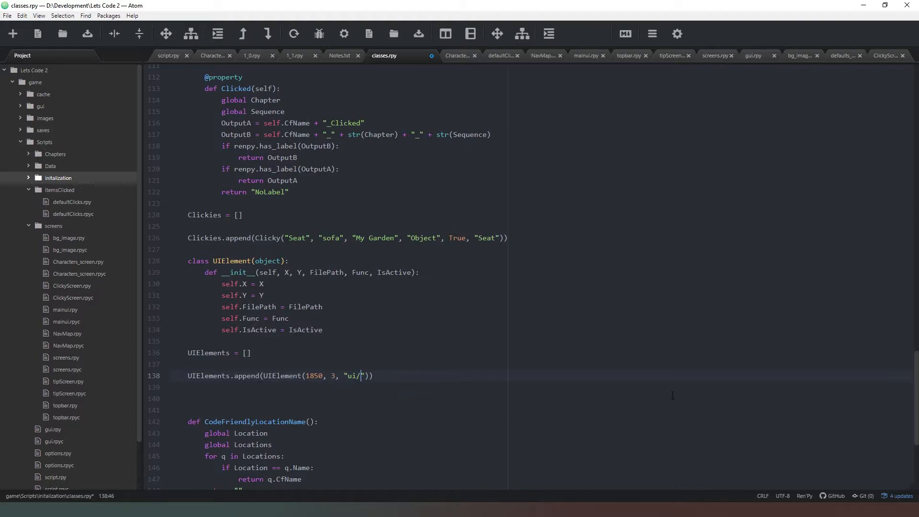
pyautogui.write('nav')
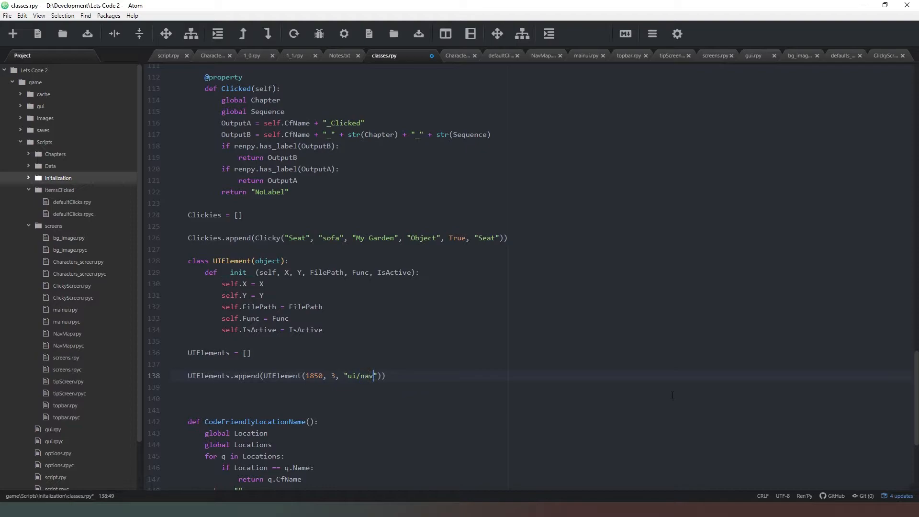
pyautogui.write('_icon_s')
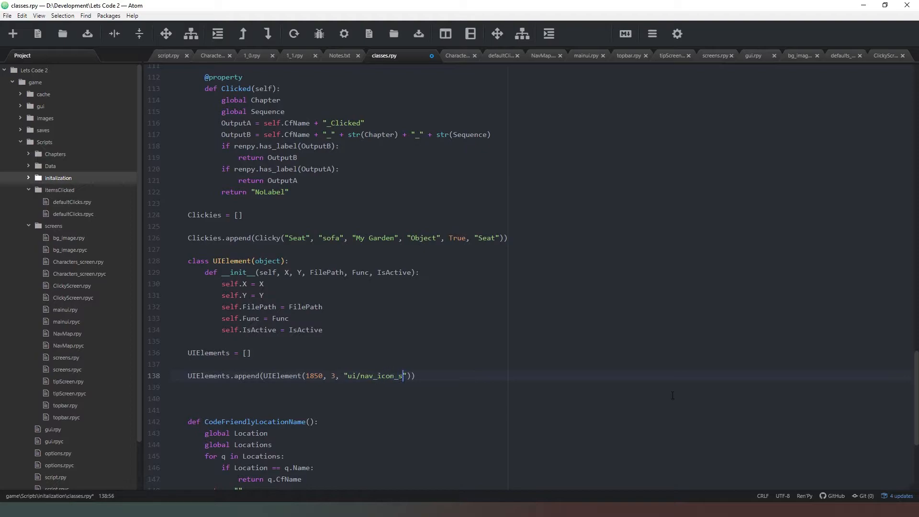
pyautogui.write('mall.pn')
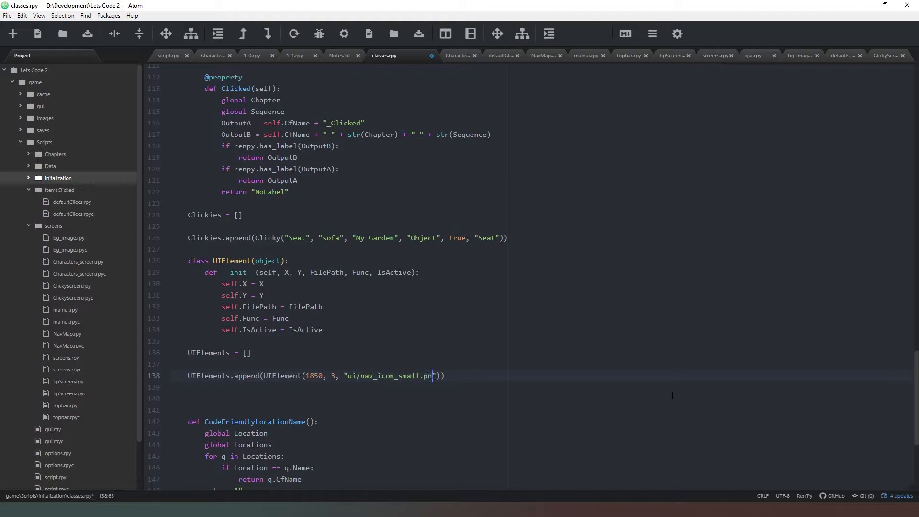
pyautogui.write('g')
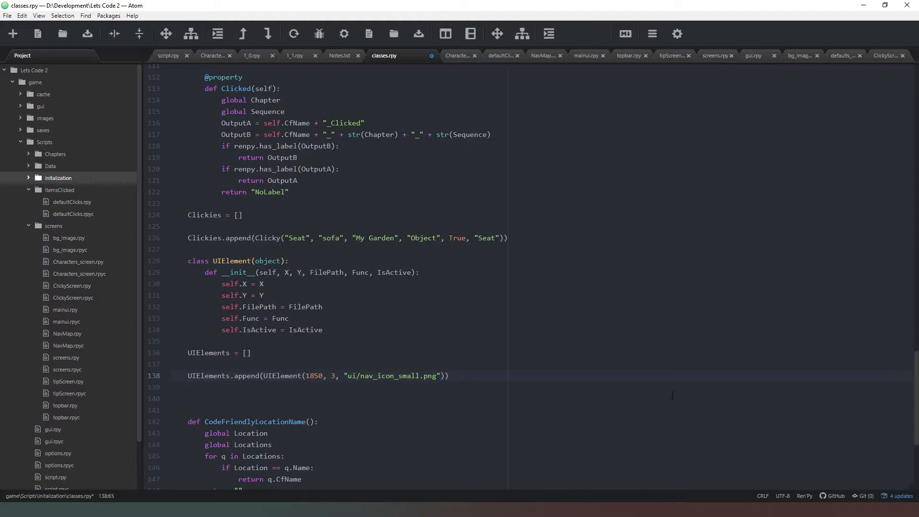
# Add "Nav" and True as the remaining arguments of the append call.
pyautogui.write(',')
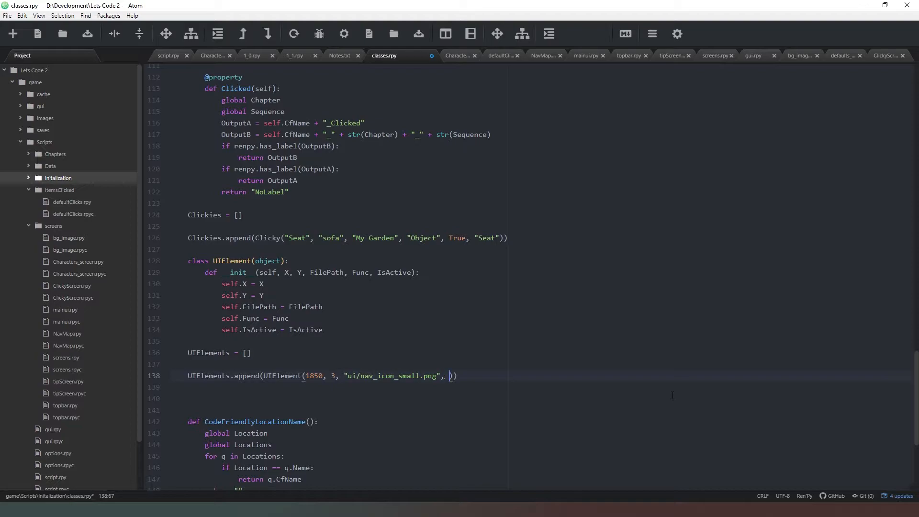
pyautogui.write('""')
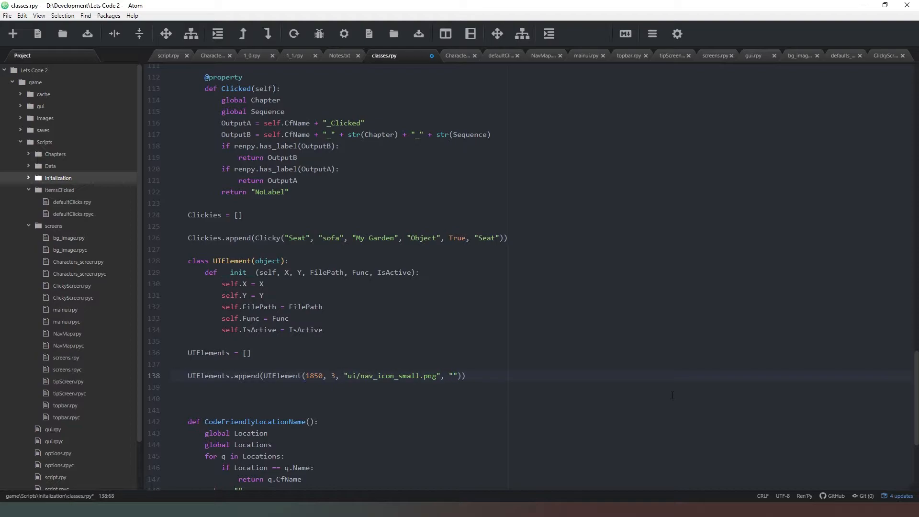
pyautogui.write('Nav')
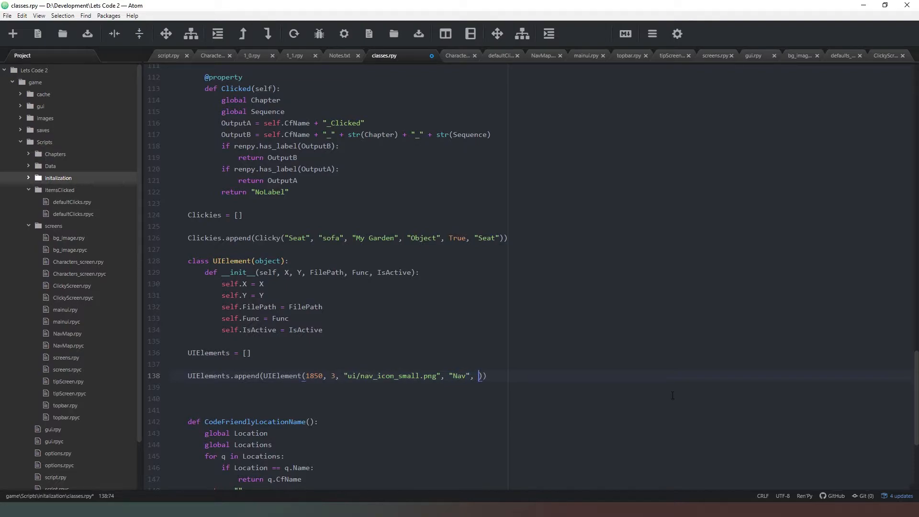
pyautogui.write('True')
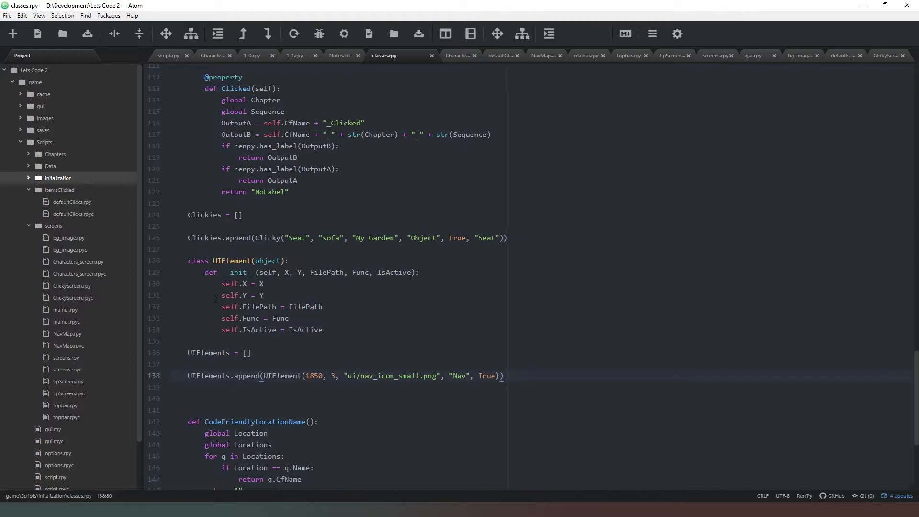
pyautogui.doubleClick(208, 375)
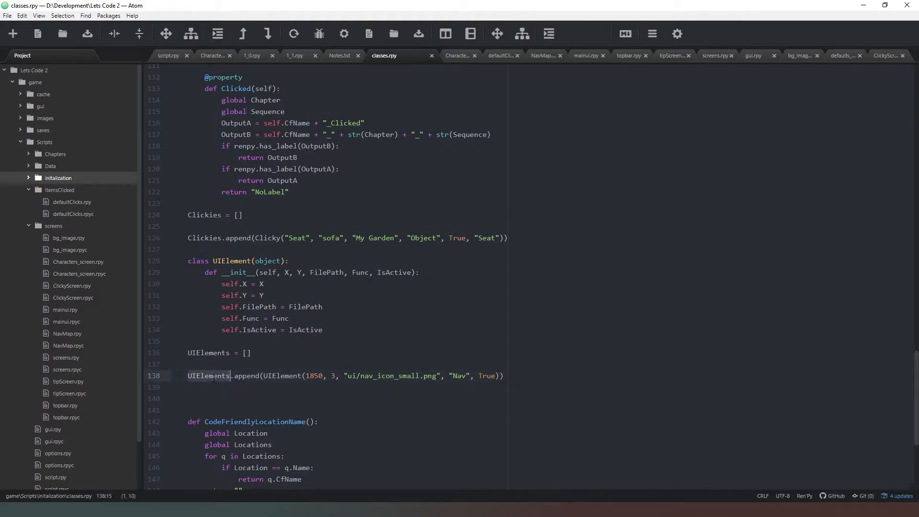
pyautogui.doubleClick(205, 375)
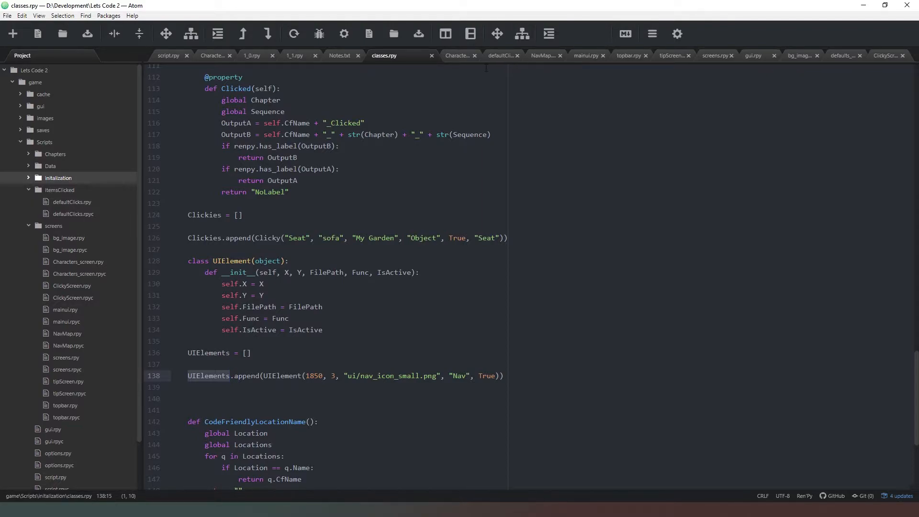
# Replace hbox in topbar.rpy with a 'for q in UIElements:' loop.
pyautogui.click(628, 55)
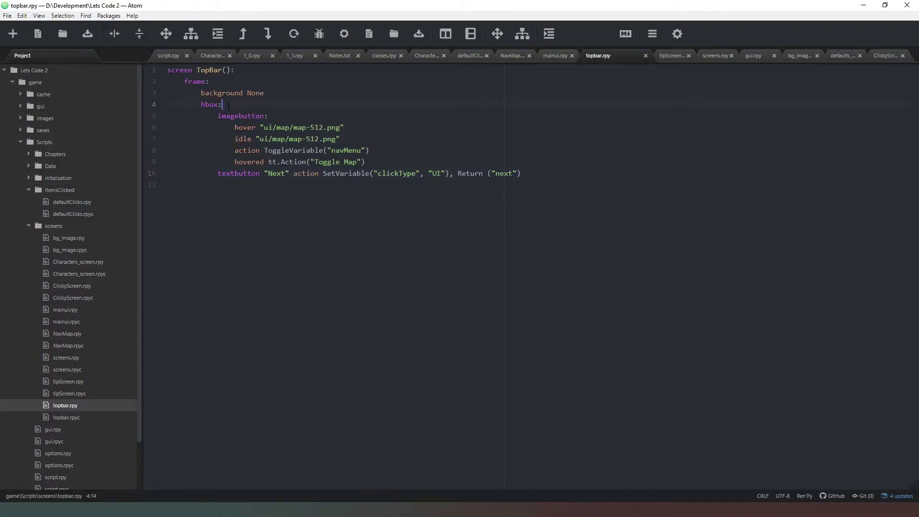
pyautogui.doubleClick(208, 104)
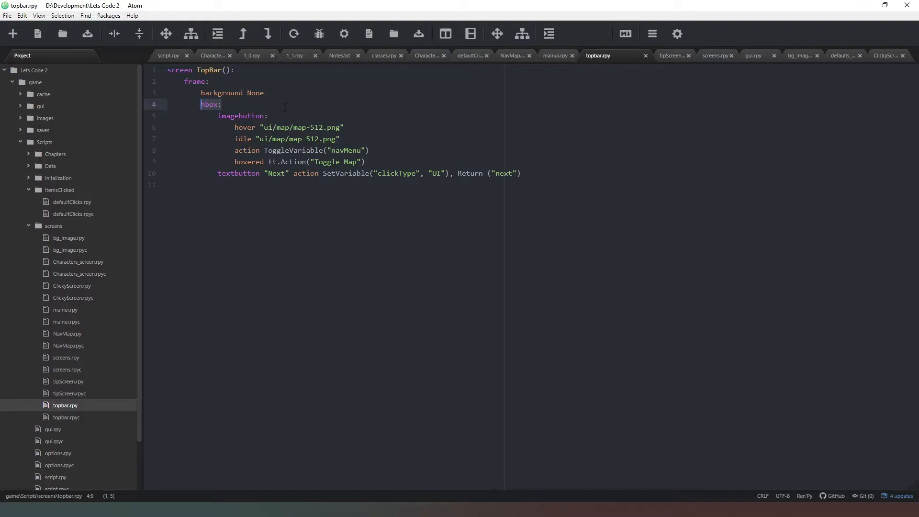
pyautogui.write('for q in')
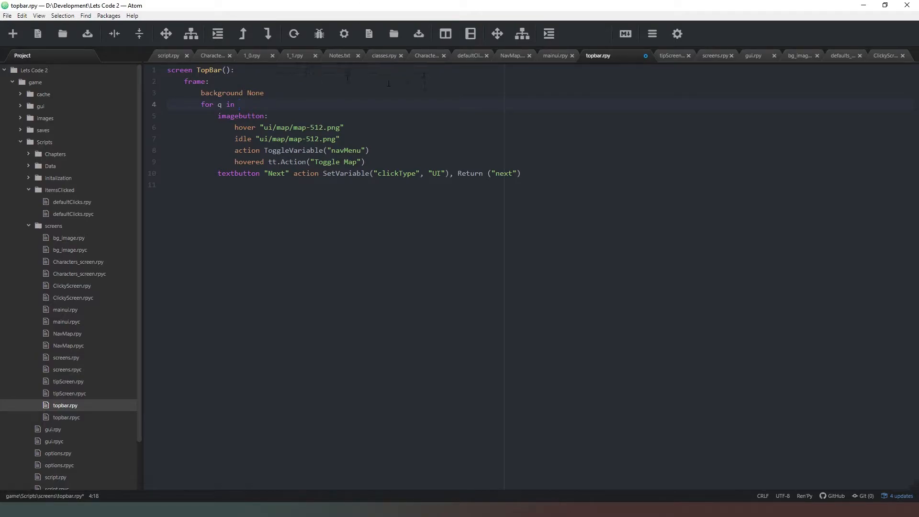
pyautogui.click(382, 55)
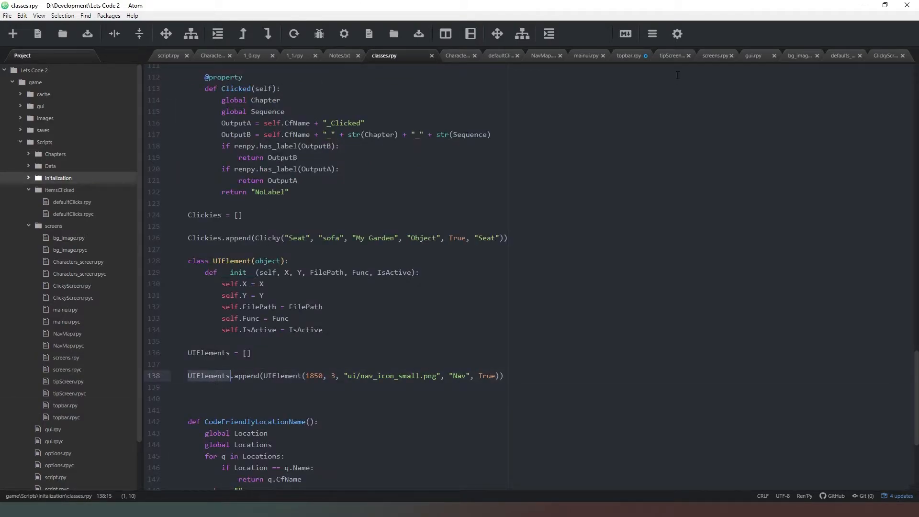
pyautogui.click(628, 55)
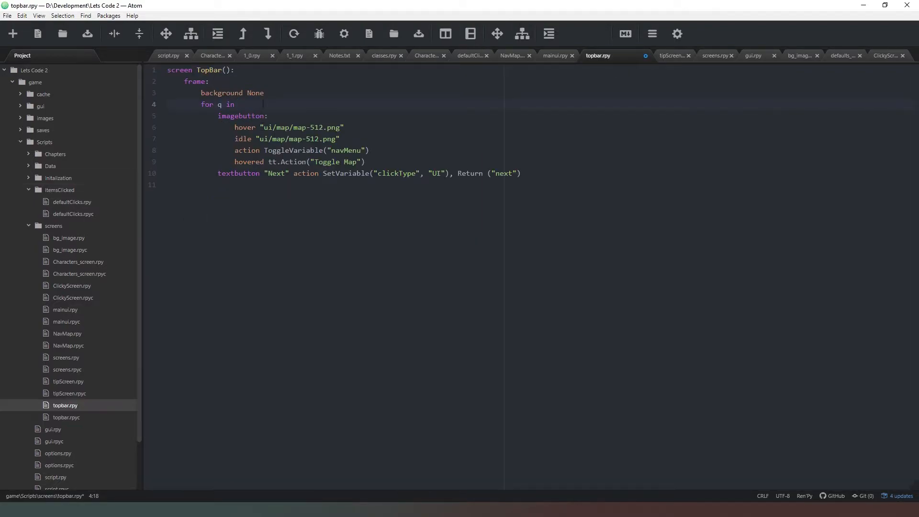
pyautogui.write('UIElements:')
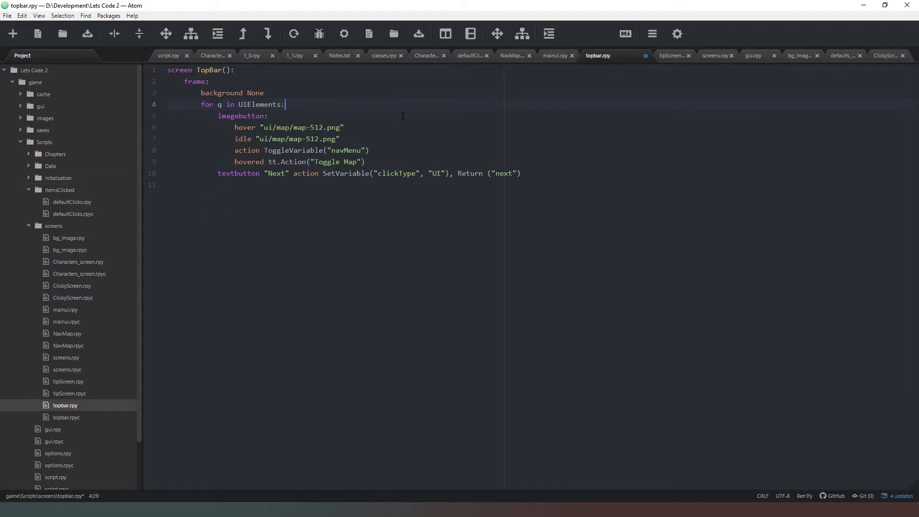
# Add an 'if q.IsActive:' condition inside the loop.
pyautogui.press('Enter')
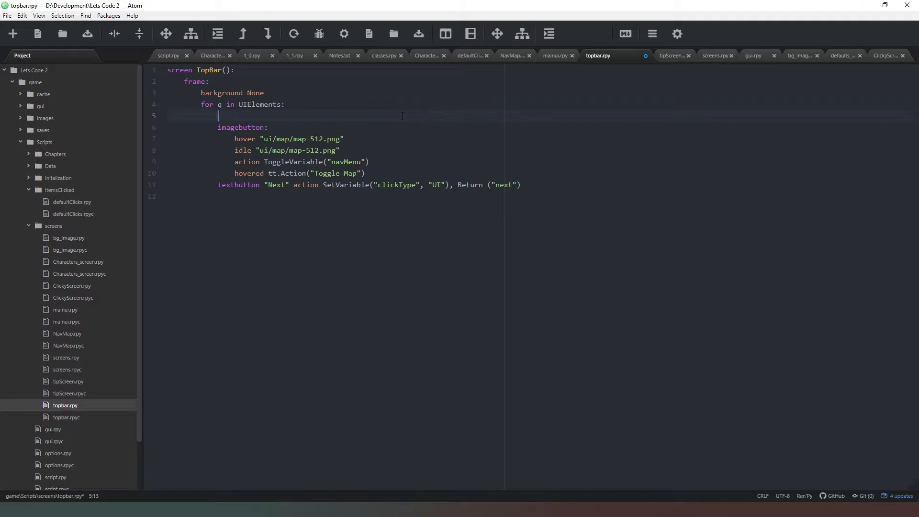
pyautogui.write('if q.')
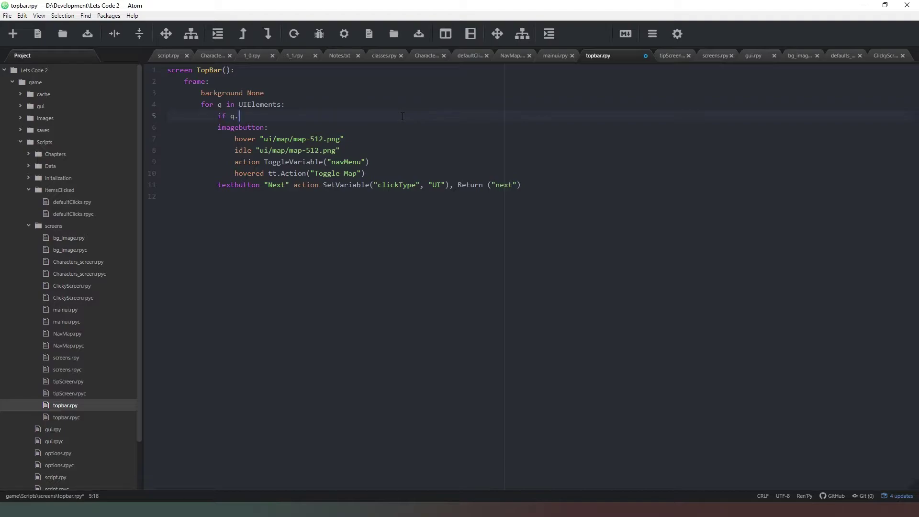
pyautogui.write('IsActive')
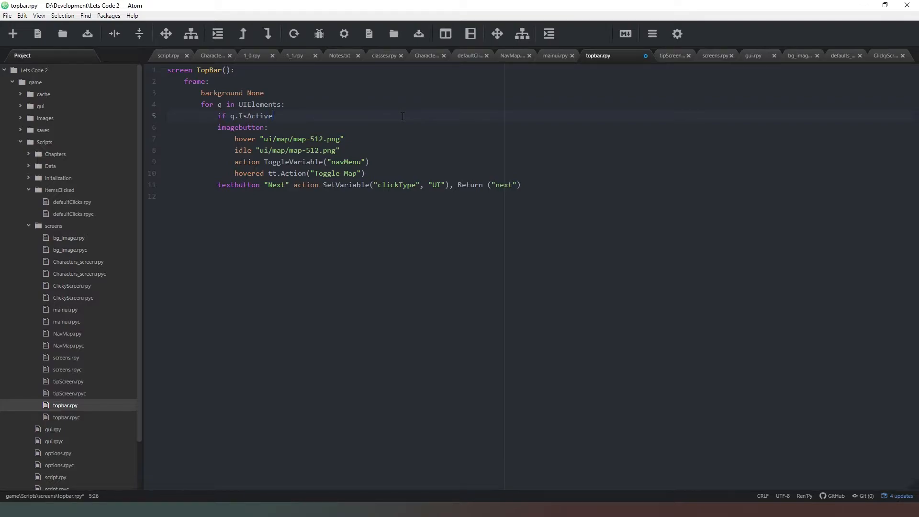
pyautogui.write(':')
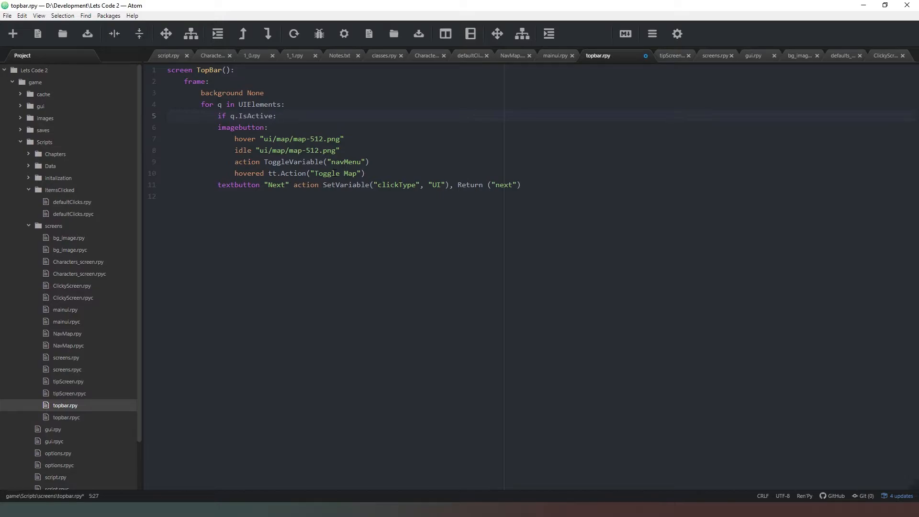
pyautogui.click(276, 115)
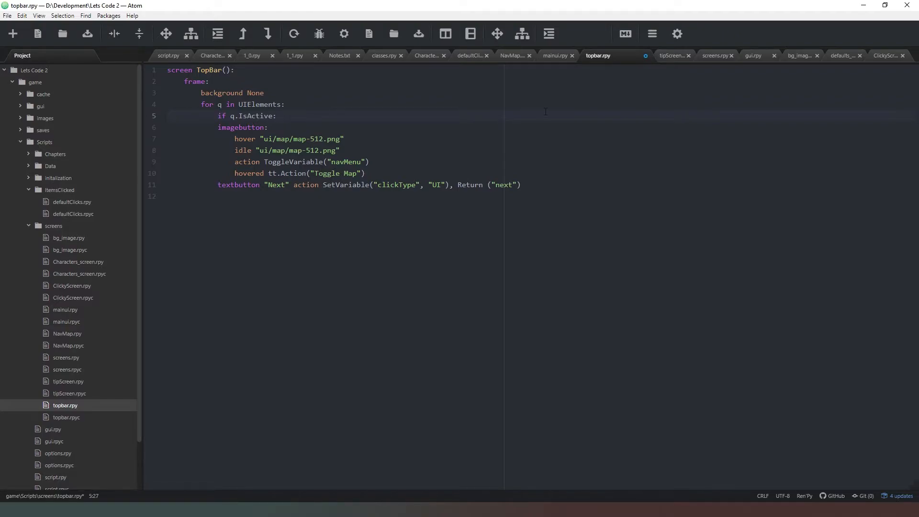
pyautogui.moveTo(385, 55)
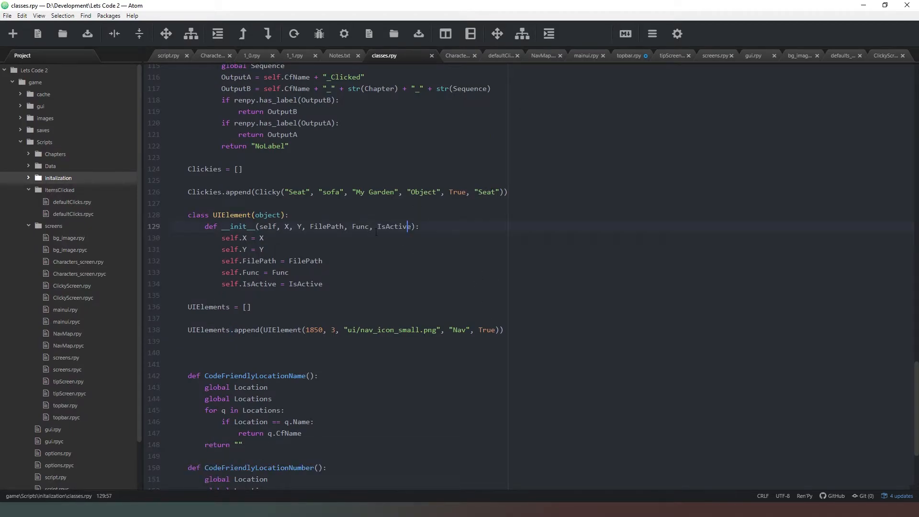
# Add TTip and Additional constructor parameters to UIElement and store them as attributes.
pyautogui.click(377, 226)
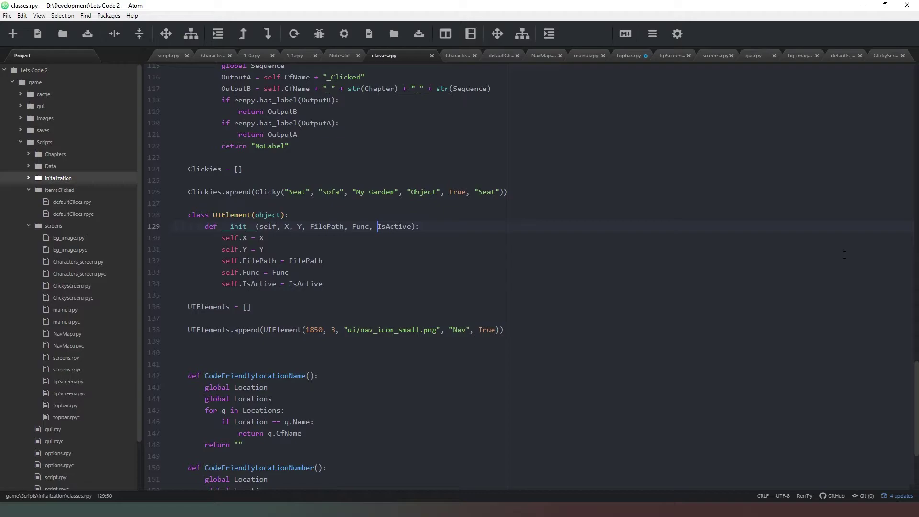
pyautogui.write('Tip')
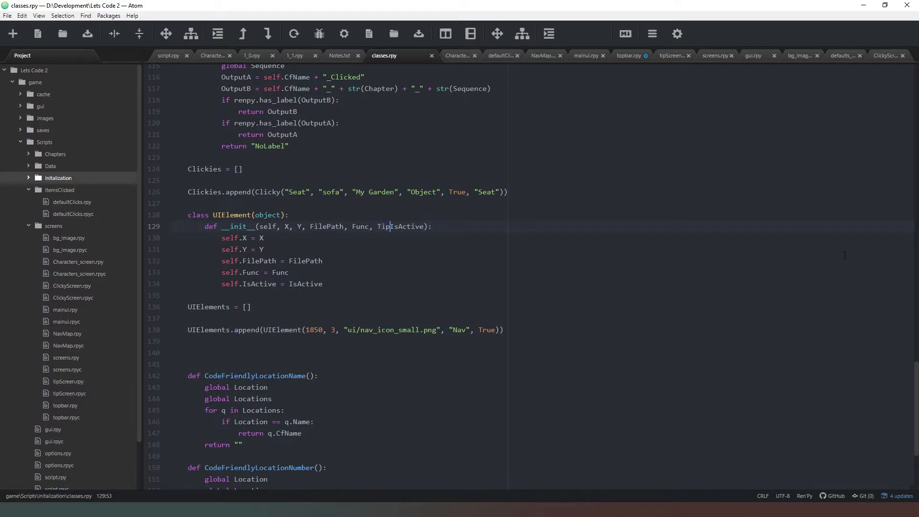
pyautogui.write('Tip,')
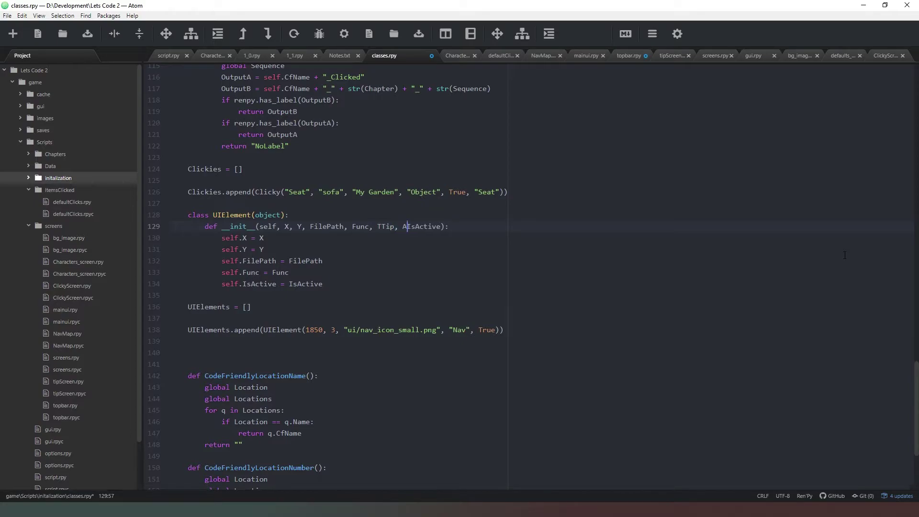
pyautogui.write('Additional,')
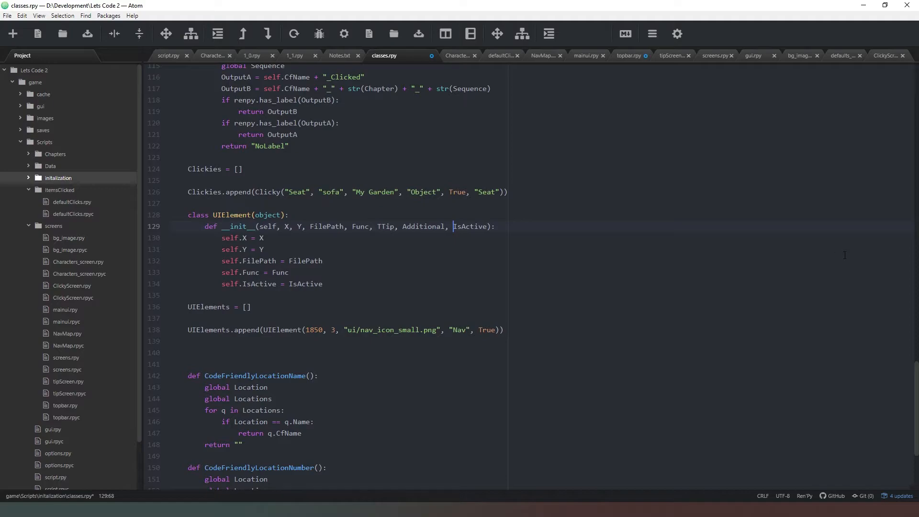
pyautogui.click(291, 272)
pyautogui.write('self.')
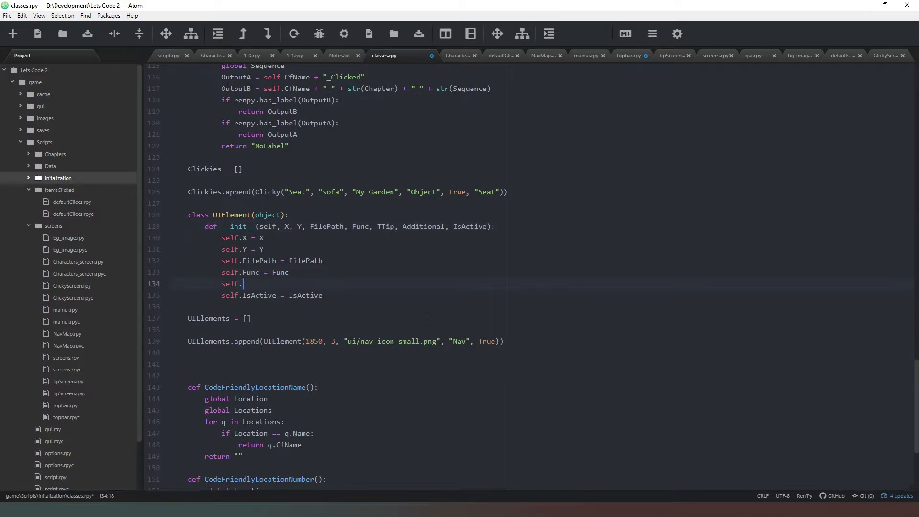
pyautogui.write('TTip = TTip')
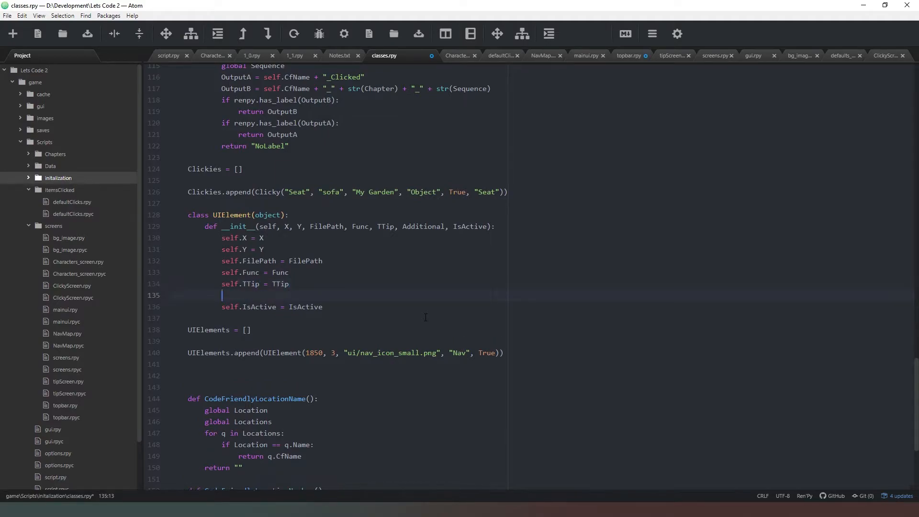
pyautogui.write('self.Additio')
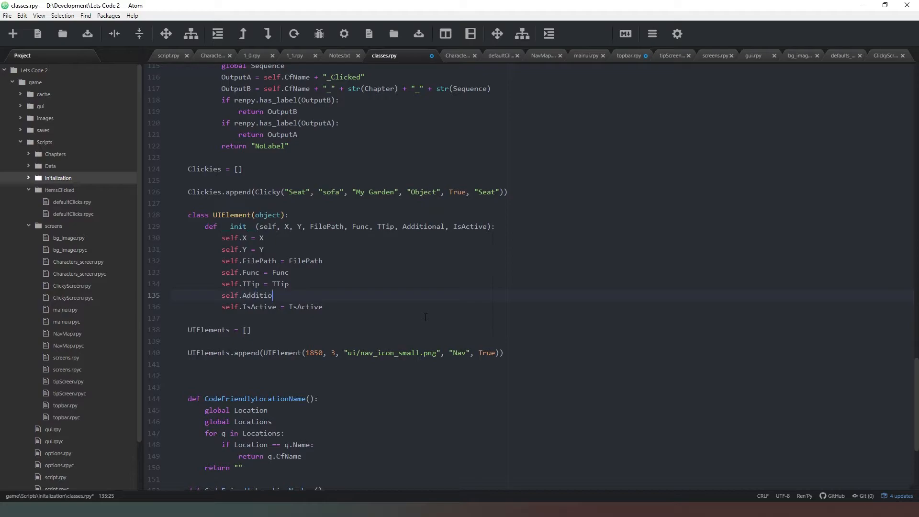
pyautogui.write('nal = A')
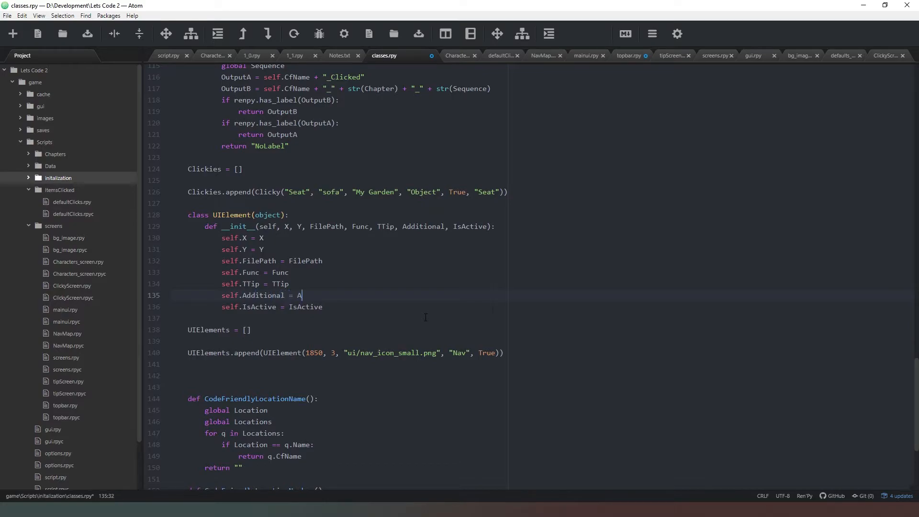
pyautogui.write('dditional')
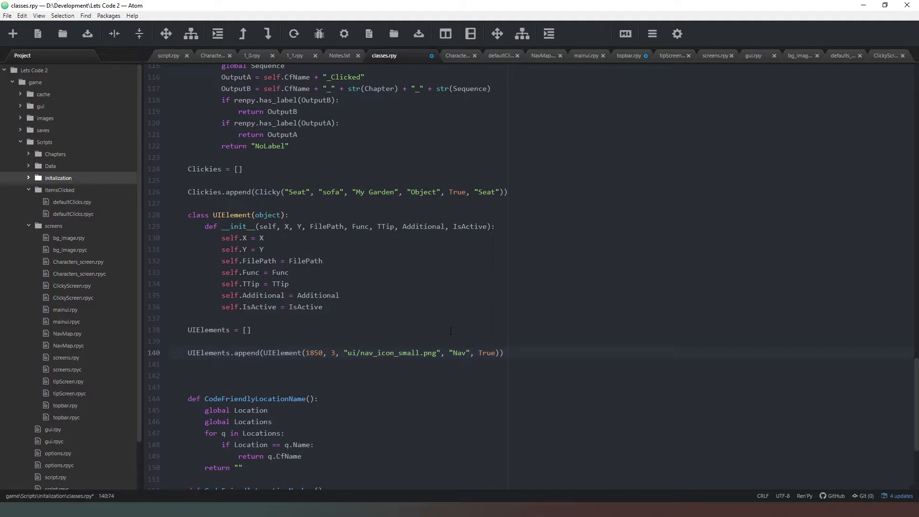
pyautogui.click(403, 296)
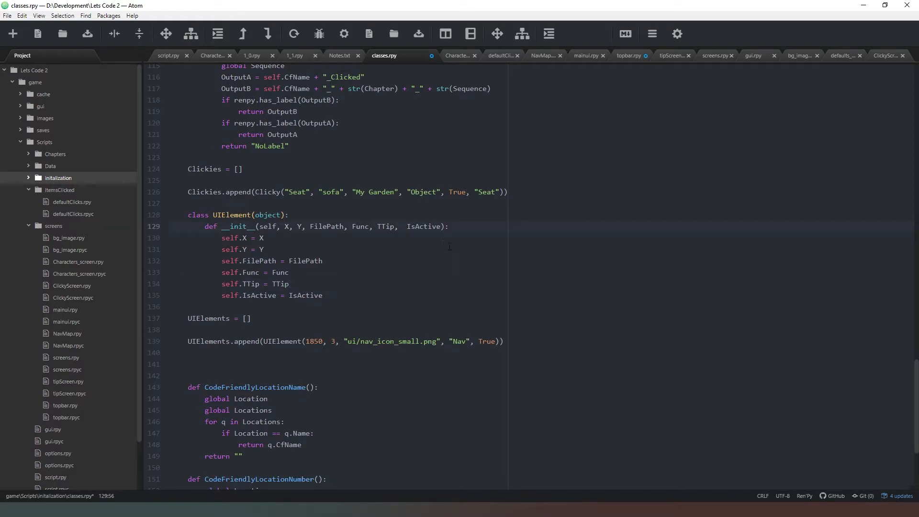
pyautogui.click(402, 226)
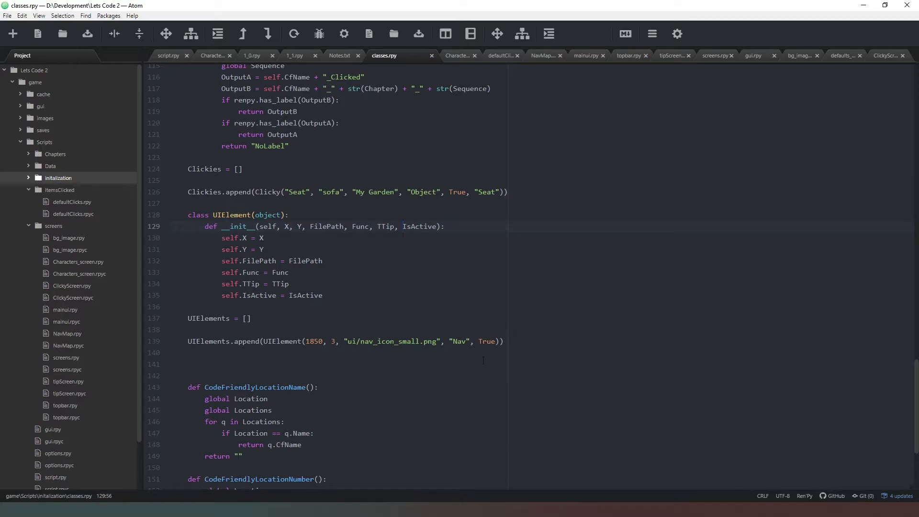
# Insert the "Toggle Nav Menu" tooltip after Nav in the append call.
pyautogui.click(473, 342)
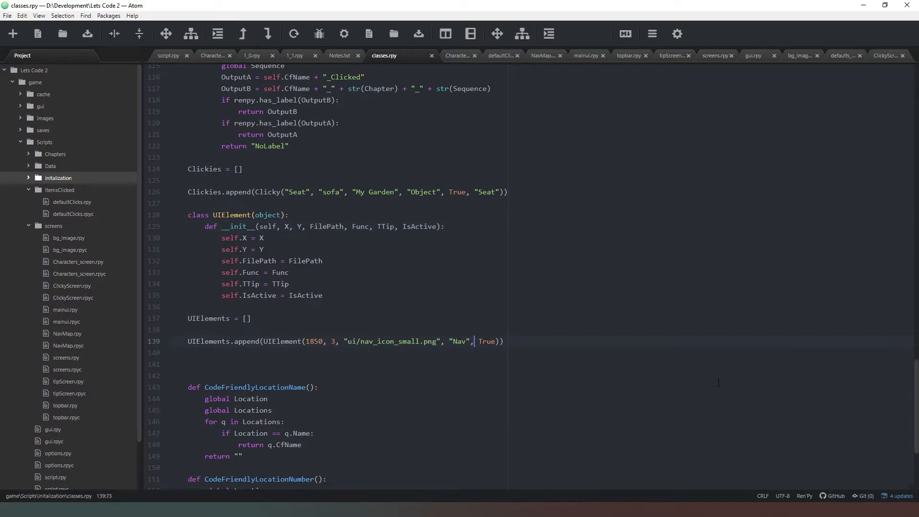
pyautogui.write('"TO')
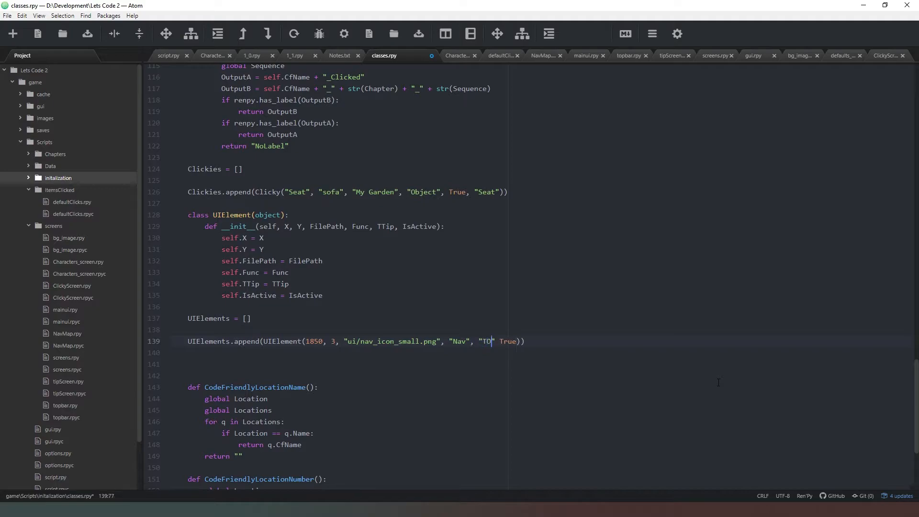
pyautogui.write('ggle Nav')
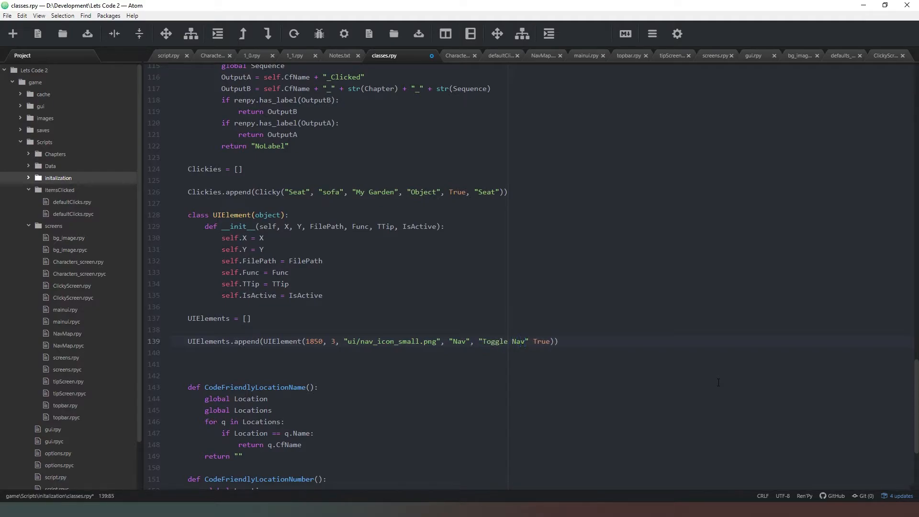
pyautogui.write('Menu')
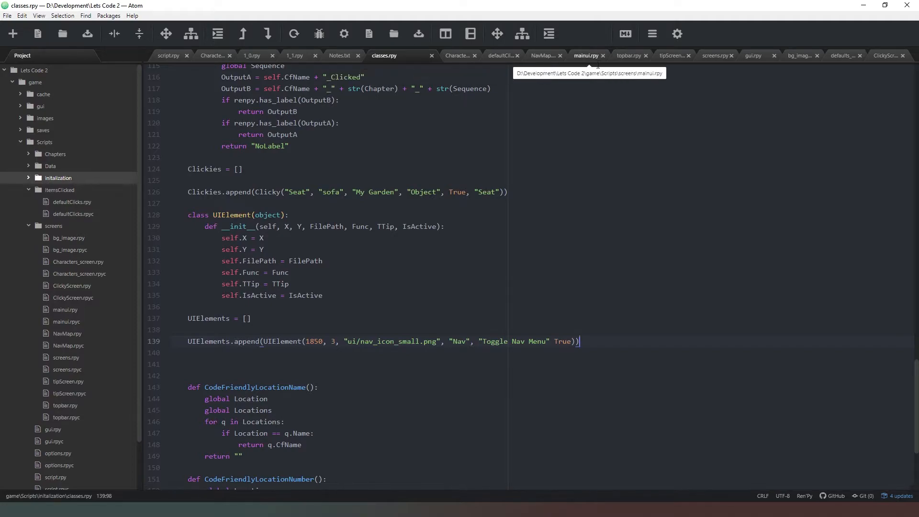
# Set the imagebutton's xpos q.x, ypos q.y and image q.FilePath in topbar.rpy.
pyautogui.click(628, 55)
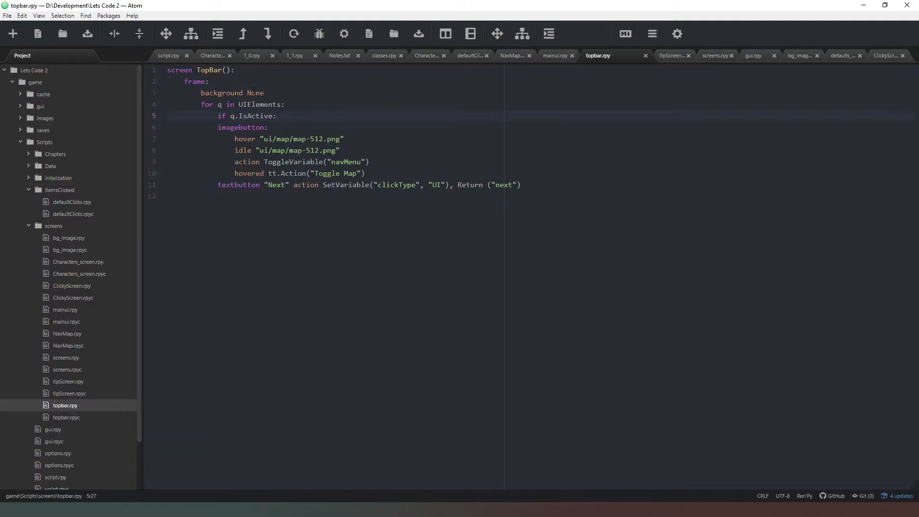
pyautogui.click(278, 116)
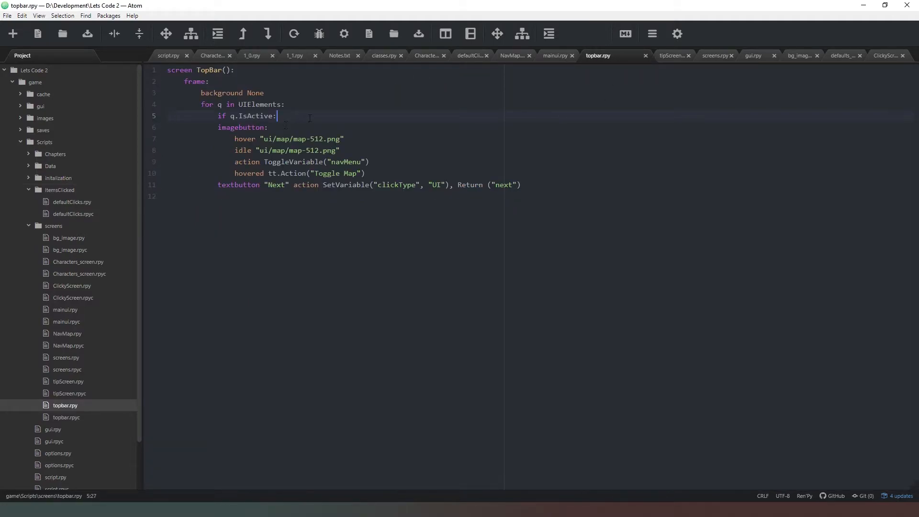
pyautogui.press('enter')
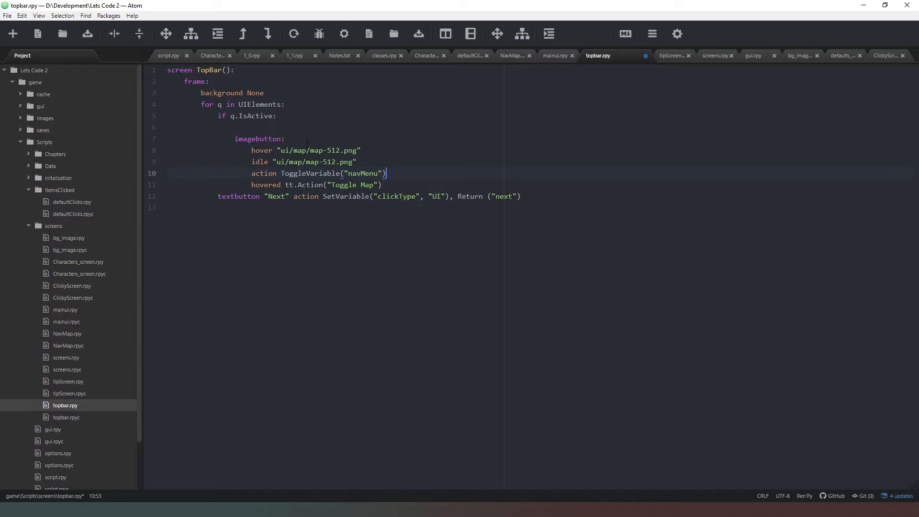
pyautogui.press('Enter')
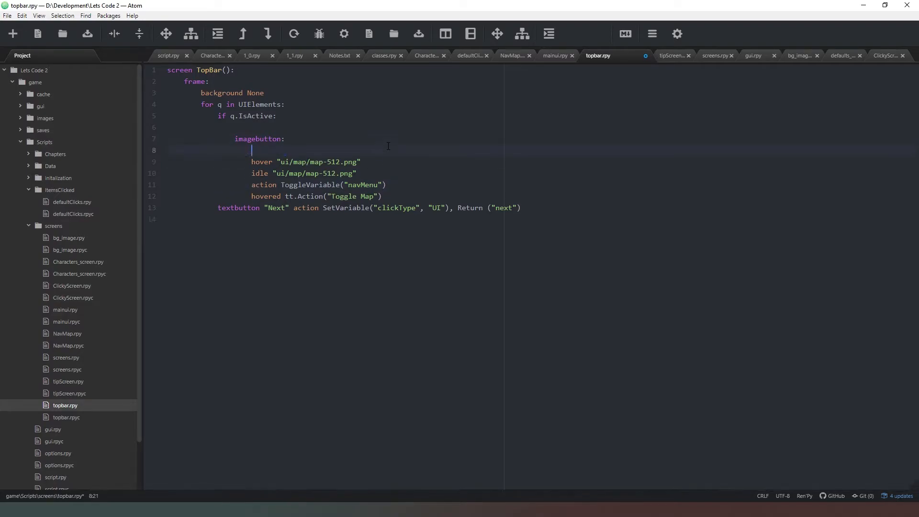
pyautogui.write('xpos q')
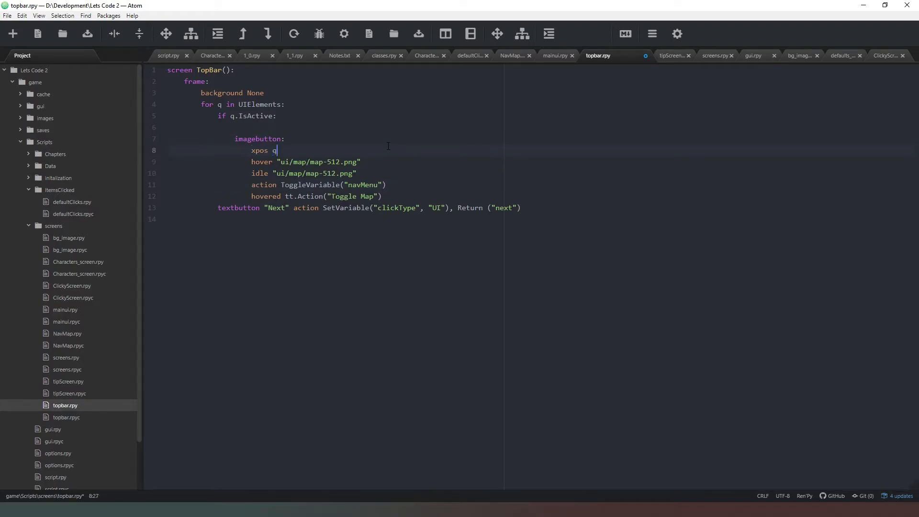
pyautogui.write('.x')
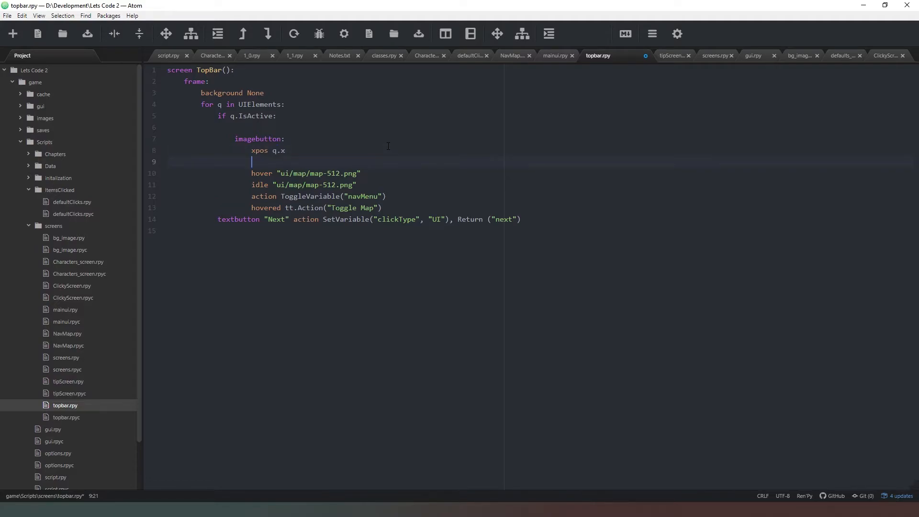
pyautogui.write('ypos')
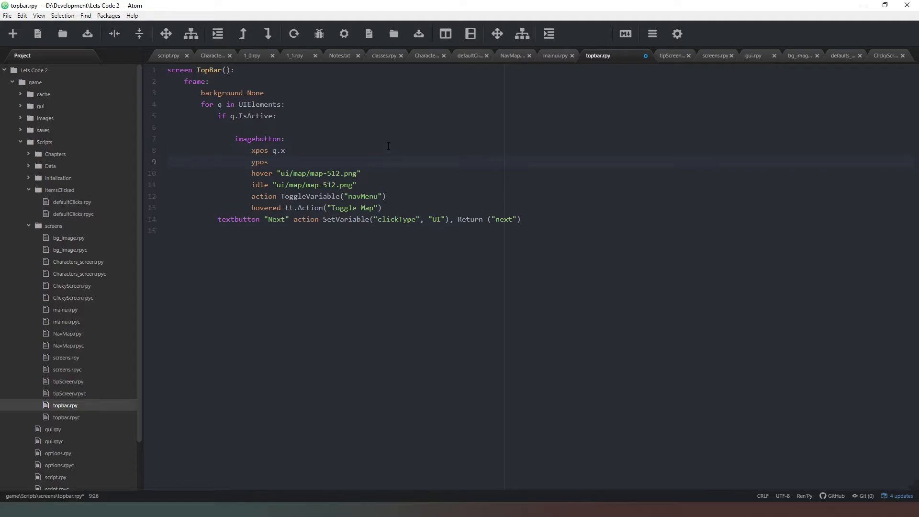
pyautogui.write('q.y')
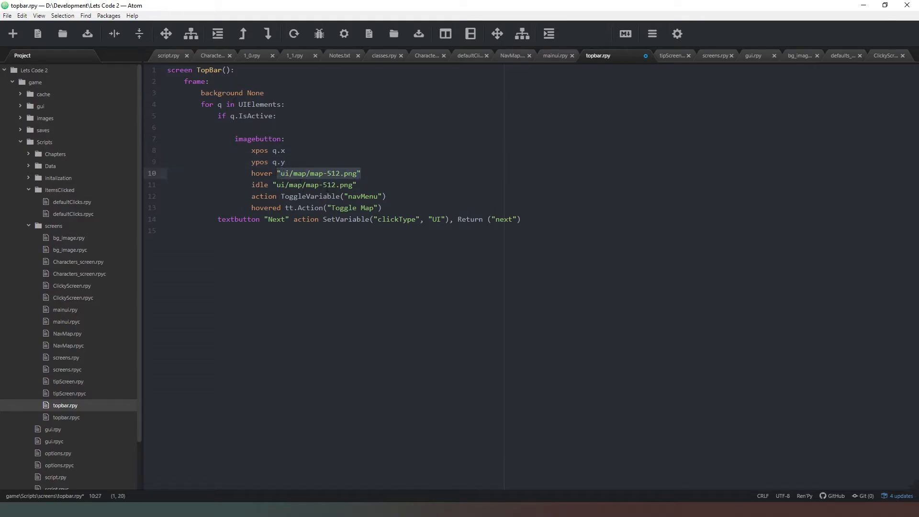
pyautogui.write('q.File')
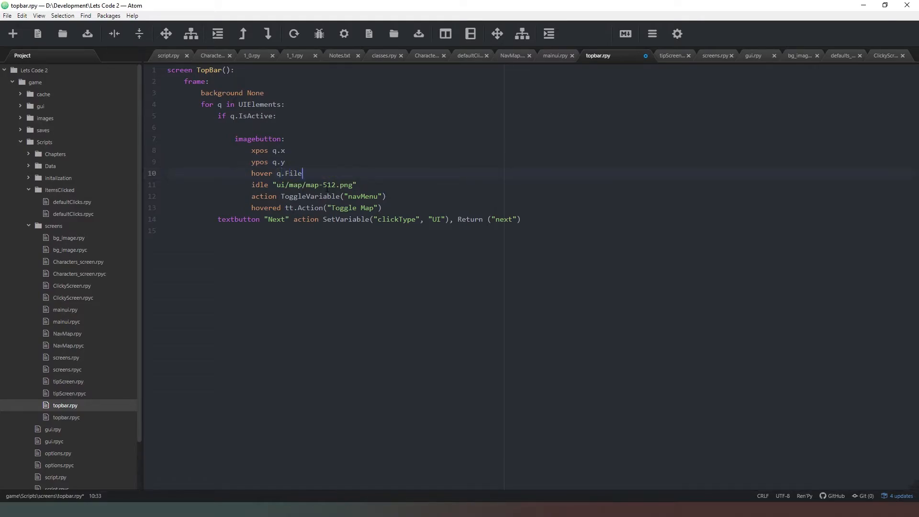
pyautogui.write('Path')
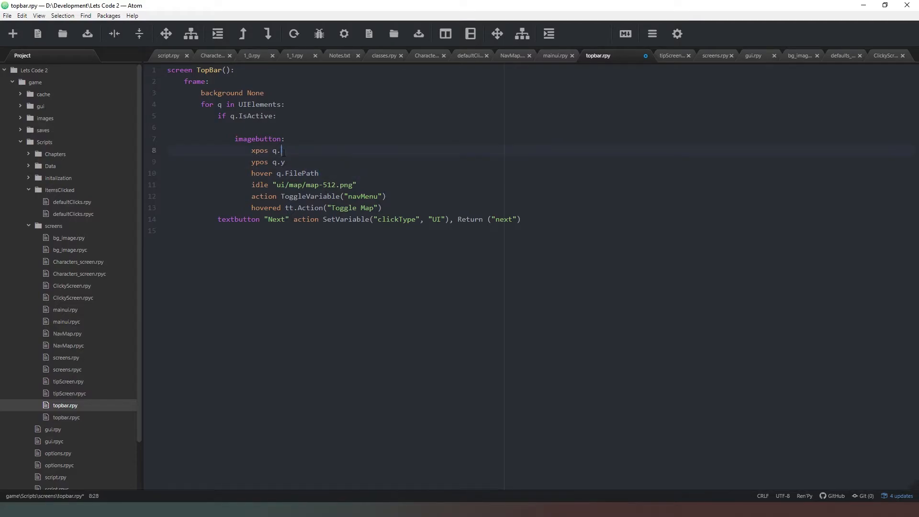
pyautogui.write('X')
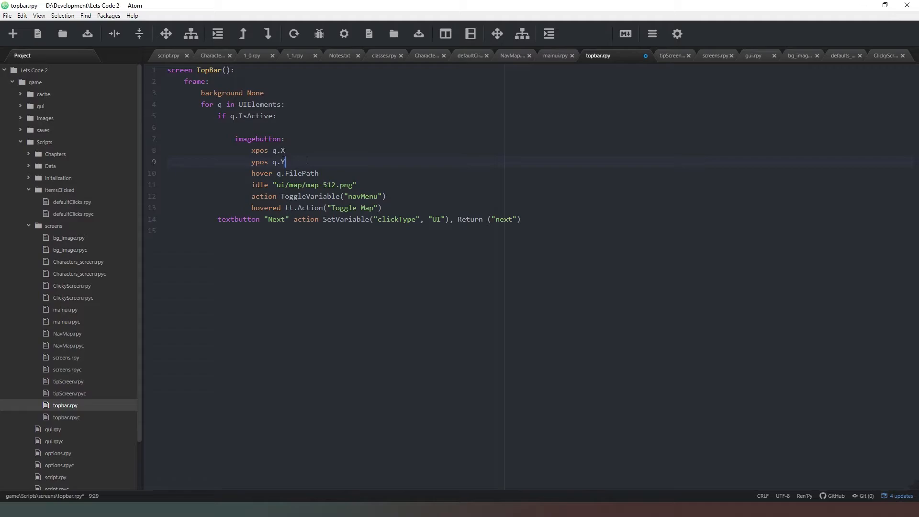
# Replace the button action with SetVariable("clickType", "UI"), Return(q.Func) and tooltip q.TTip.
pyautogui.doubleClick(298, 173)
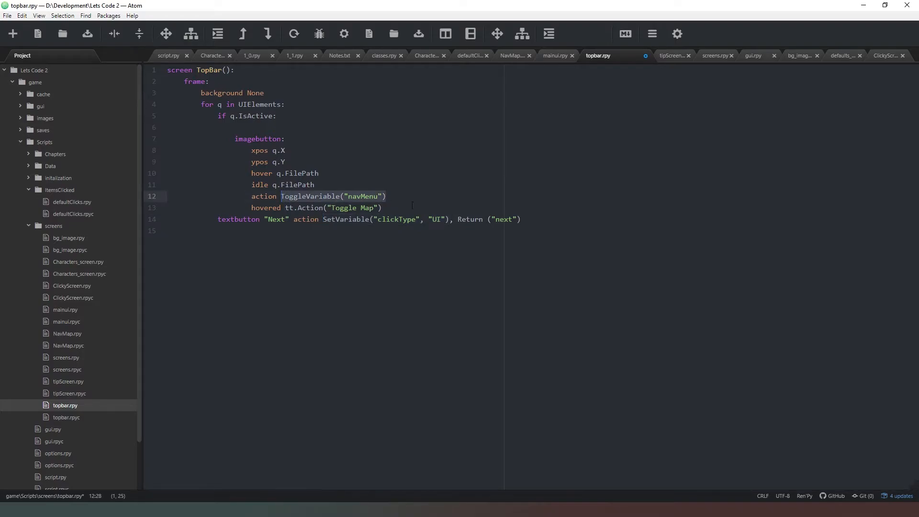
pyautogui.write('SetVariable("clickType", "UI")')
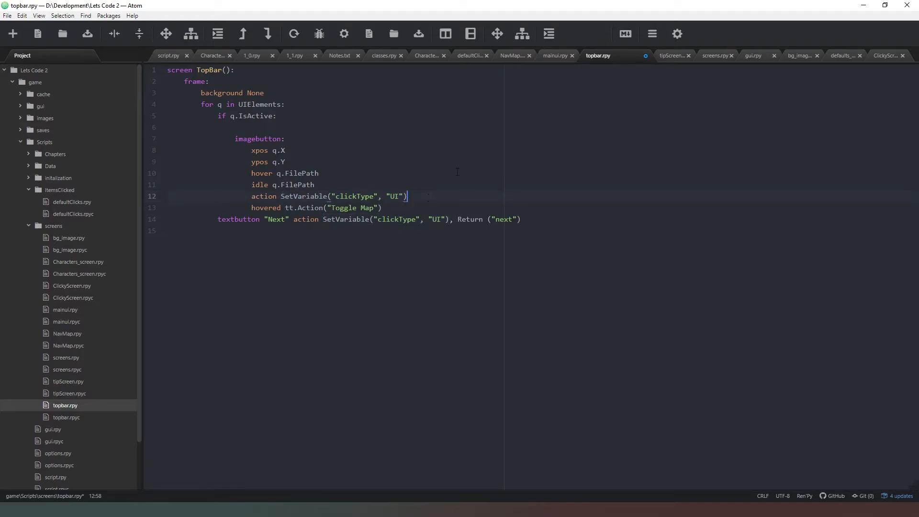
pyautogui.write(', Return')
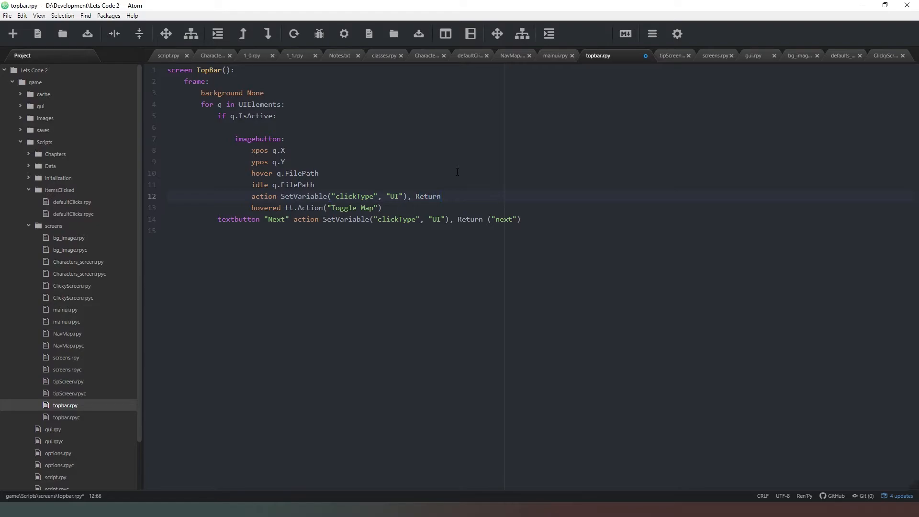
pyautogui.write('()')
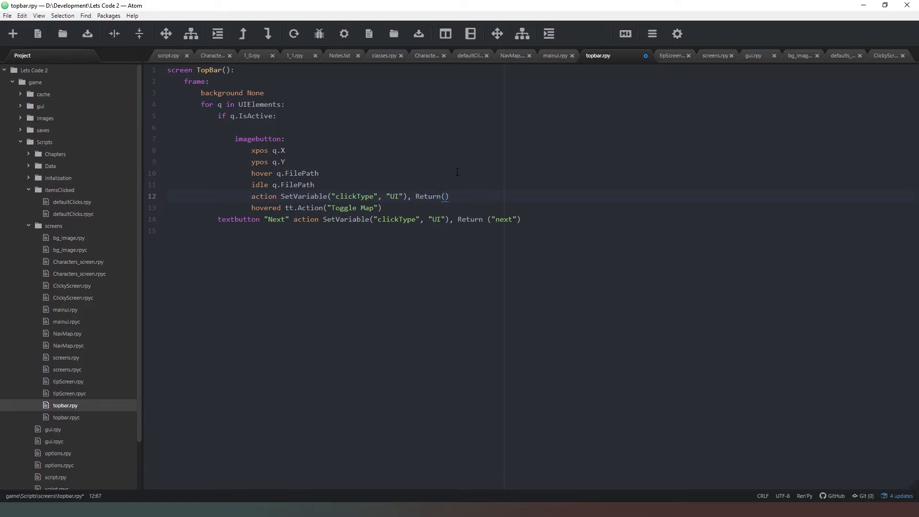
pyautogui.write('q.')
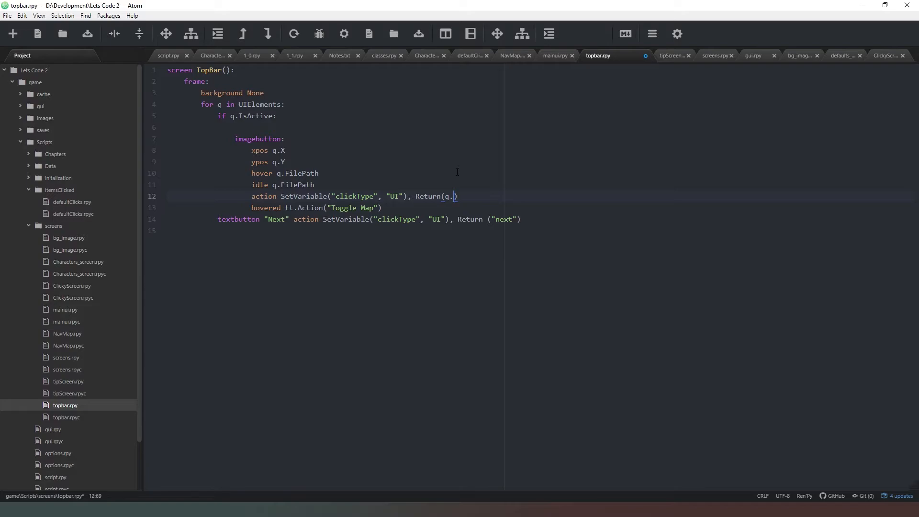
pyautogui.write('Func')
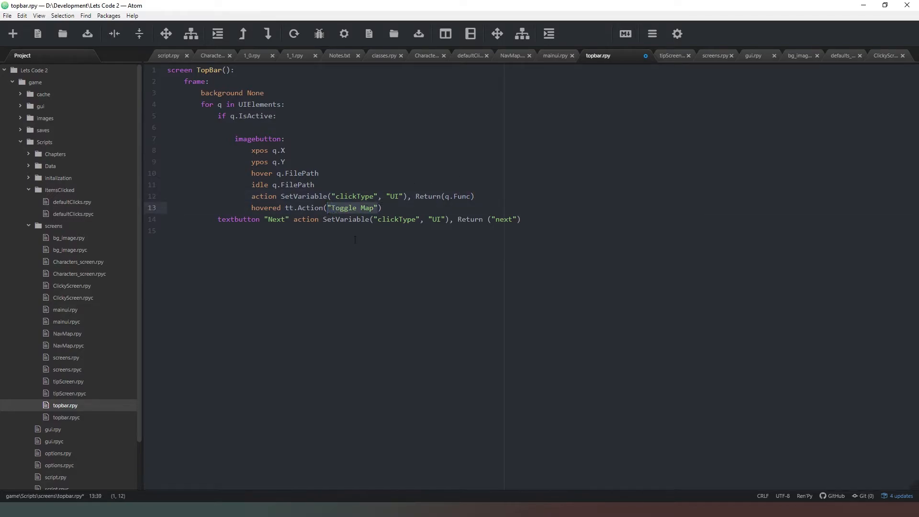
pyautogui.write('q.TT')
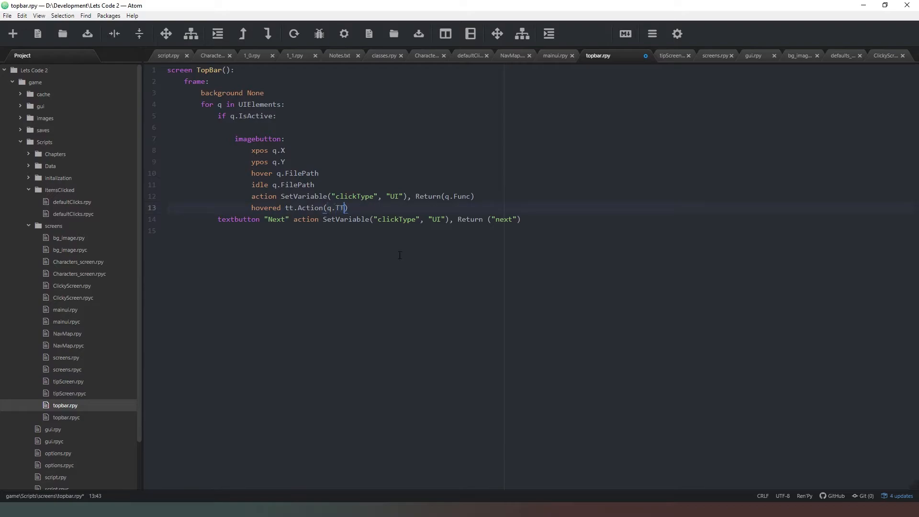
pyautogui.write('ip')
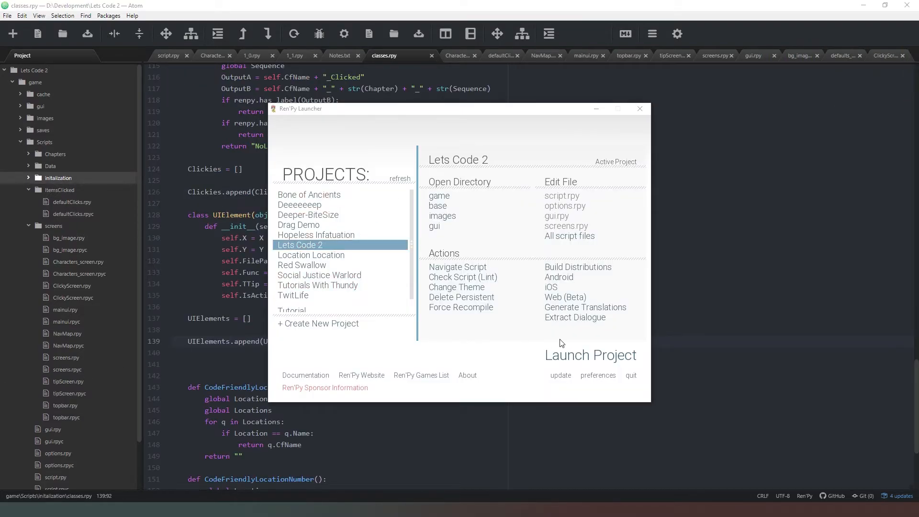
# Launch Lets Code 2, start a game, check the nav tooltip, then quit.
pyautogui.click(591, 355)
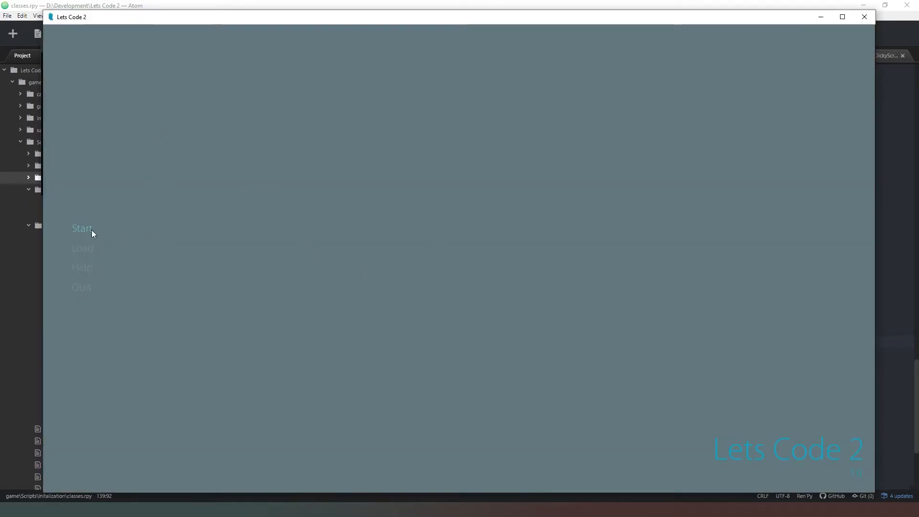
pyautogui.click(81, 228)
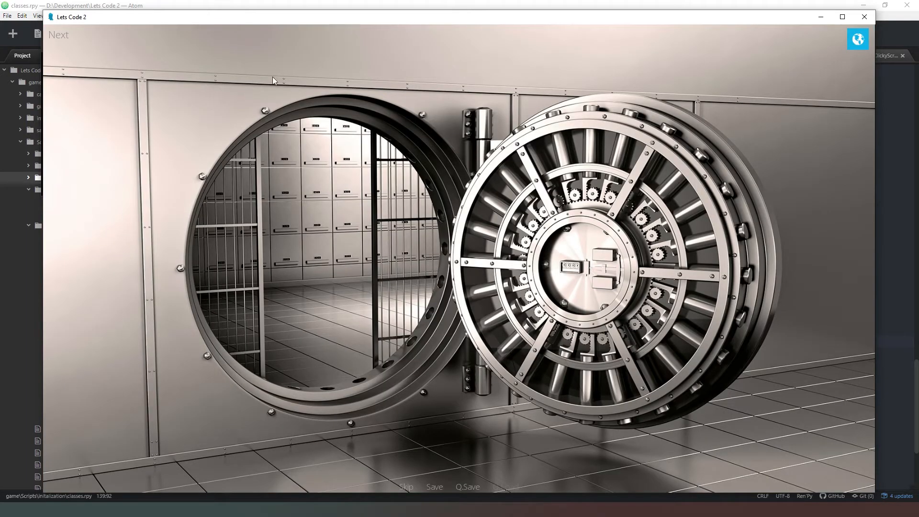
pyautogui.moveTo(857, 39)
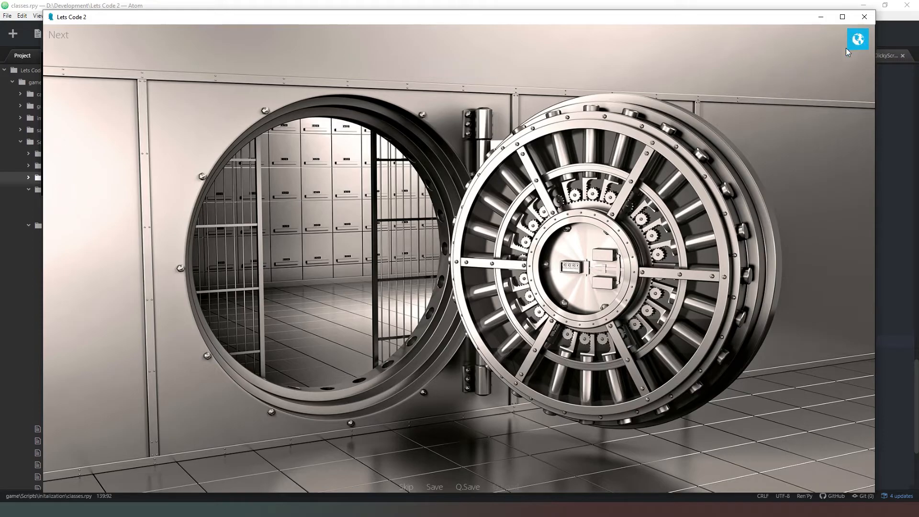
pyautogui.moveTo(856, 42)
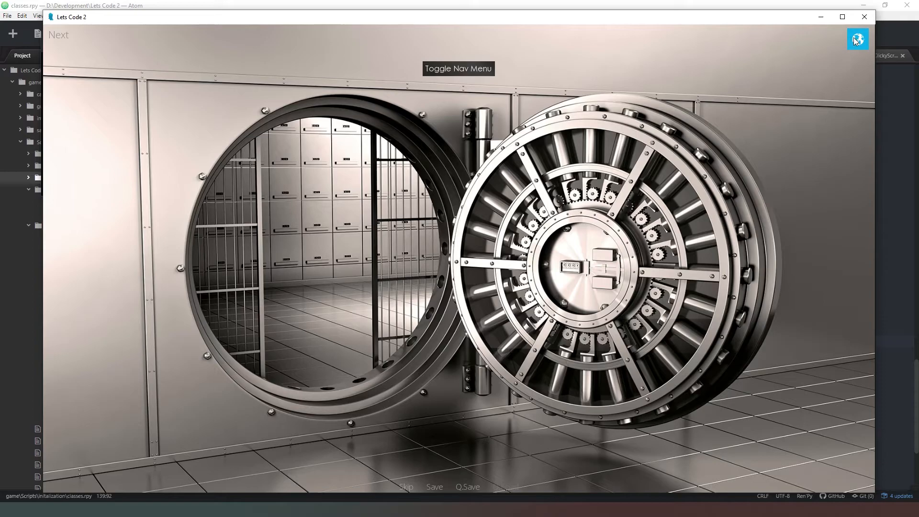
pyautogui.click(863, 17)
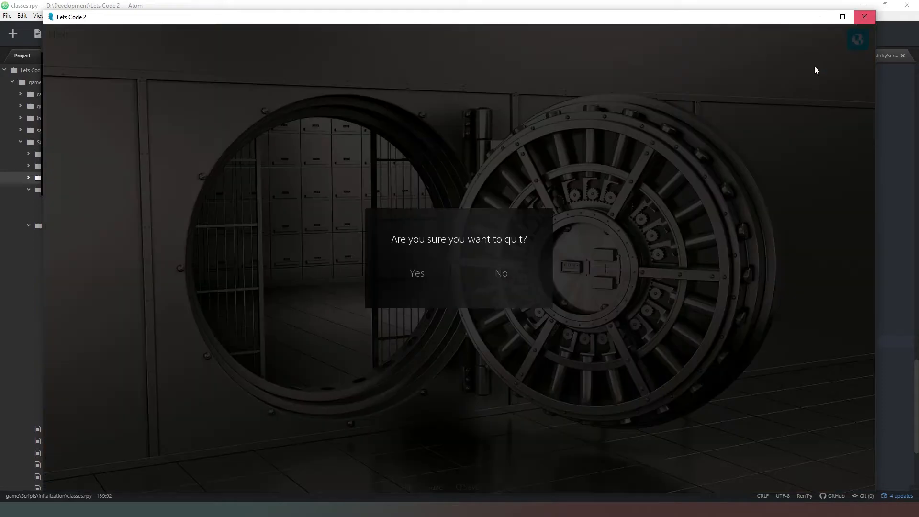
pyautogui.click(416, 272)
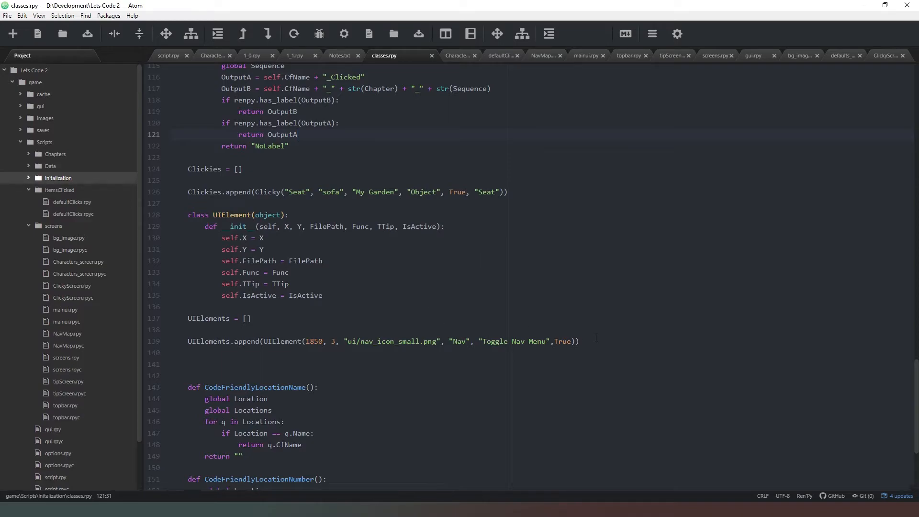
# Turn the second element into the tasks icon with x 1795 and a Next tooltip.
pyautogui.click(588, 342)
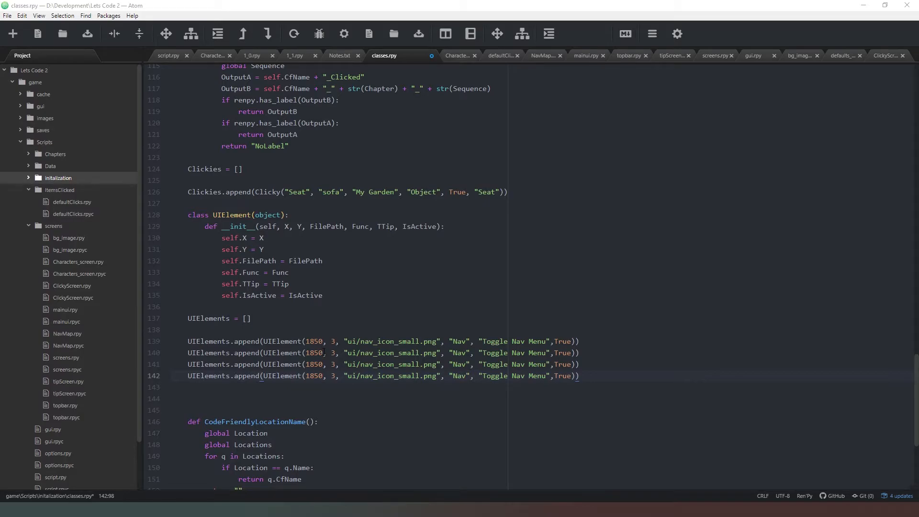
pyautogui.click(325, 352)
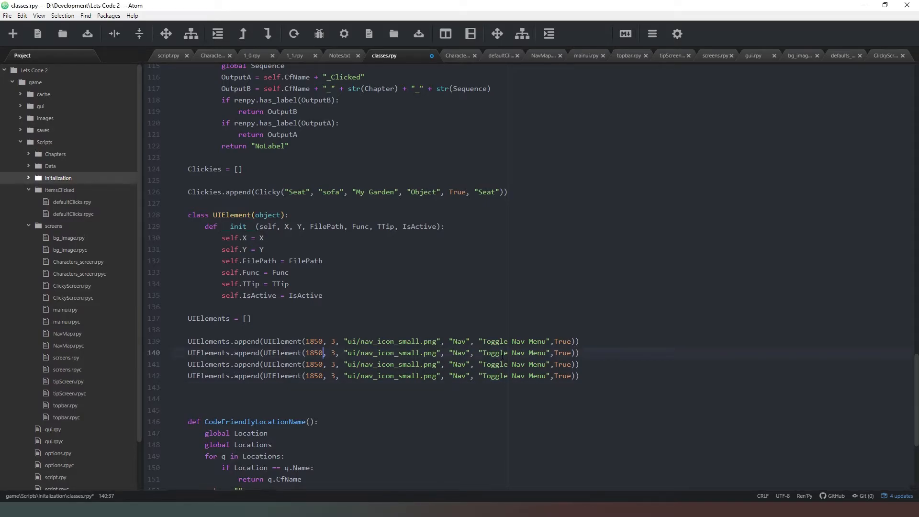
pyautogui.write('1780')
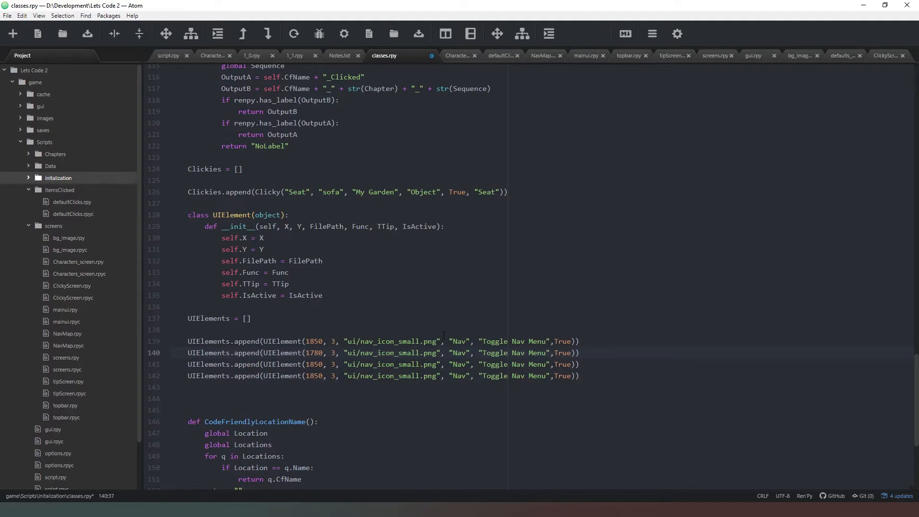
pyautogui.press('Backspace')
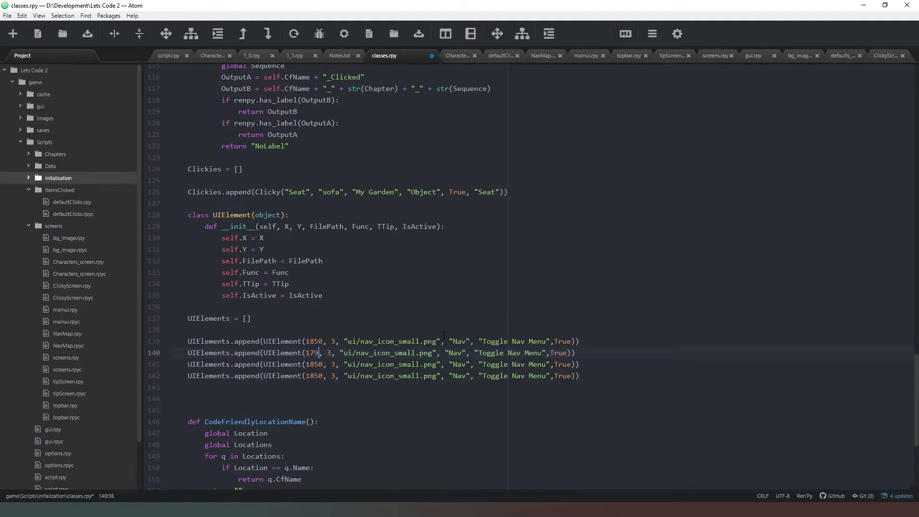
pyautogui.write('5')
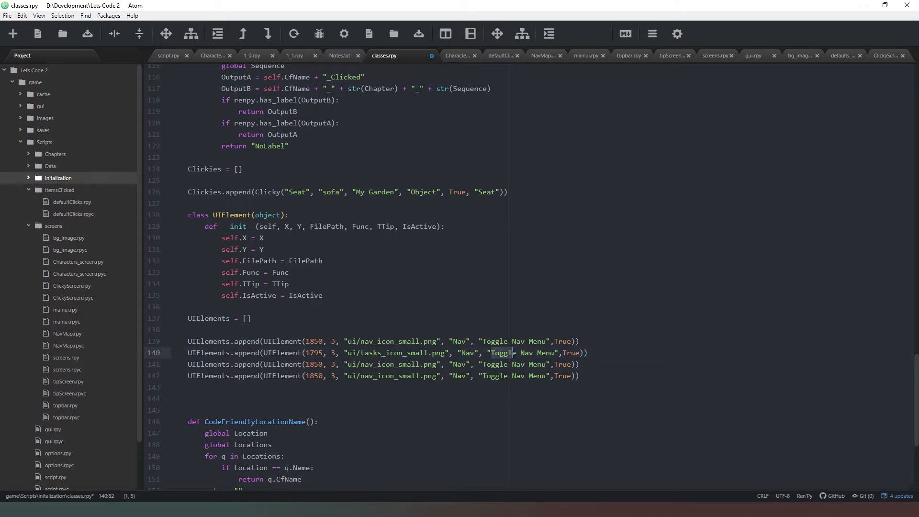
pyautogui.write('skip forward')
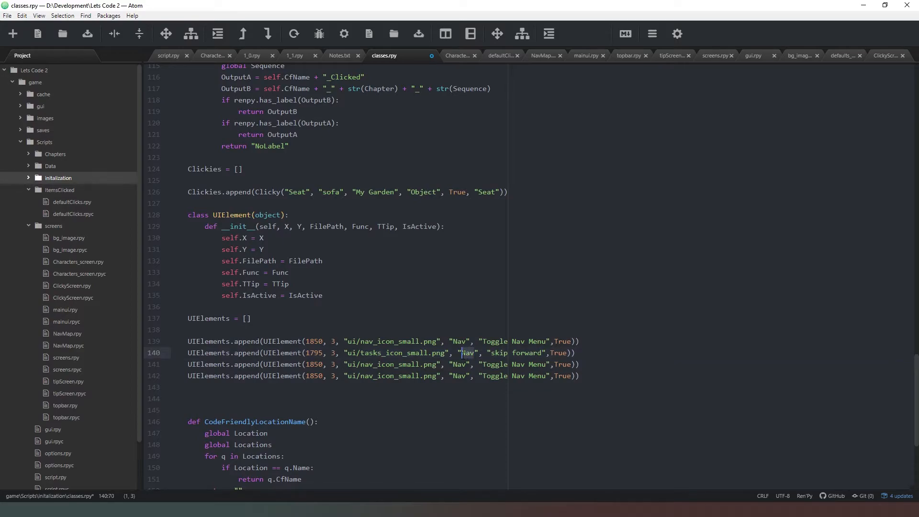
pyautogui.write('Next')
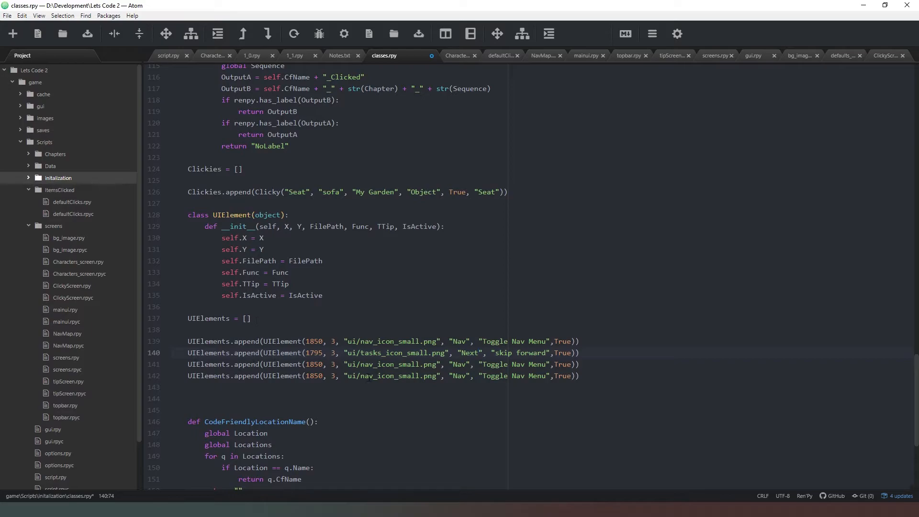
# Make the third element the man icon at x 1840 with a Character Screen tooltip.
pyautogui.click(324, 364)
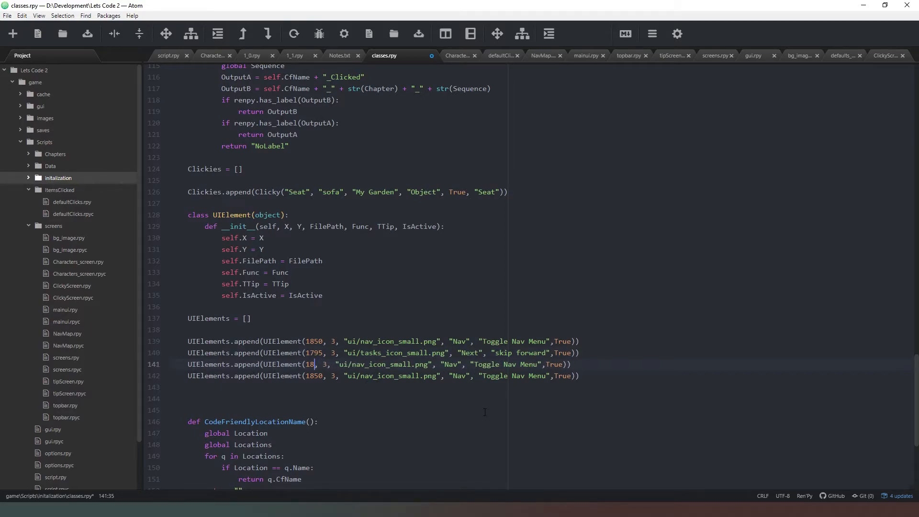
pyautogui.write('40')
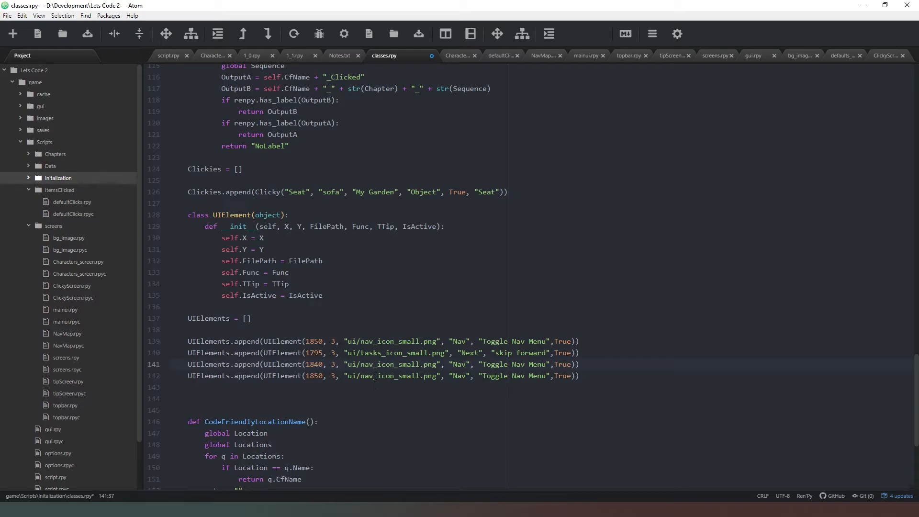
pyautogui.click(362, 364)
pyautogui.write('ma')
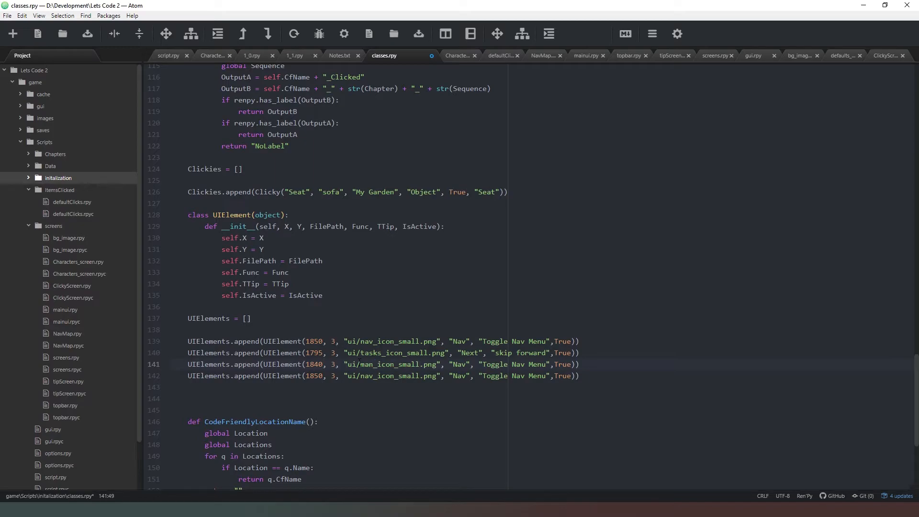
pyautogui.click(374, 364)
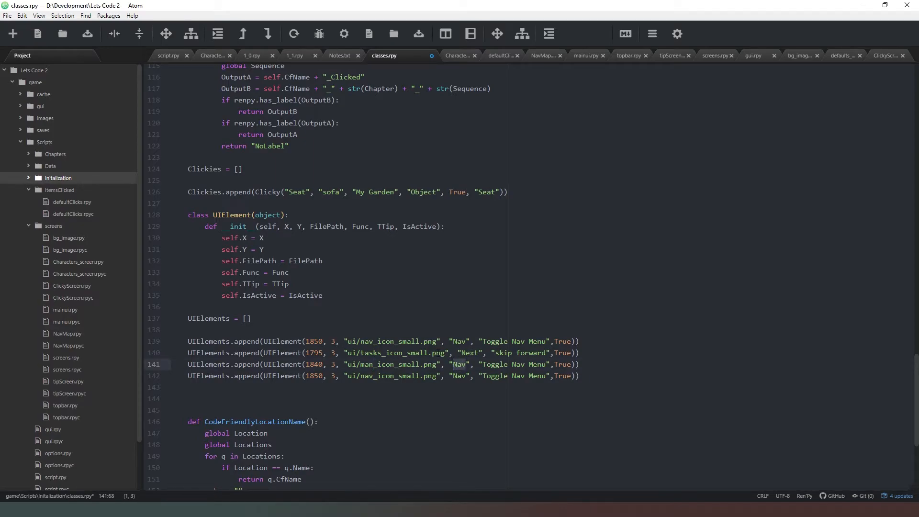
pyautogui.write('Man')
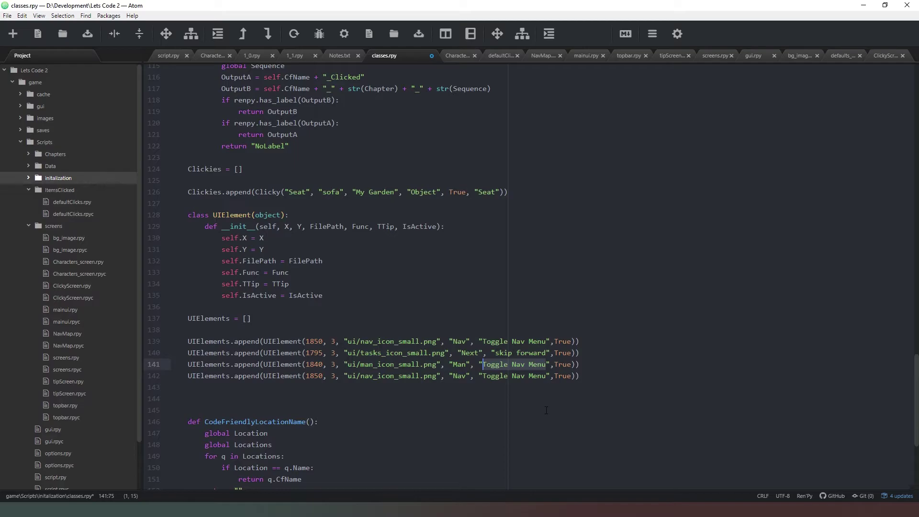
pyautogui.write('Character')
pyautogui.click(384, 375)
pyautogui.write('m')
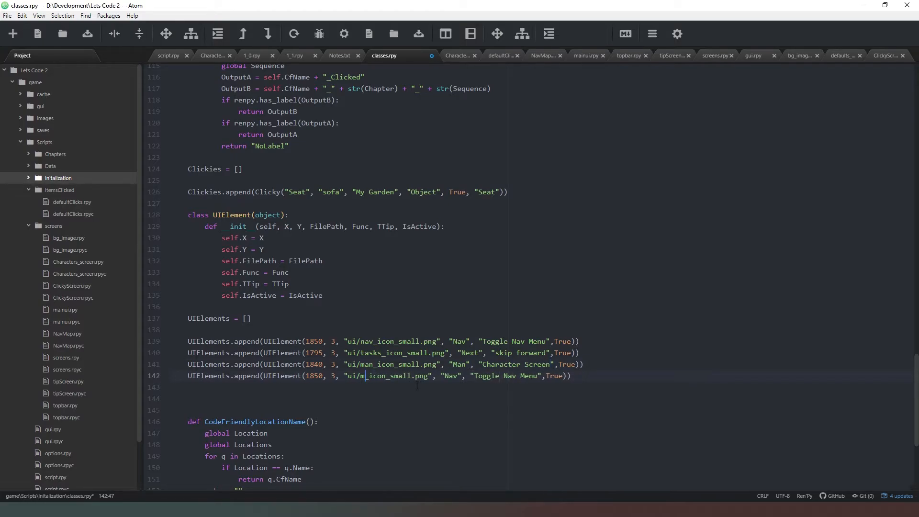
# Set up the fourth element with the mail icon, Mail name and tooltip.
pyautogui.write('ail')
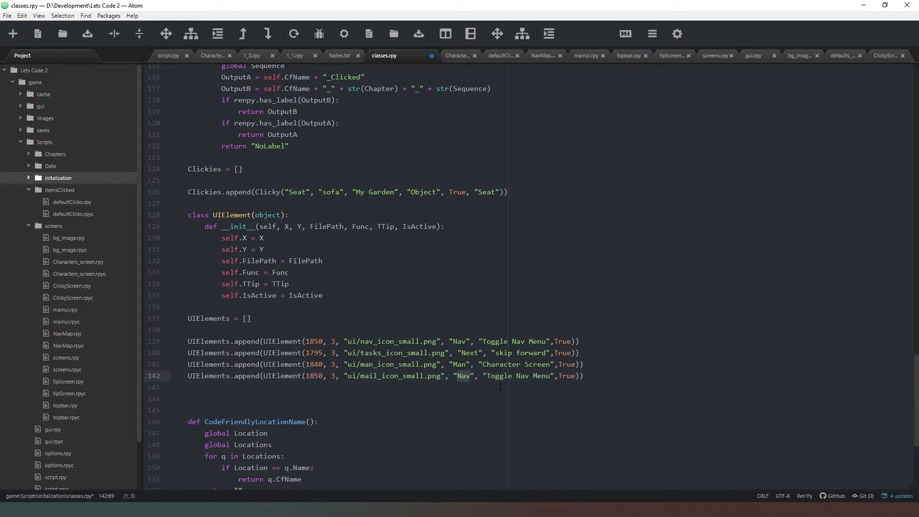
pyautogui.write('Mail')
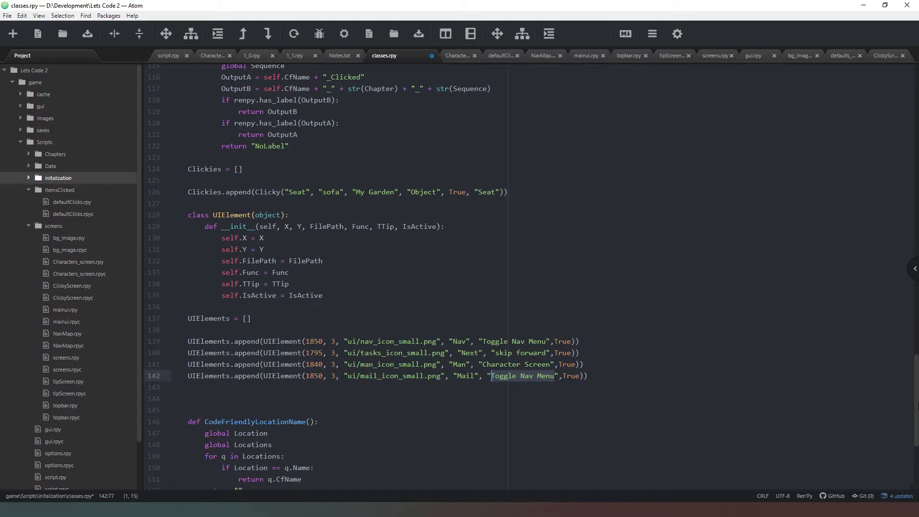
pyautogui.write('Access')
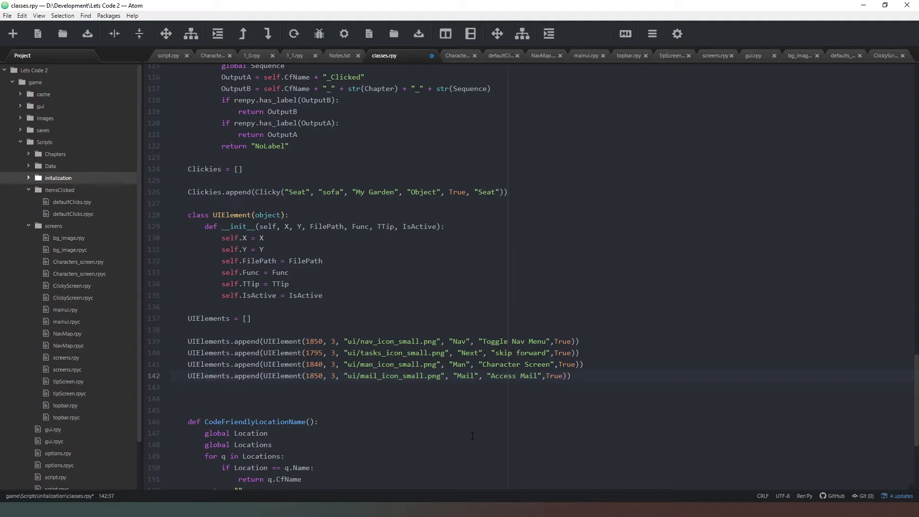
pyautogui.write('1885')
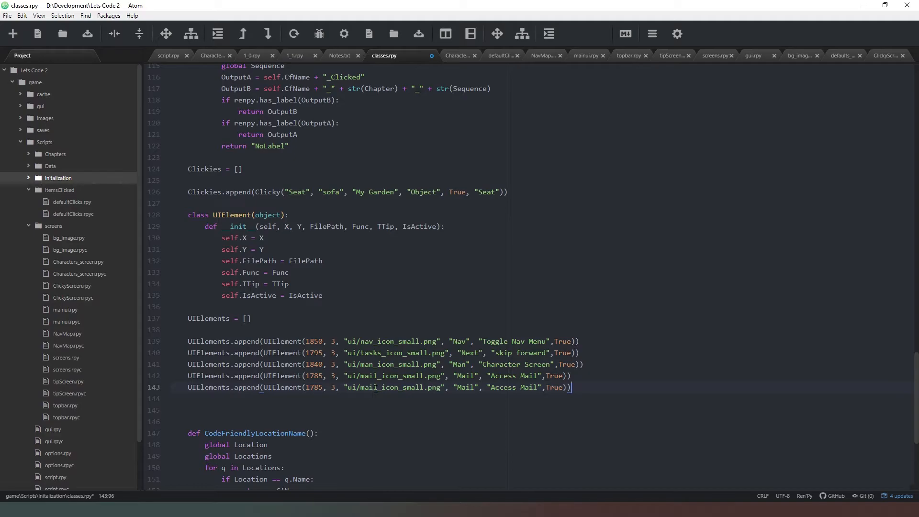
# Add a fifth Sound element at x 1730 with a Toggle Sound tooltip.
pyautogui.click(361, 387)
pyautogui.write('sound')
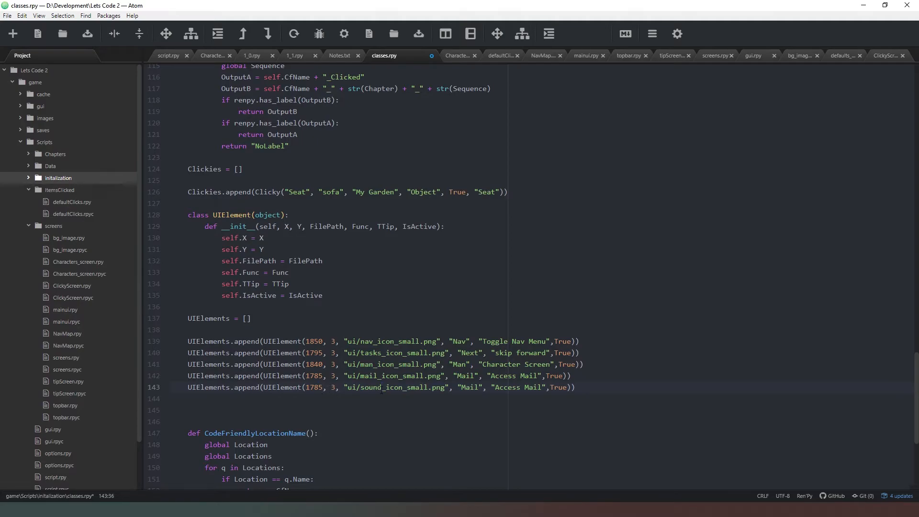
pyautogui.write('1730')
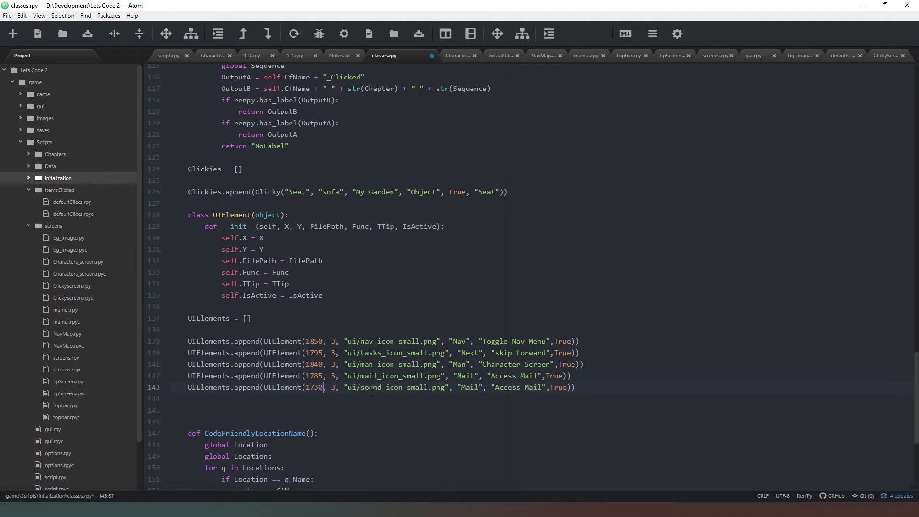
pyautogui.doubleClick(468, 387)
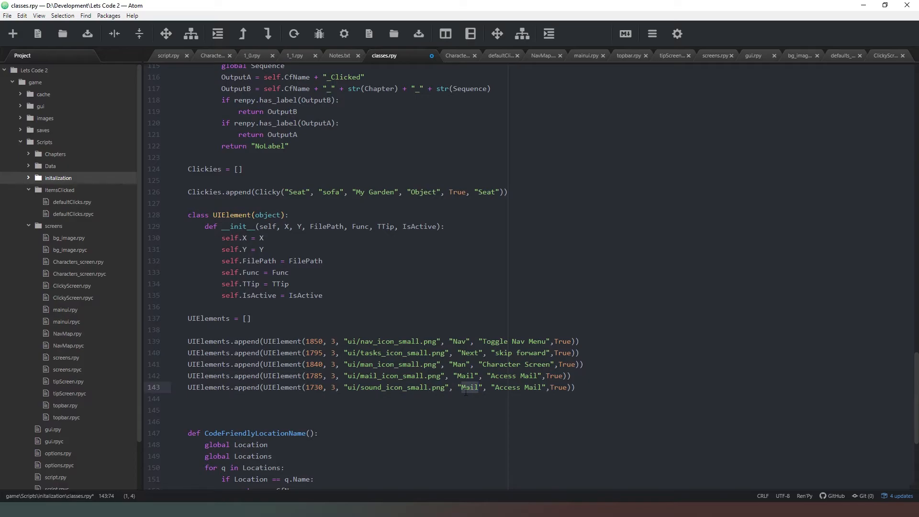
pyautogui.write('Sound')
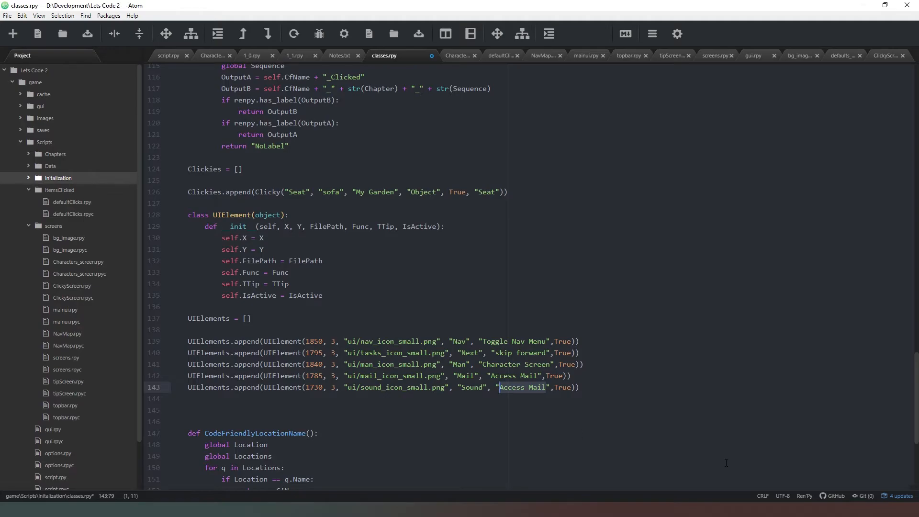
pyautogui.write('Toggle Soun')
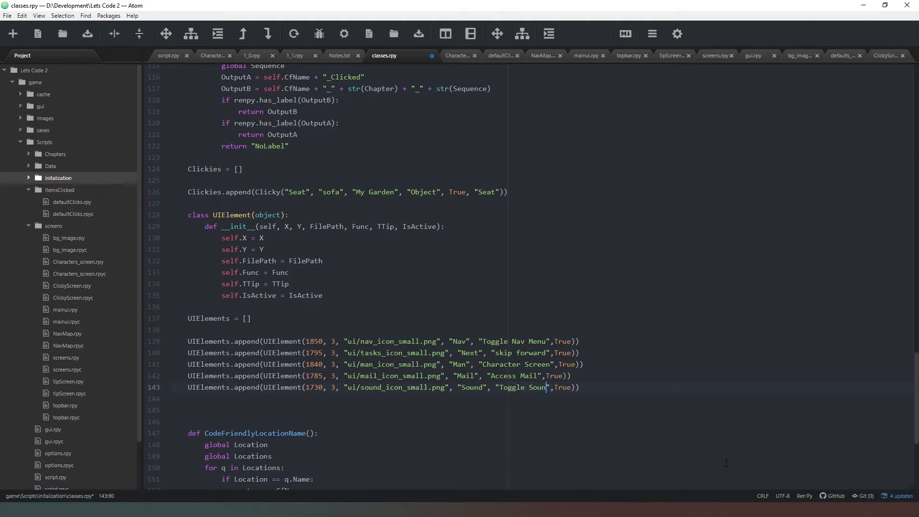
pyautogui.write('d')
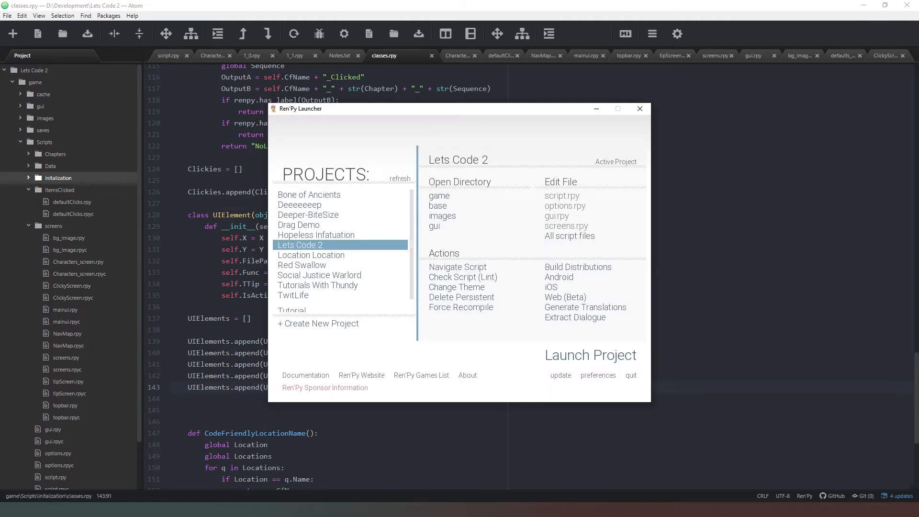
# Run the Lets Code 2 project to check the top-bar icons, then close the Ren'Py launcher.
pyautogui.click(591, 355)
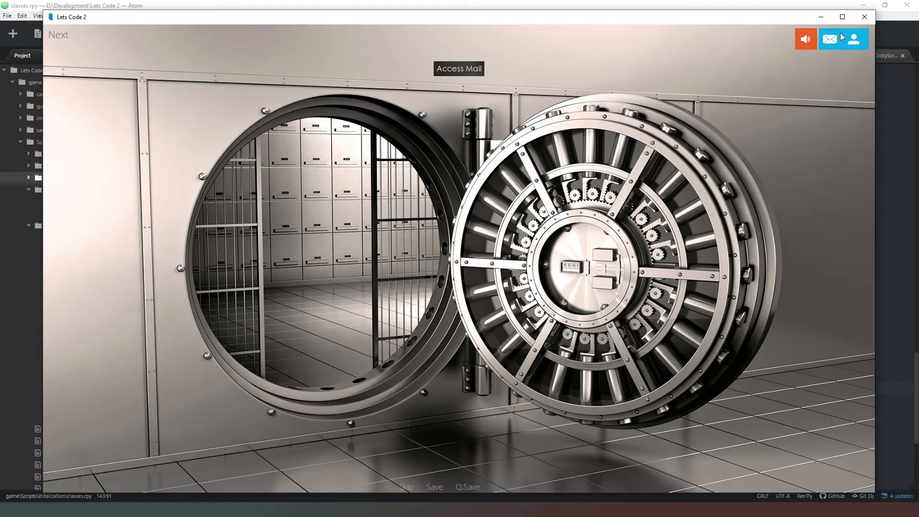
pyautogui.moveTo(805, 48)
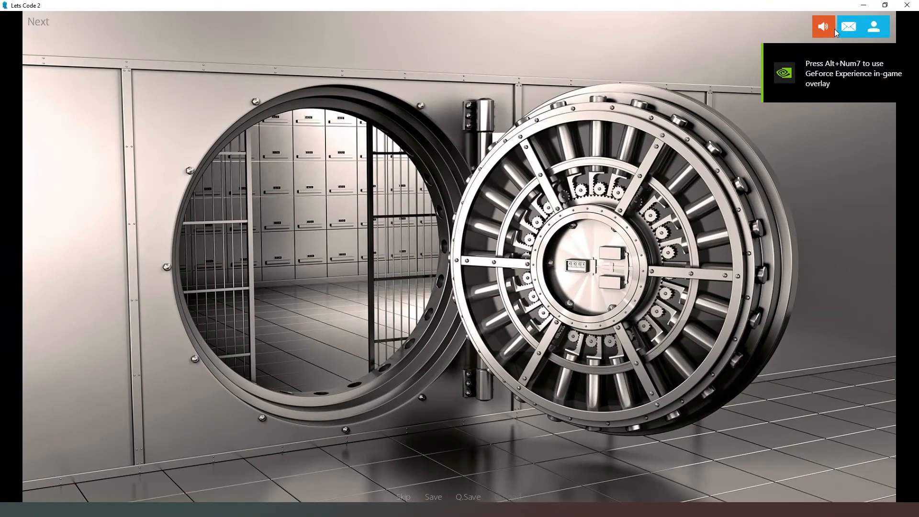
pyautogui.moveTo(872, 29)
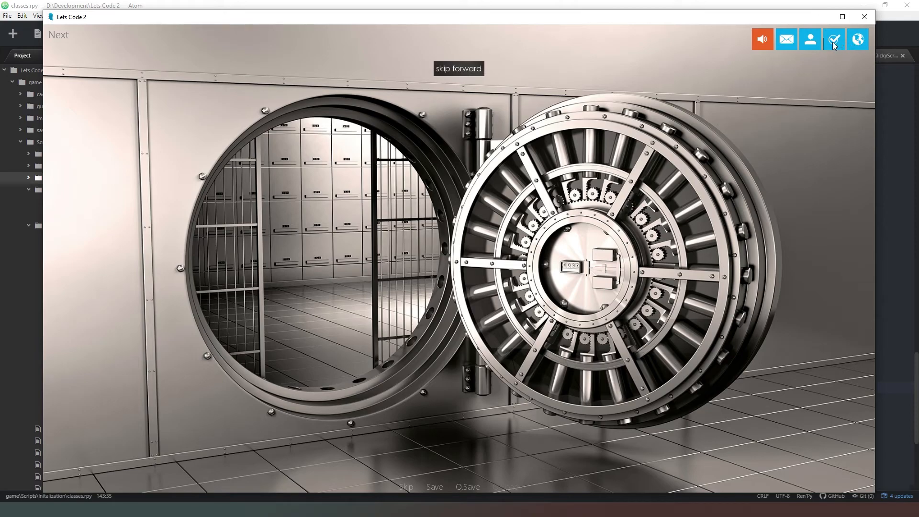
pyautogui.moveTo(798, 47)
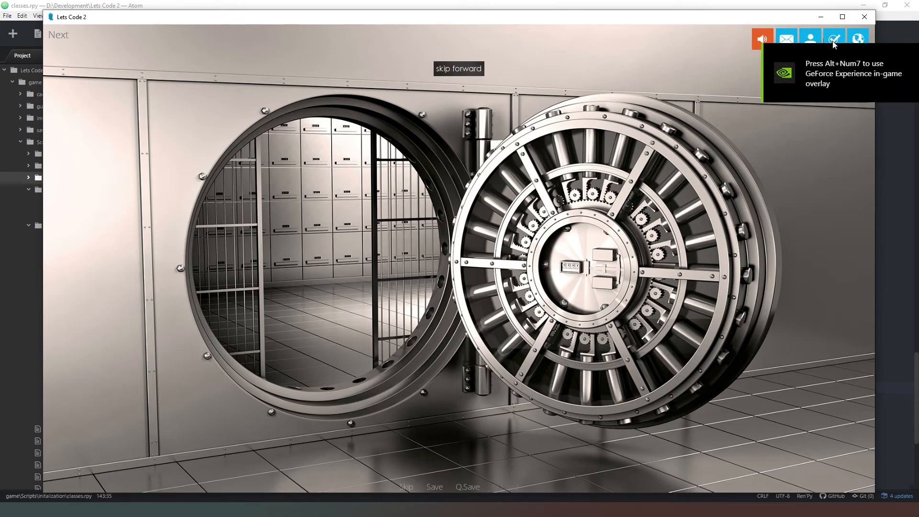
pyautogui.moveTo(678, 64)
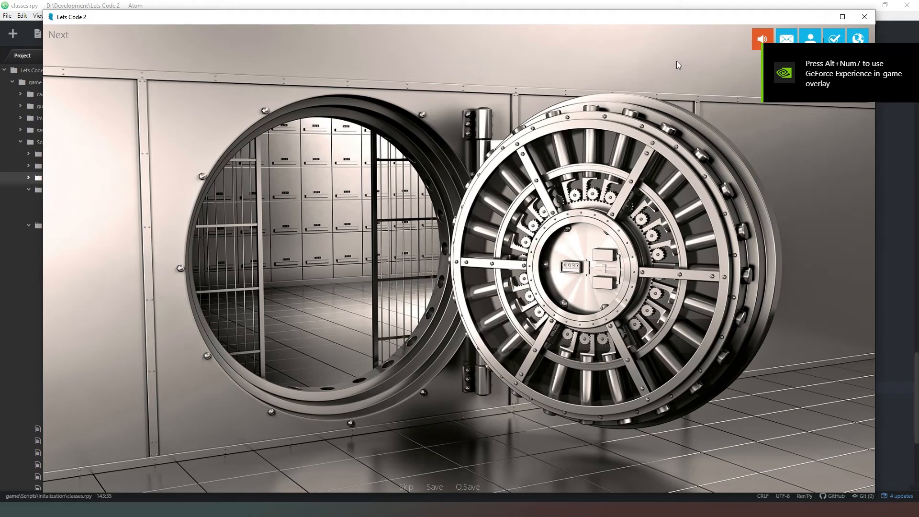
pyautogui.moveTo(853, 37)
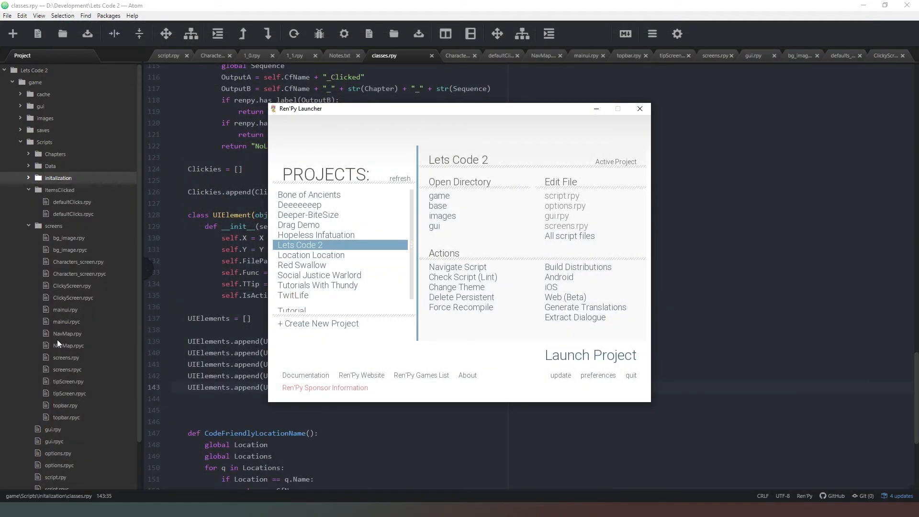
pyautogui.click(640, 108)
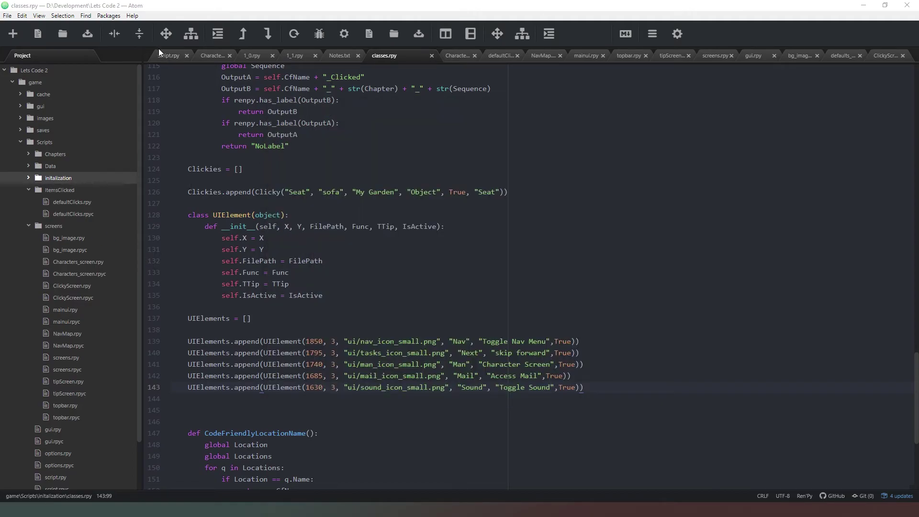
# In script.rpy, add an if UIreturn == "Nav": branch below $ Next() with an indented empty line.
pyautogui.click(170, 55)
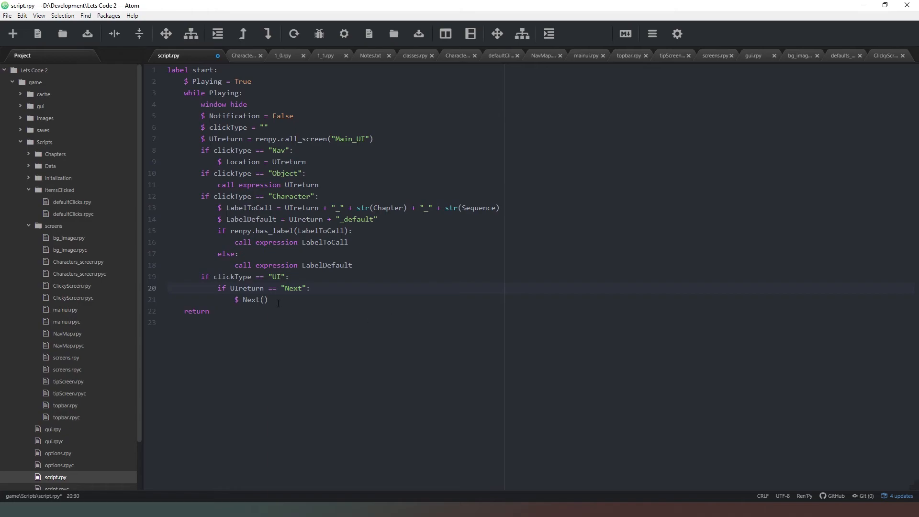
pyautogui.press('Enter')
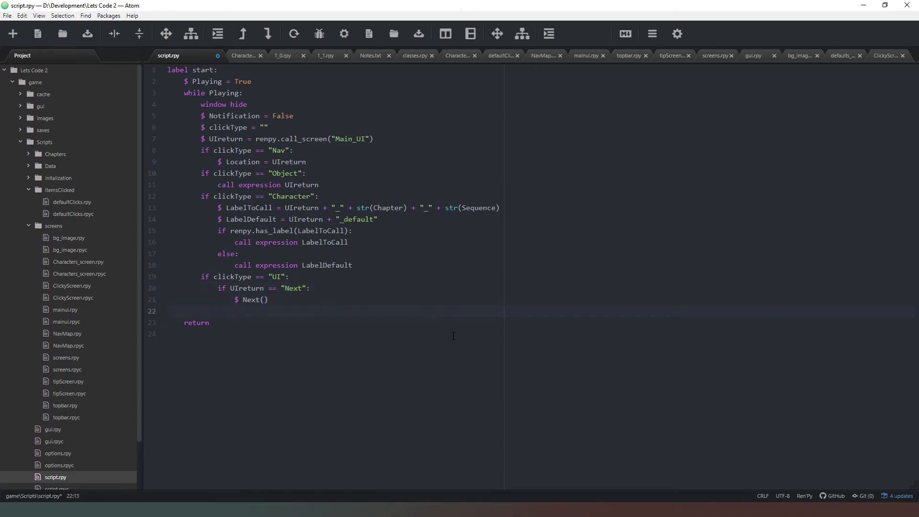
pyautogui.write('if UI')
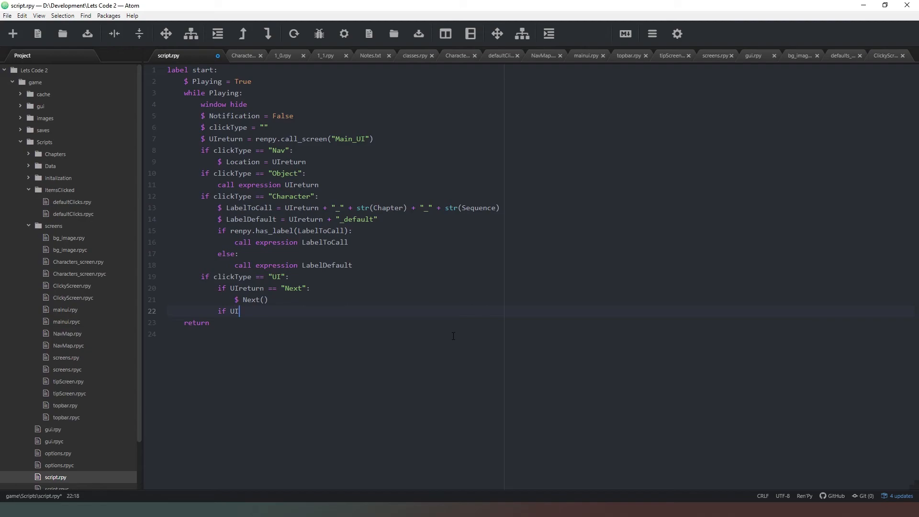
pyautogui.write('return')
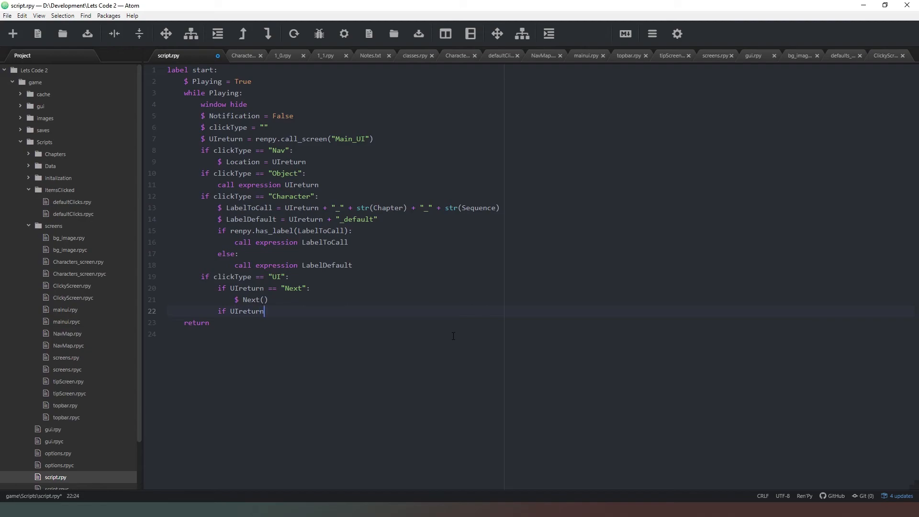
pyautogui.write('== ""')
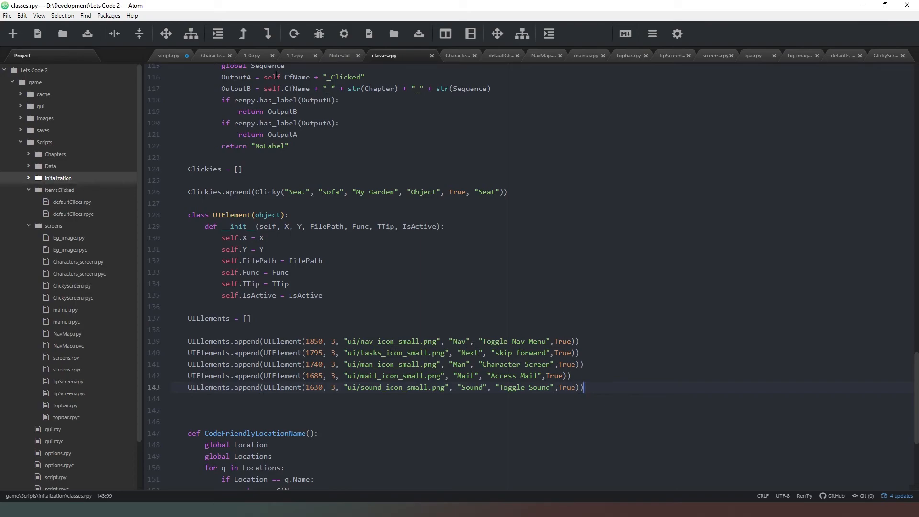
pyautogui.click(168, 55)
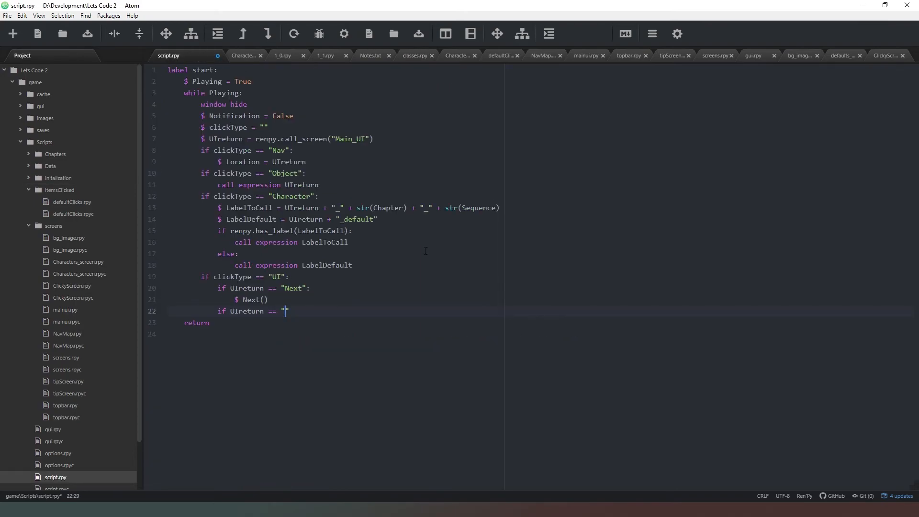
pyautogui.write('Nav')
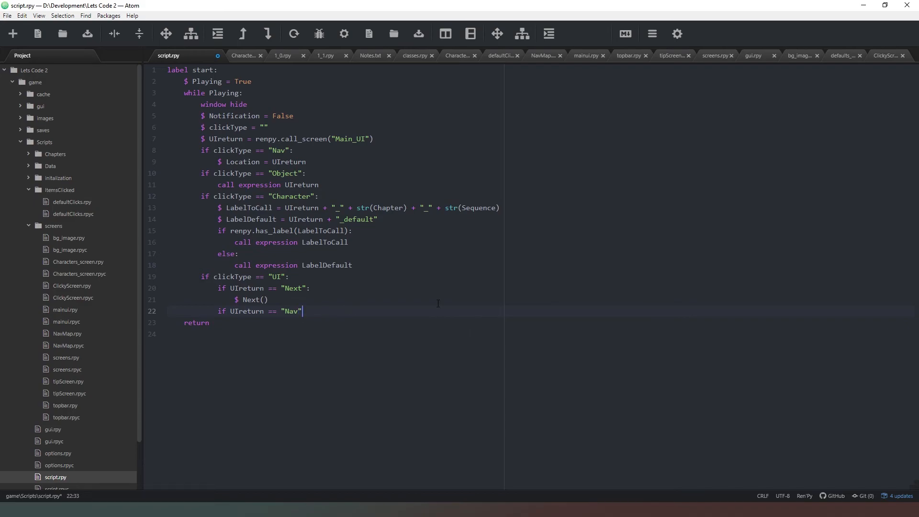
pyautogui.write(':')
pyautogui.press('Enter')
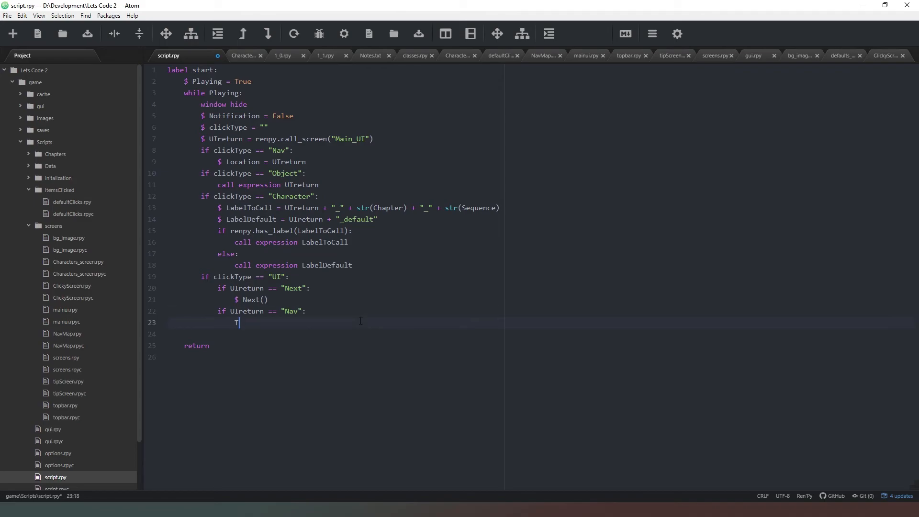
pyautogui.moveTo(392, 332)
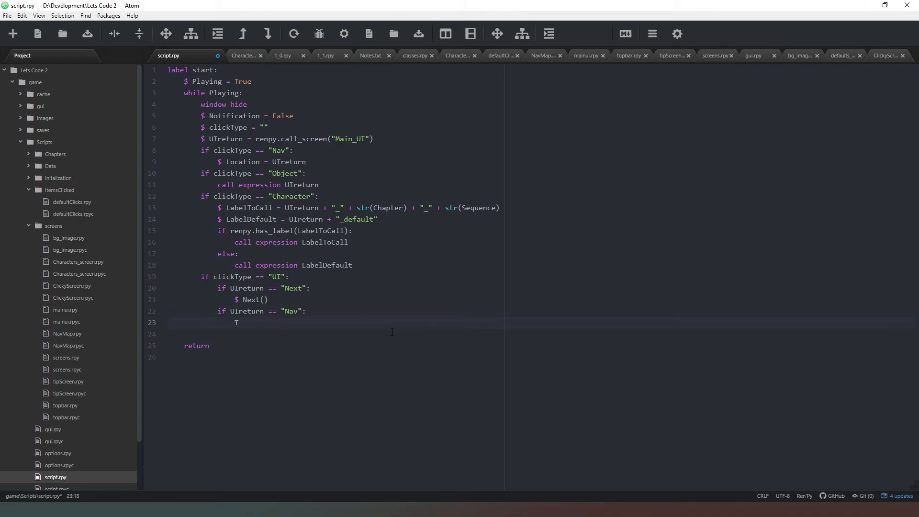
pyautogui.press('Backspace')
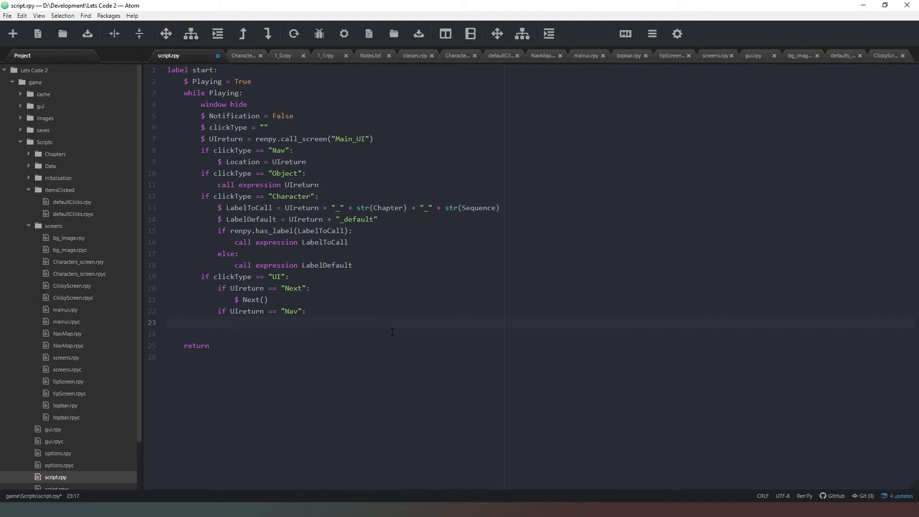
# Check navMenu's default in defaults_defines.rpy, then write $ navMenu = not navMenu under the Nav branch.
pyautogui.write('$')
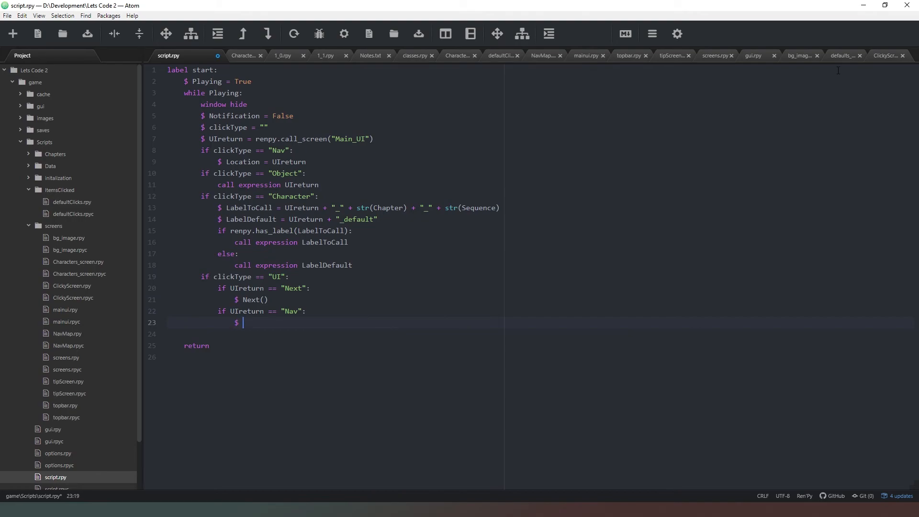
pyautogui.click(845, 56)
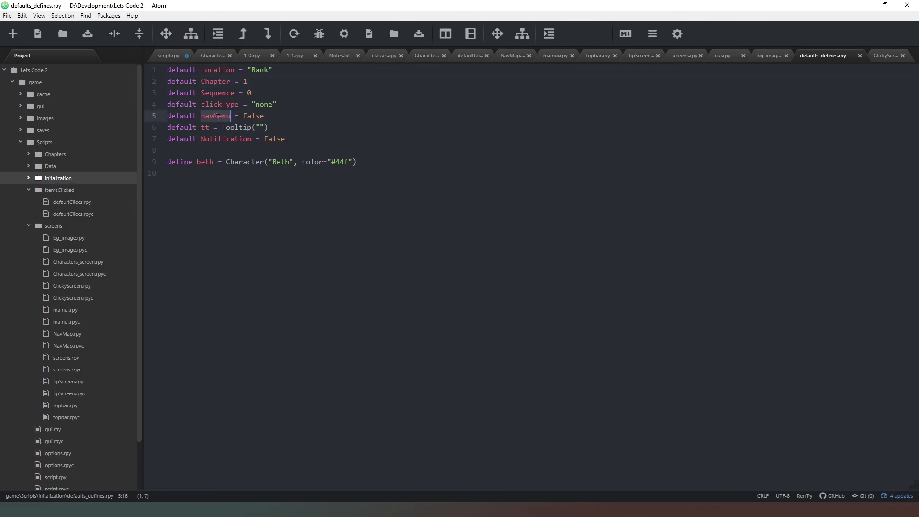
pyautogui.moveTo(170, 56)
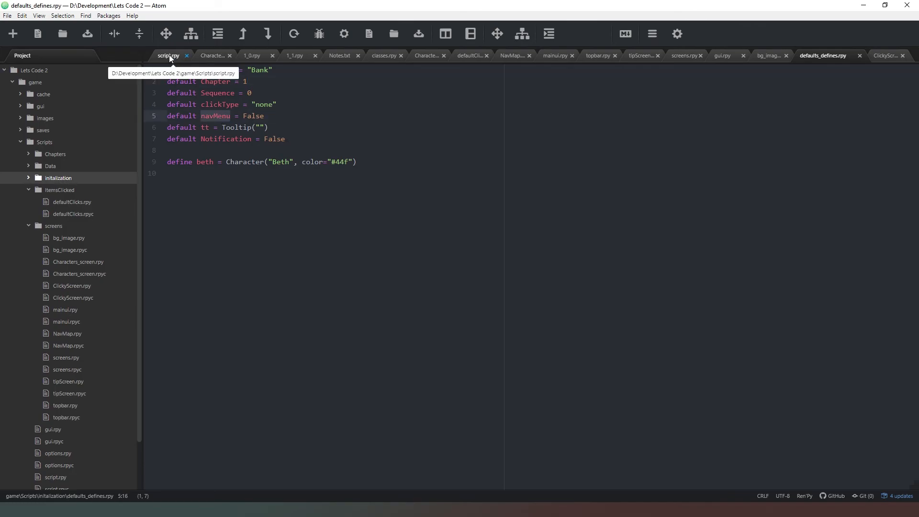
pyautogui.click(168, 56)
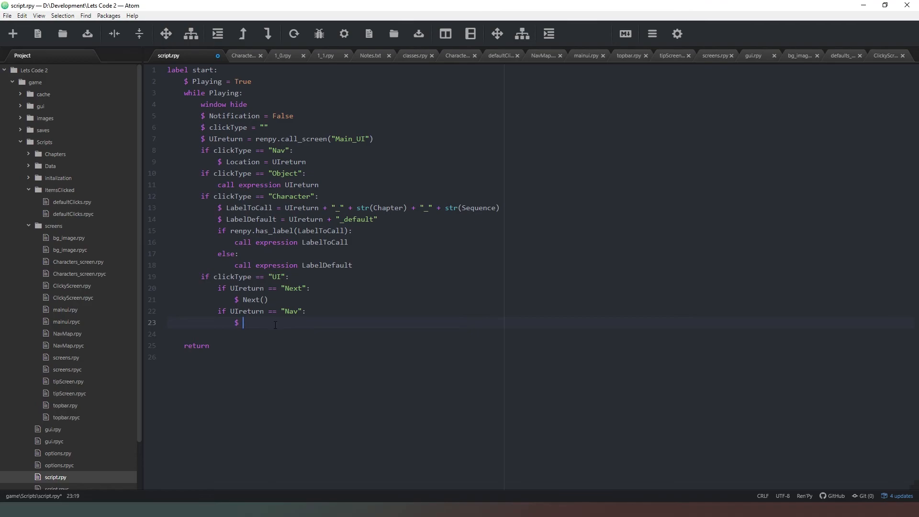
pyautogui.write('navMenu =')
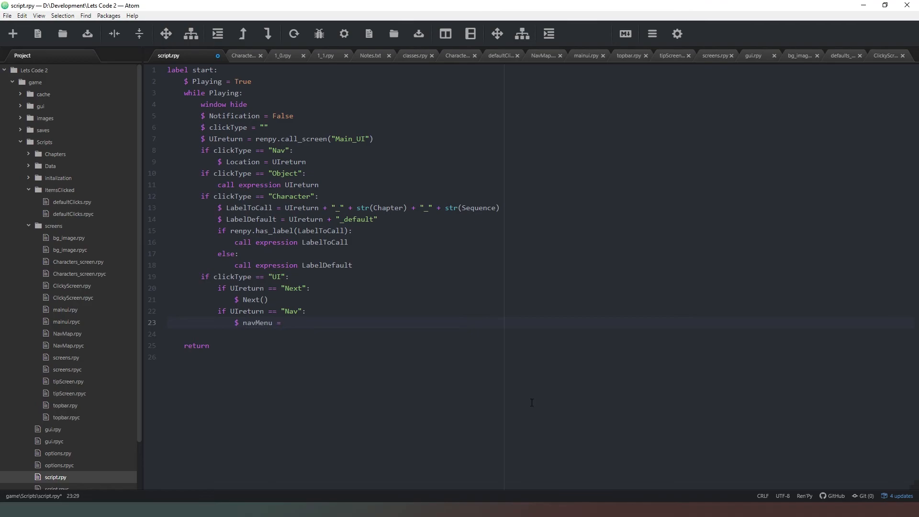
pyautogui.write('!')
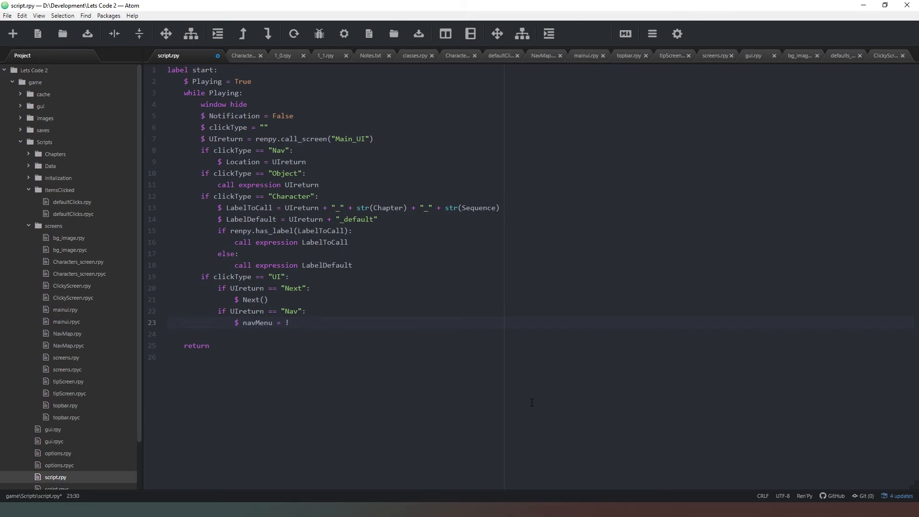
pyautogui.write('navMenu')
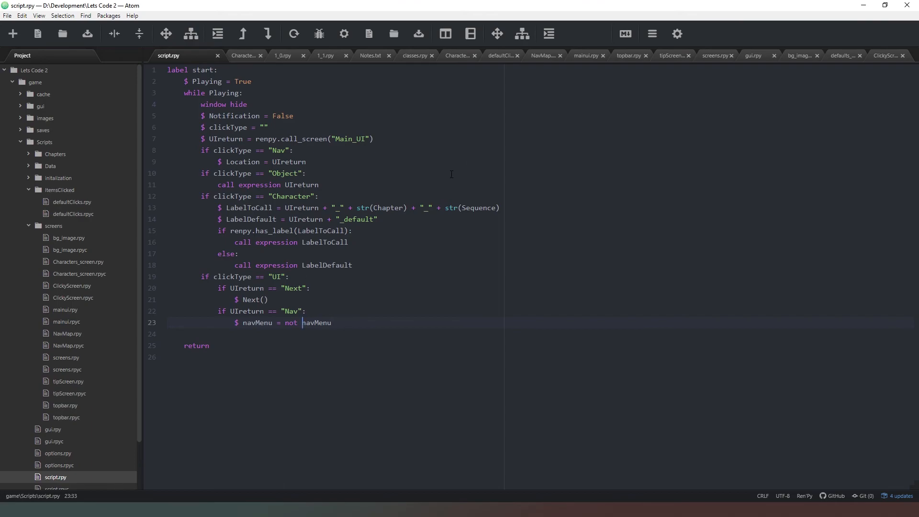
pyautogui.moveTo(327, 308)
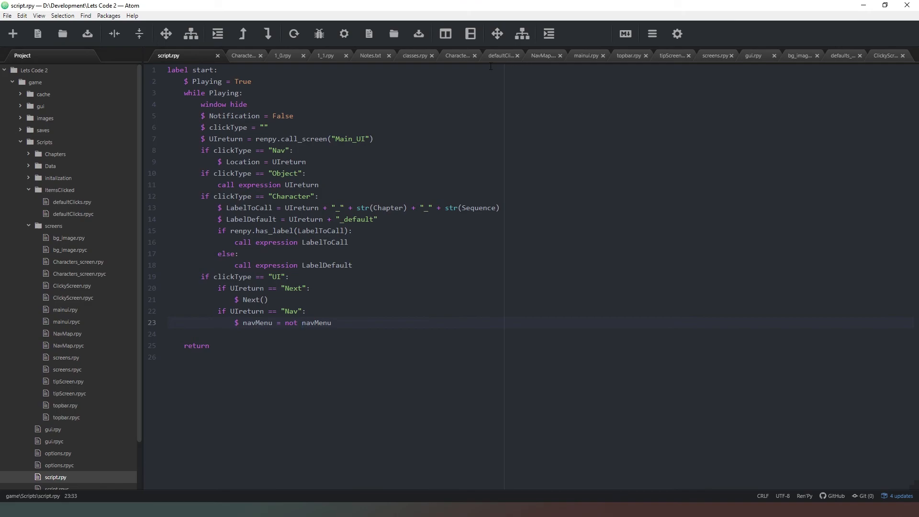
# Delete the hardcoded textbutton "Next" line from topbar.rpy's TopBar screen, then go back to script.rpy.
pyautogui.click(633, 56)
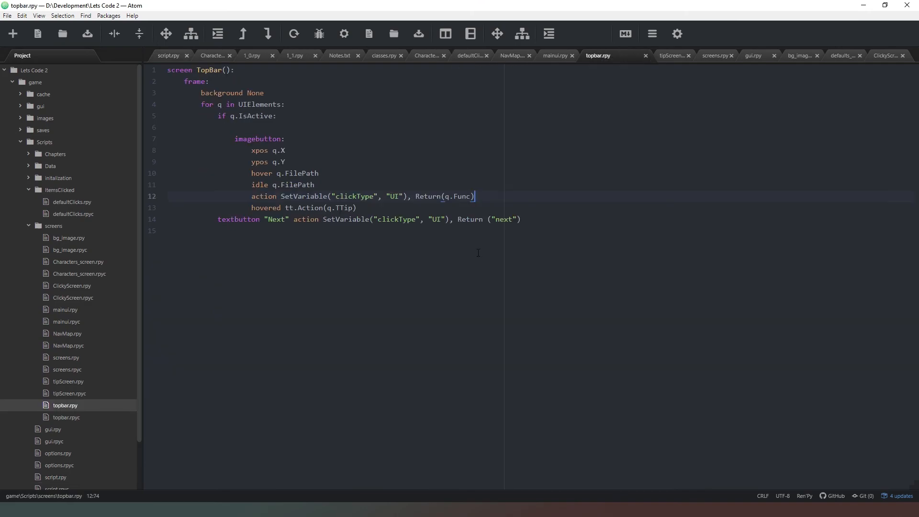
pyautogui.press('Delete')
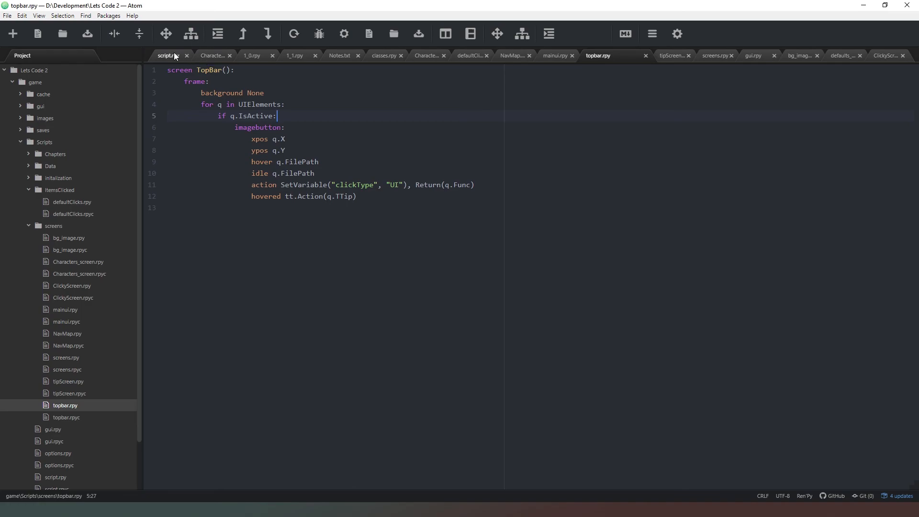
pyautogui.click(168, 55)
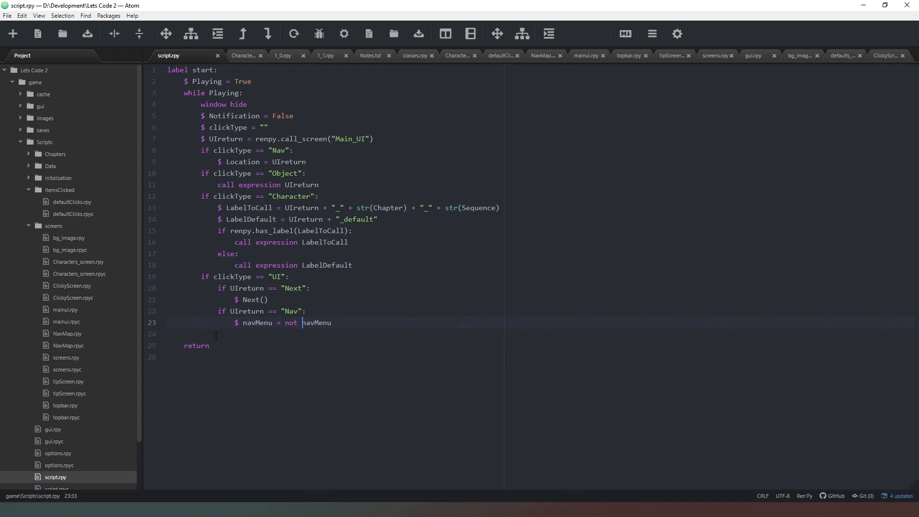
pyautogui.moveTo(394, 310)
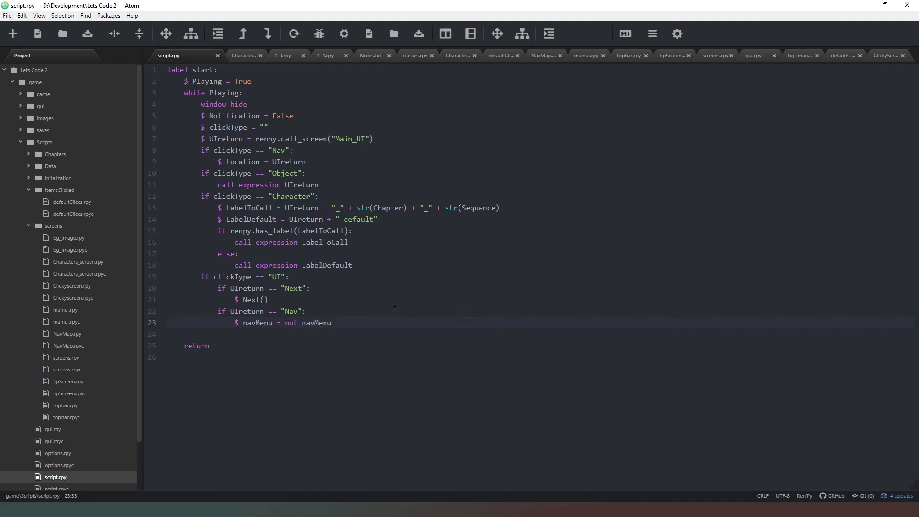
pyautogui.click(301, 322)
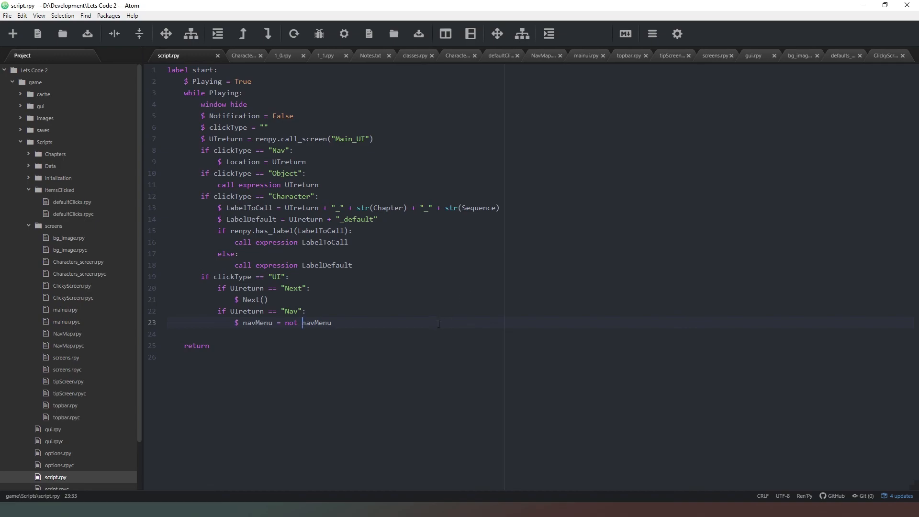
pyautogui.moveTo(428, 315)
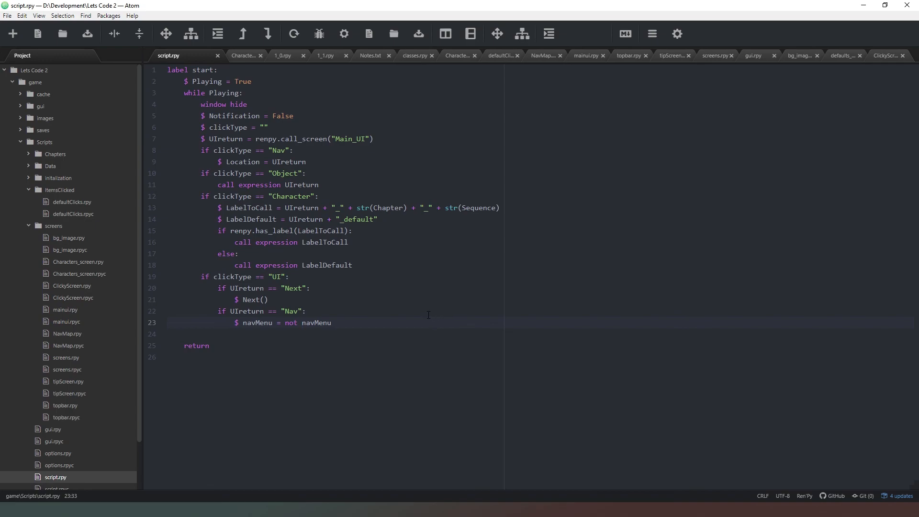
pyautogui.click(301, 322)
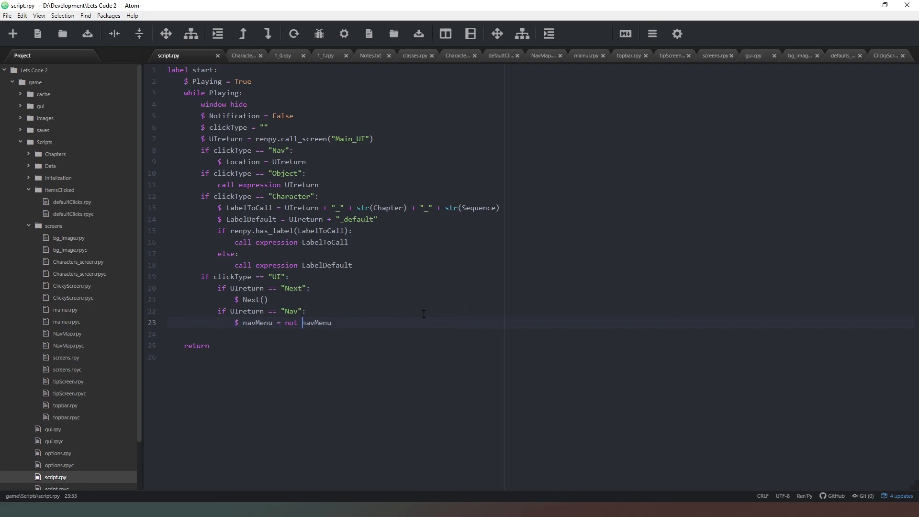